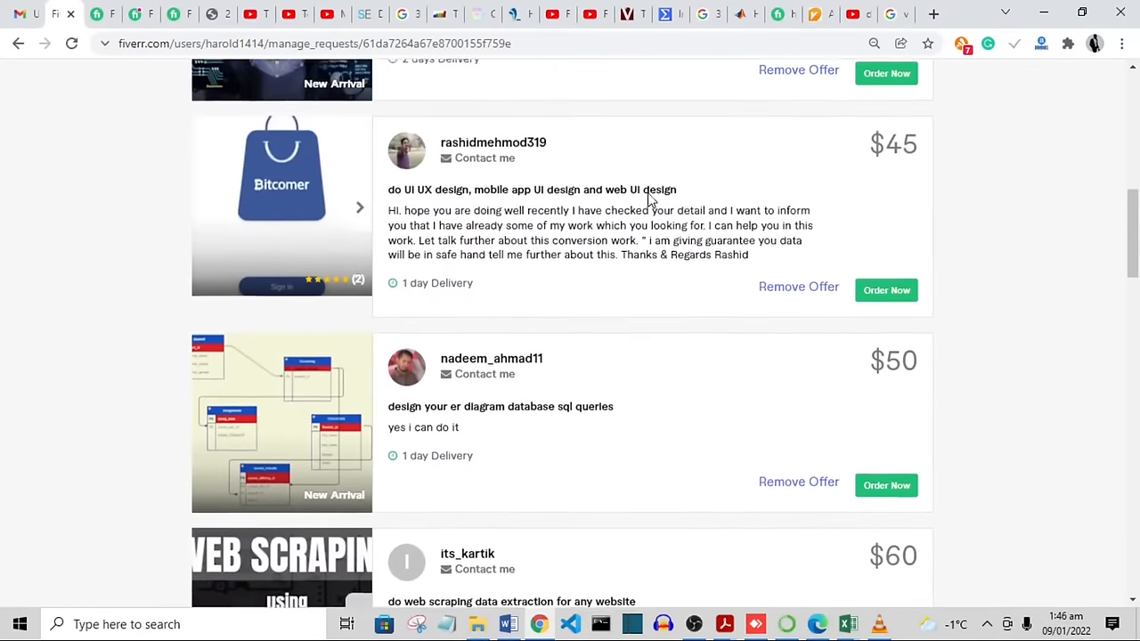
Scroll the thesis PDF from Table 3.3 on page 63 down to the response surface figures on page 64.
{"action": "scroll", "scroll_direction": "up", "scroll_amount": 3}
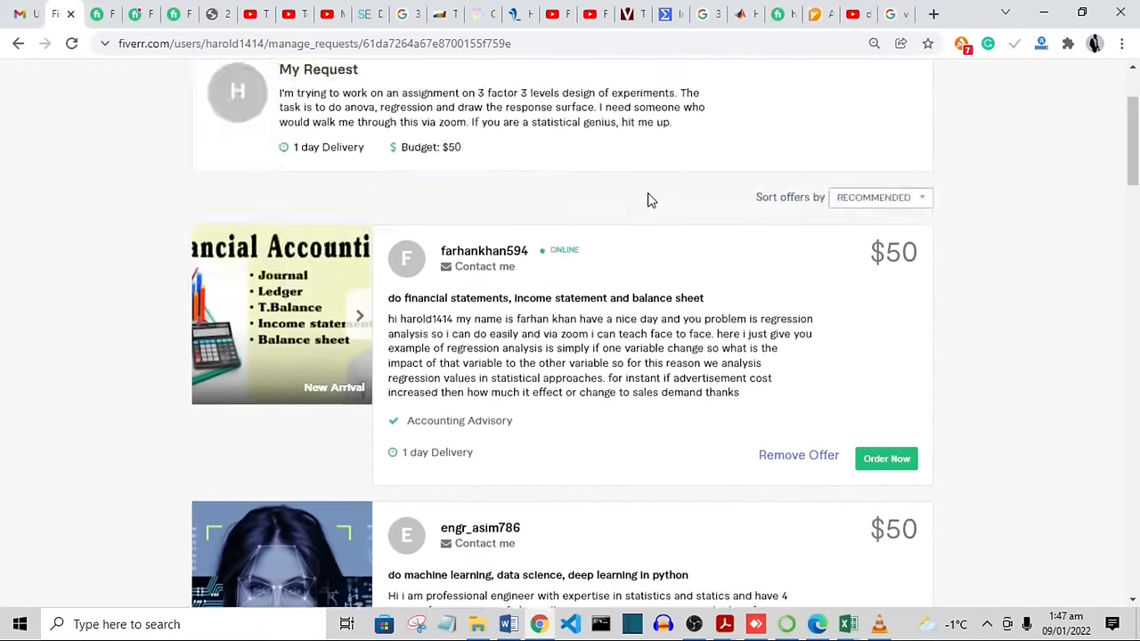
{"action": "scroll", "scroll_direction": "down", "scroll_amount": 3}
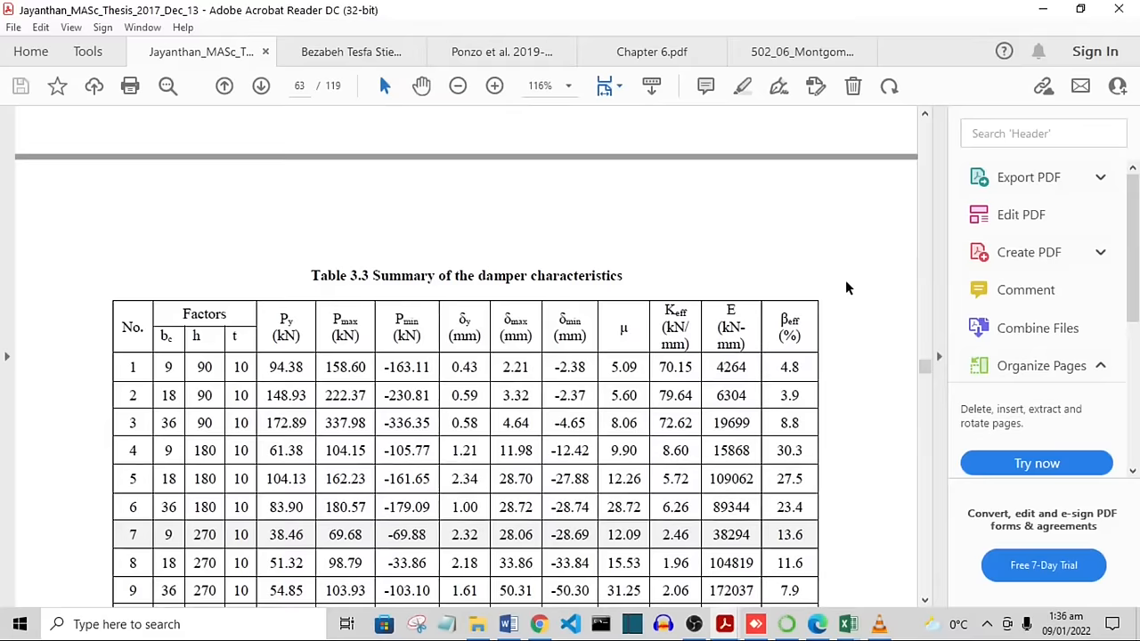
{"action": "mouse_move", "coordinate": [953, 581]}
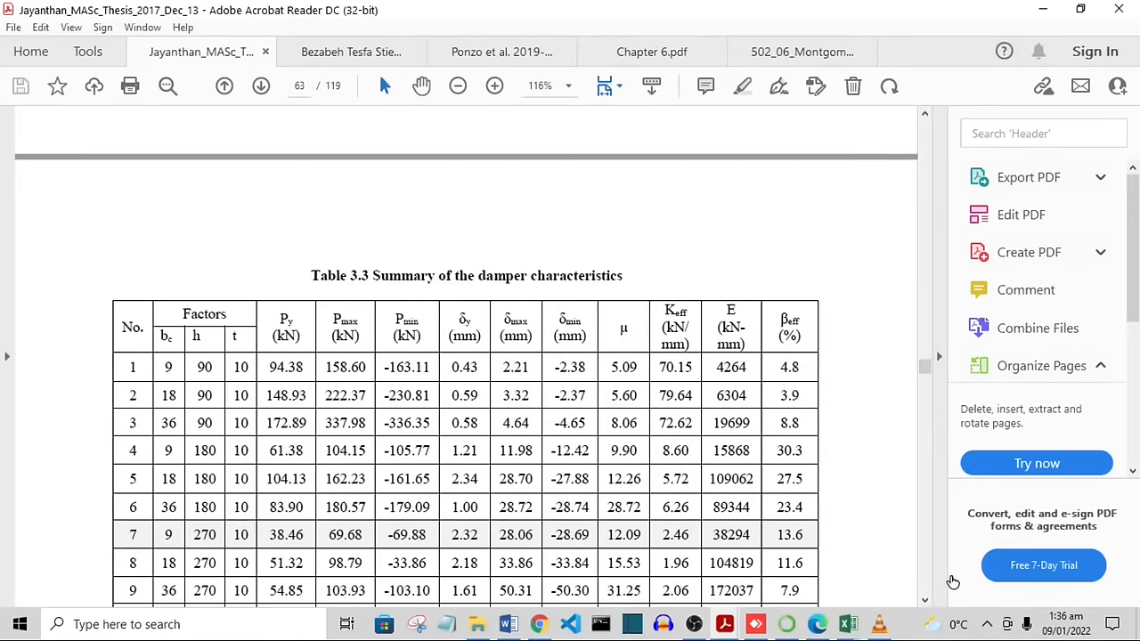
{"action": "mouse_move", "coordinate": [926, 602]}
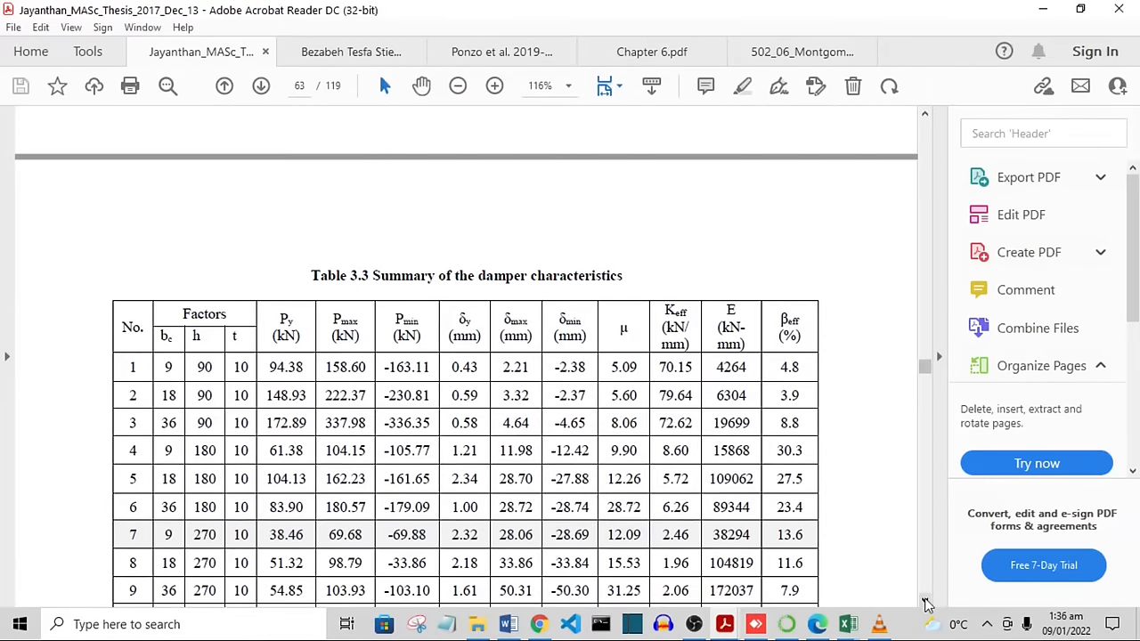
{"action": "scroll", "scroll_direction": "down", "scroll_amount": 3}
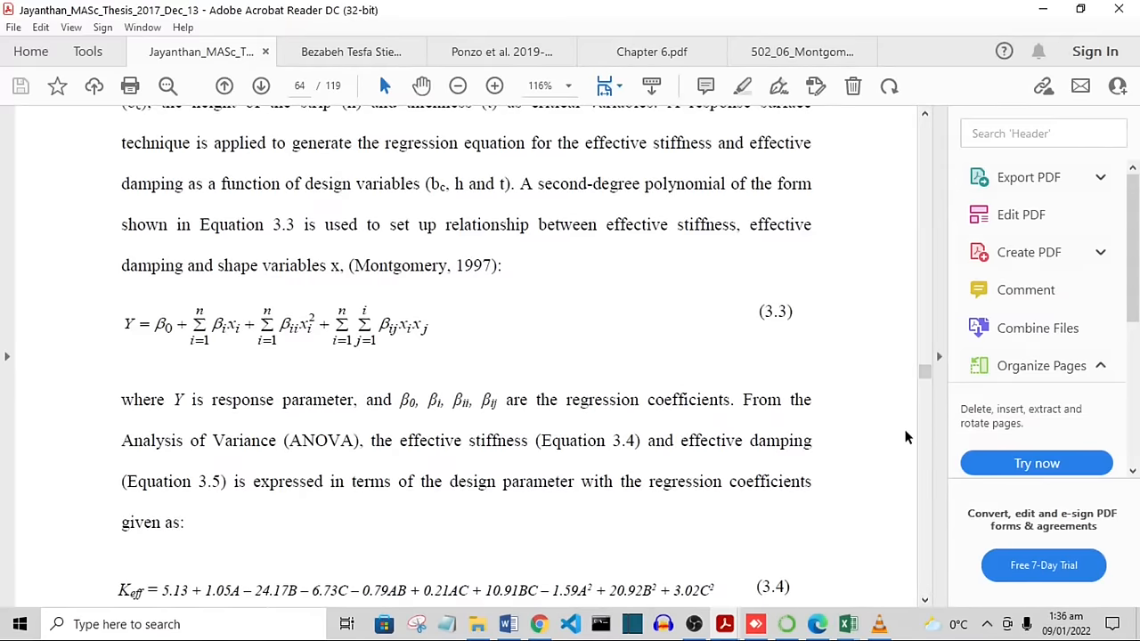
{"action": "scroll", "scroll_direction": "down", "scroll_amount": 3}
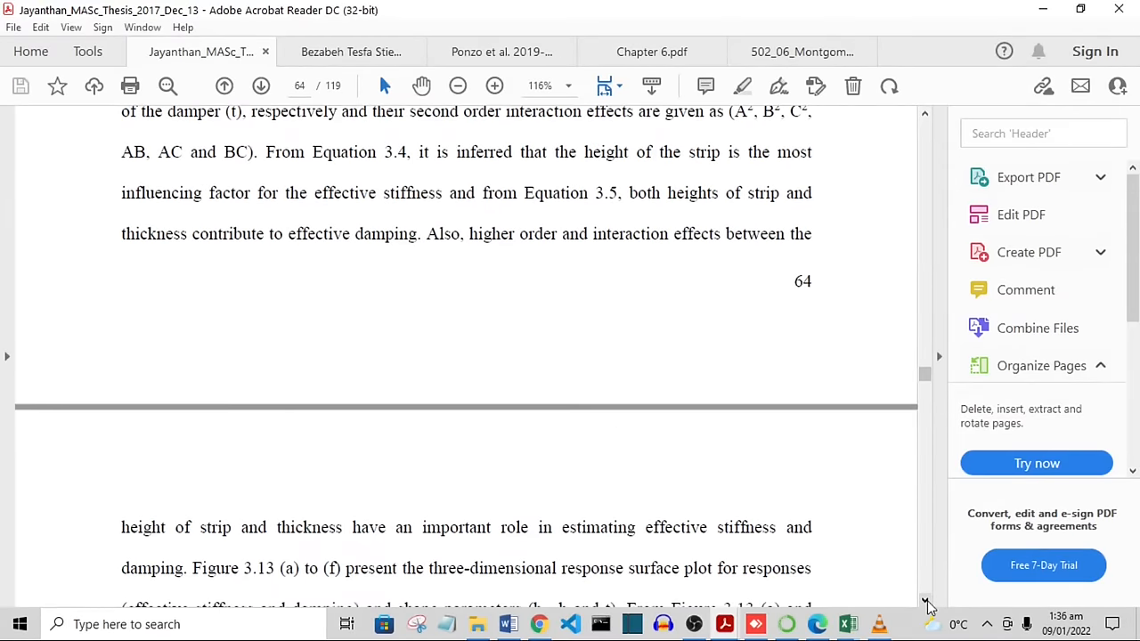
{"action": "scroll", "scroll_direction": "down", "scroll_amount": 3}
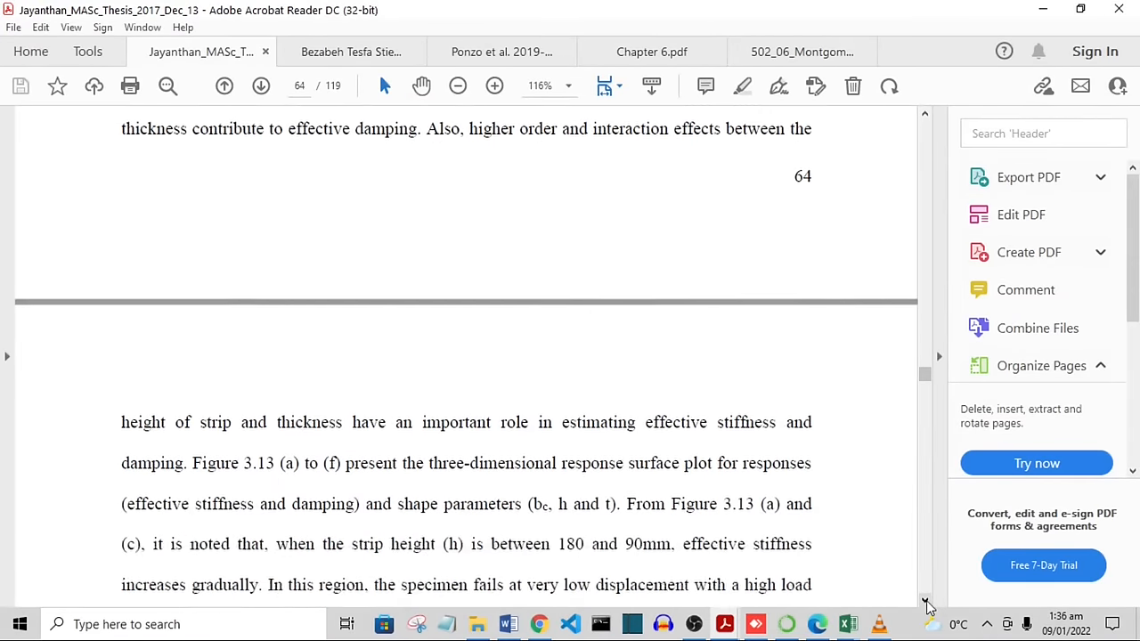
{"action": "scroll", "scroll_direction": "down", "scroll_amount": 3}
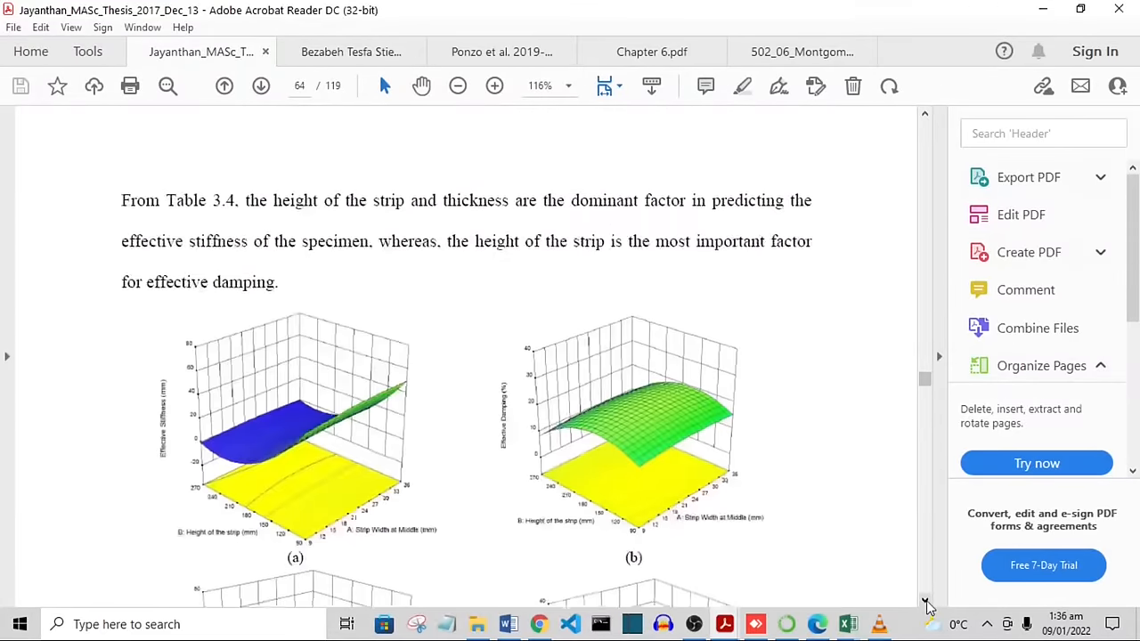
{"action": "scroll", "scroll_direction": "down", "scroll_amount": 3}
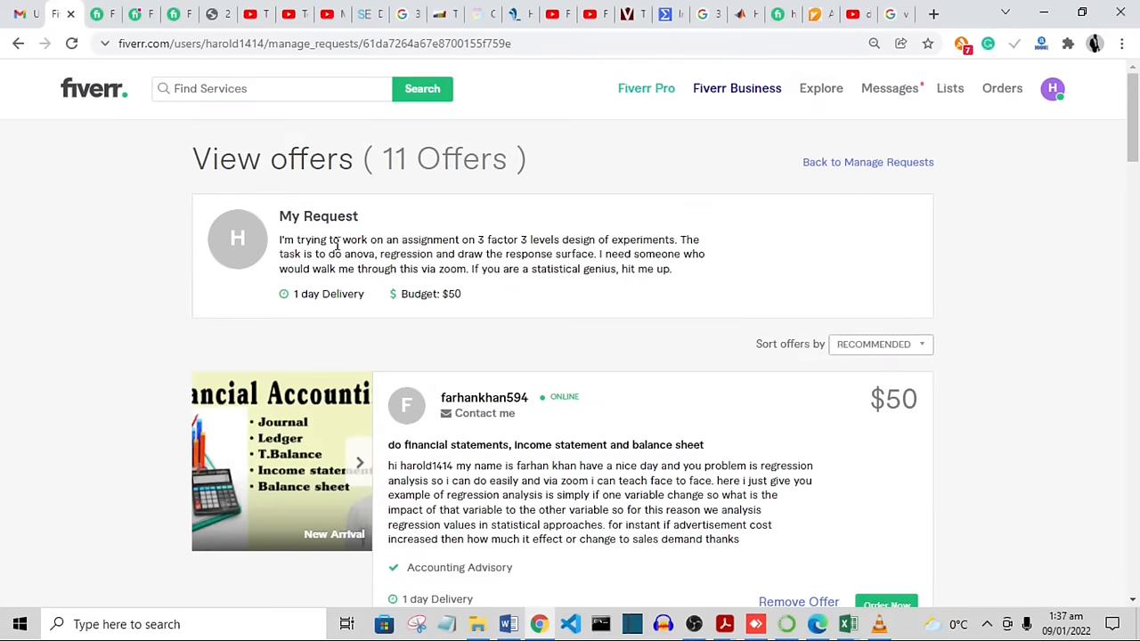
{"action": "mouse_move", "coordinate": [572, 253]}
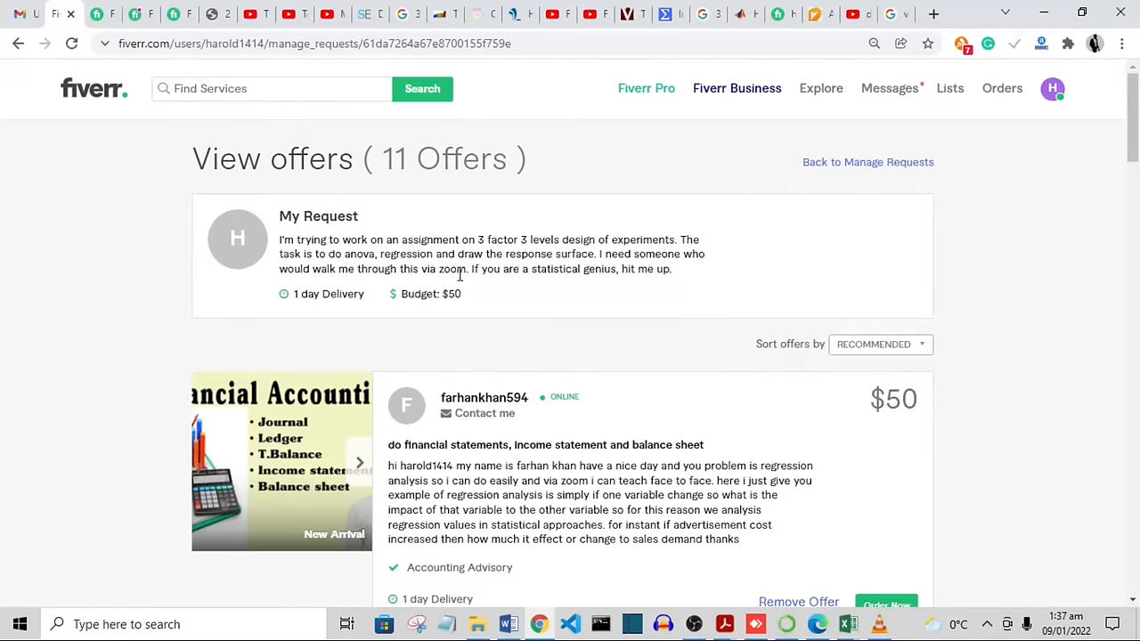
{"action": "mouse_move", "coordinate": [536, 310]}
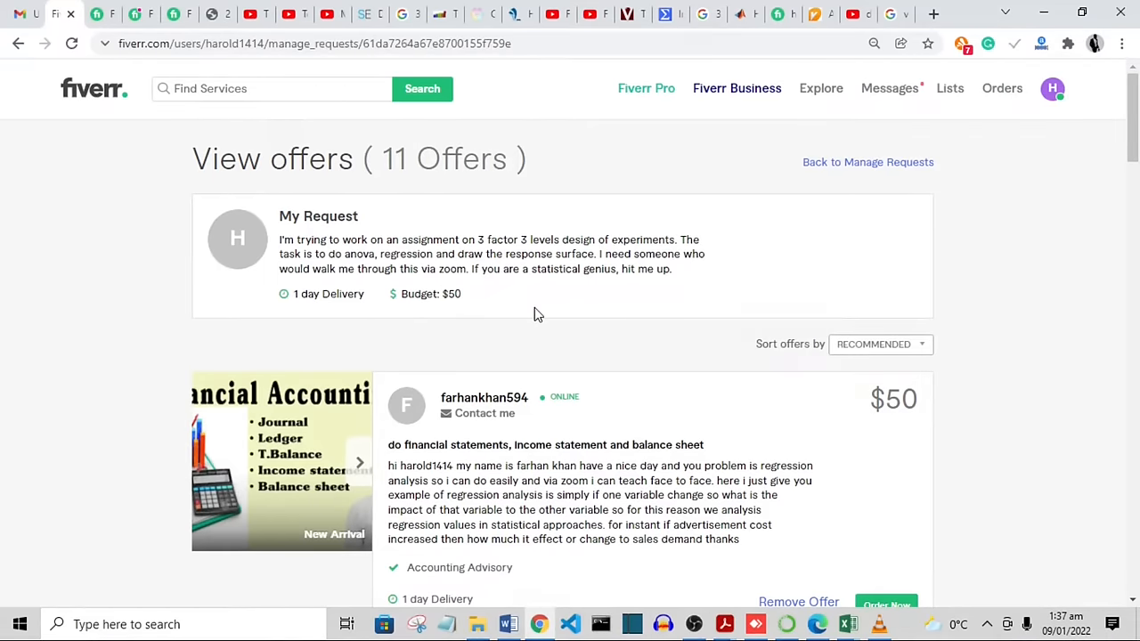
{"action": "scroll", "scroll_direction": "down", "scroll_amount": 3}
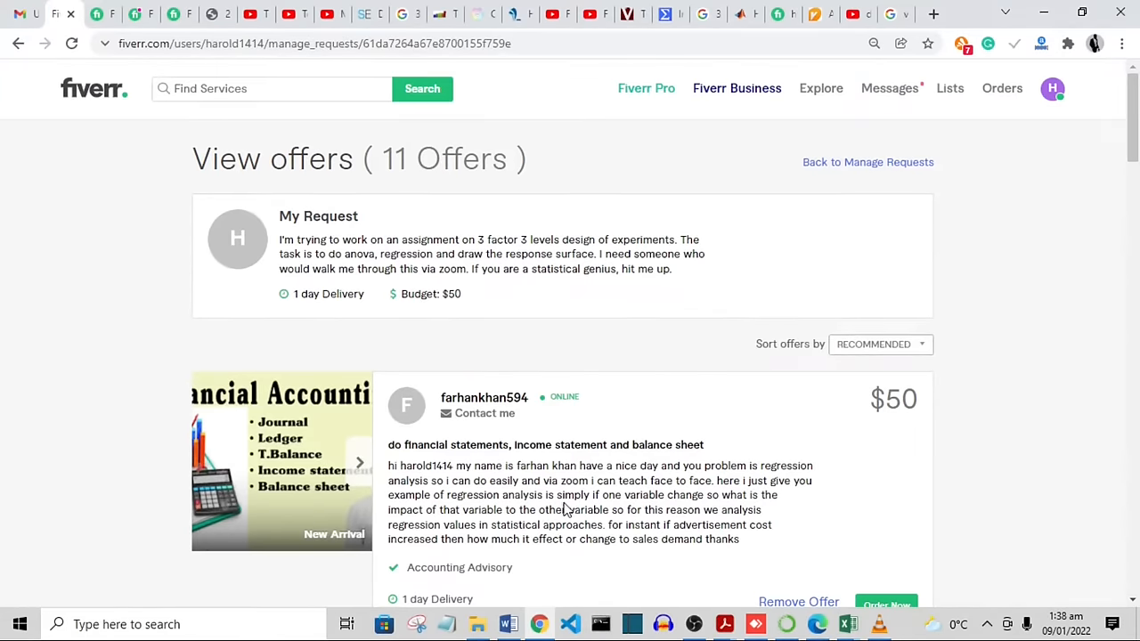
{"action": "scroll", "scroll_direction": "down", "scroll_amount": 3}
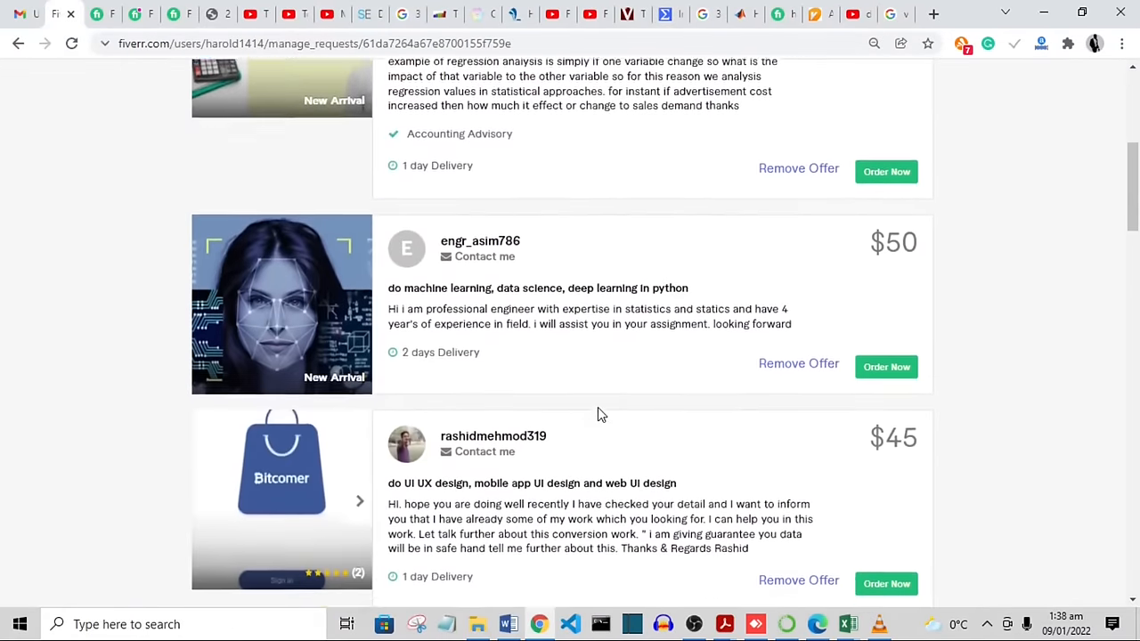
{"action": "scroll", "scroll_direction": "down", "scroll_amount": 3}
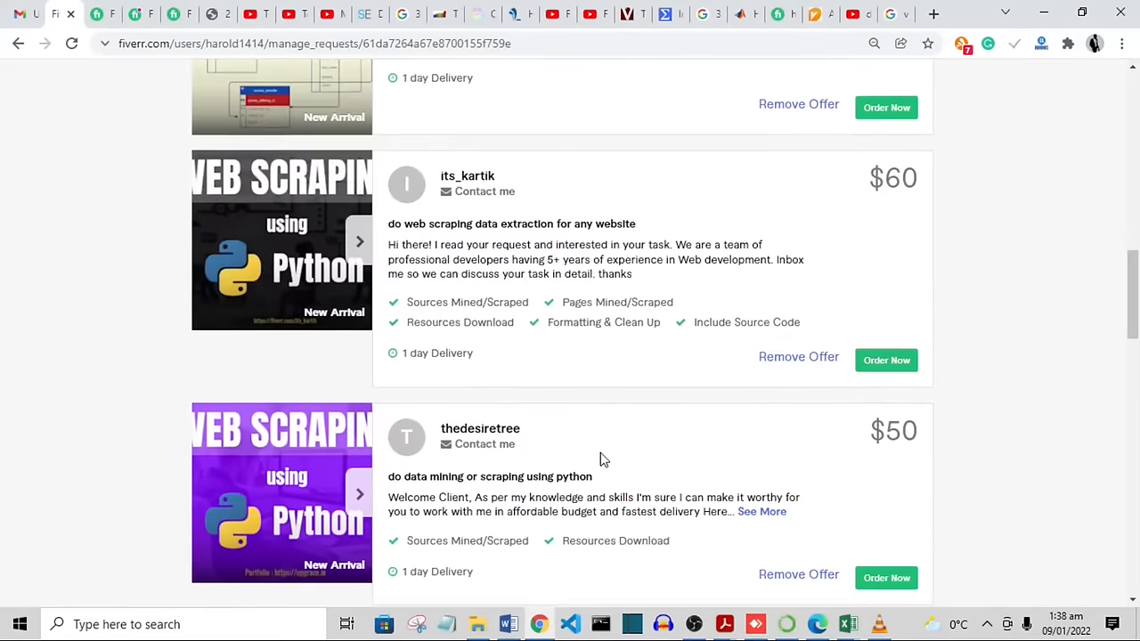
{"action": "scroll", "scroll_direction": "down", "scroll_amount": 3}
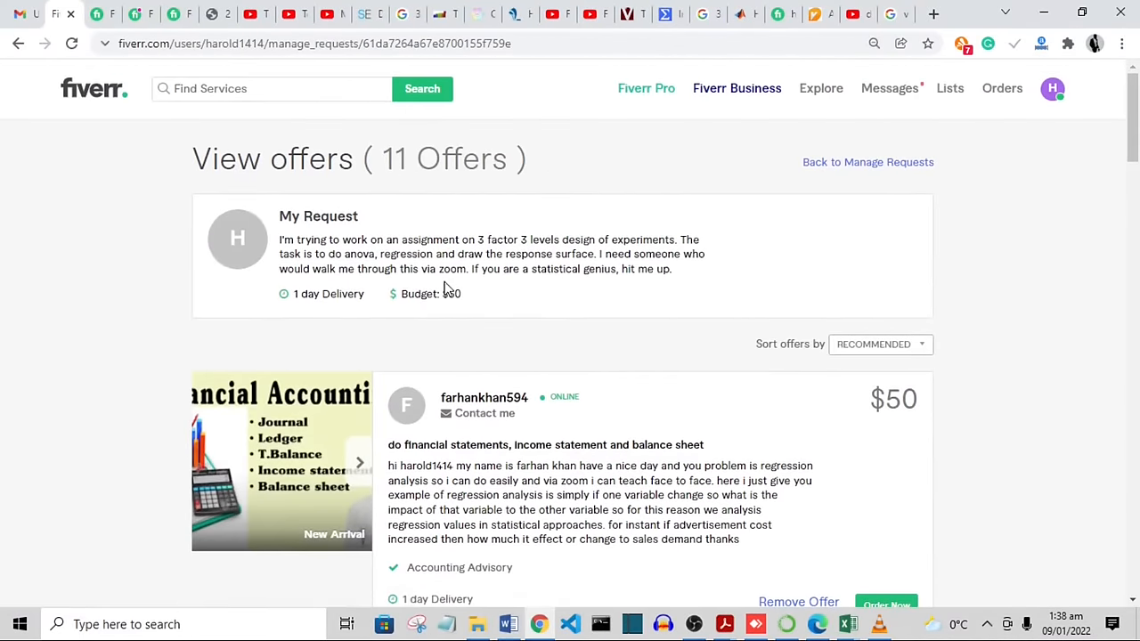
{"action": "scroll", "scroll_direction": "down", "scroll_amount": 3}
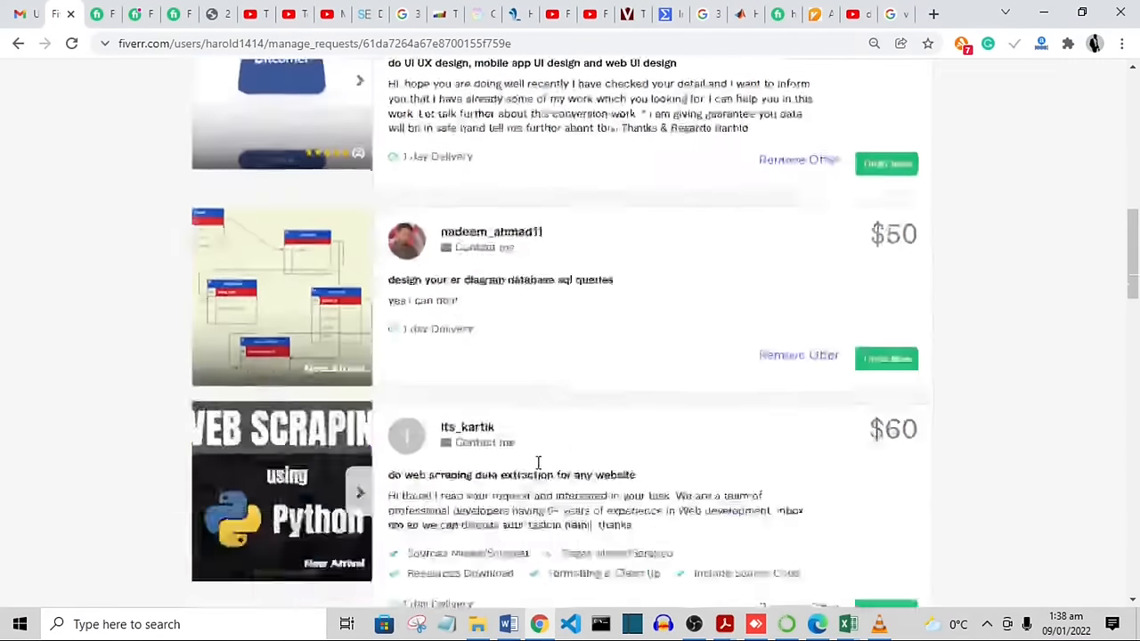
{"action": "scroll", "scroll_direction": "down", "scroll_amount": 3}
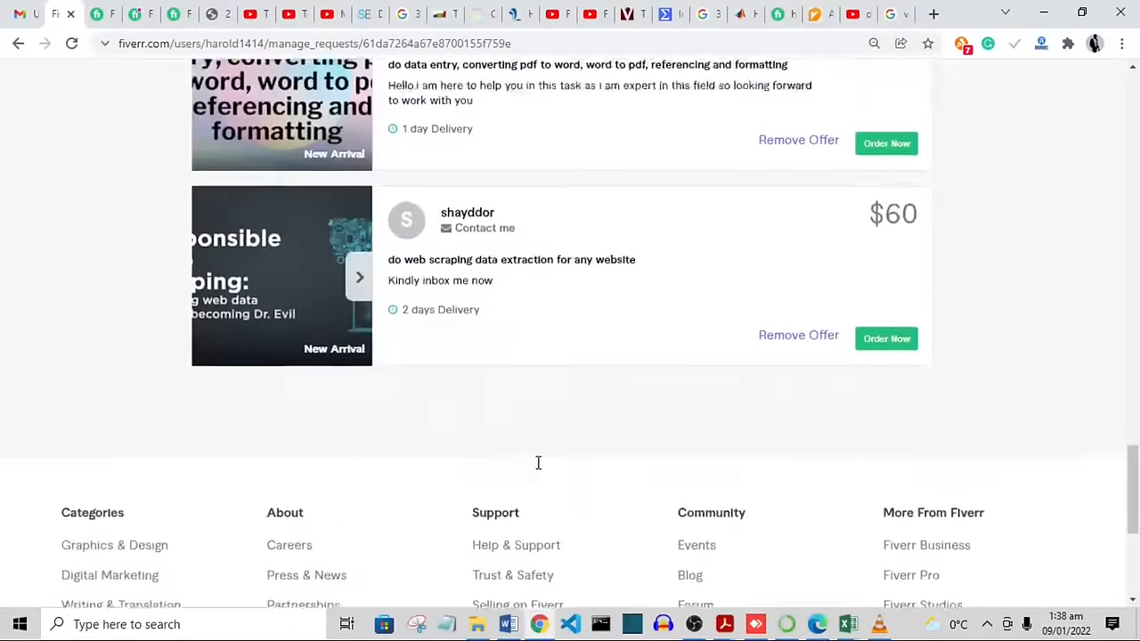
{"action": "scroll", "scroll_direction": "up", "scroll_amount": 3}
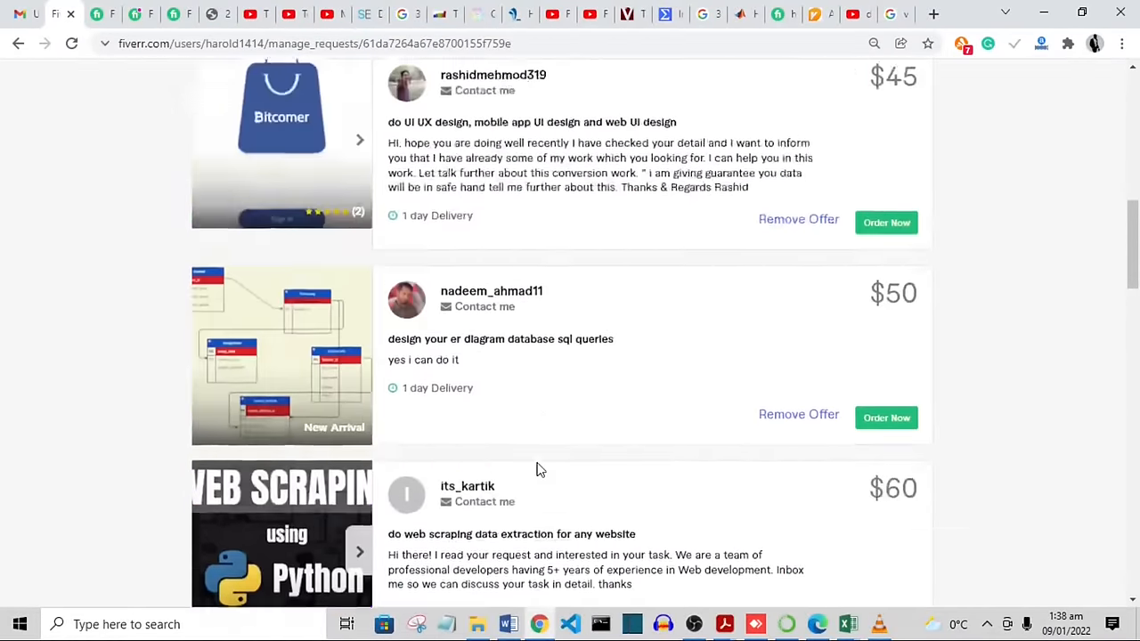
{"action": "scroll", "scroll_direction": "up", "scroll_amount": 3}
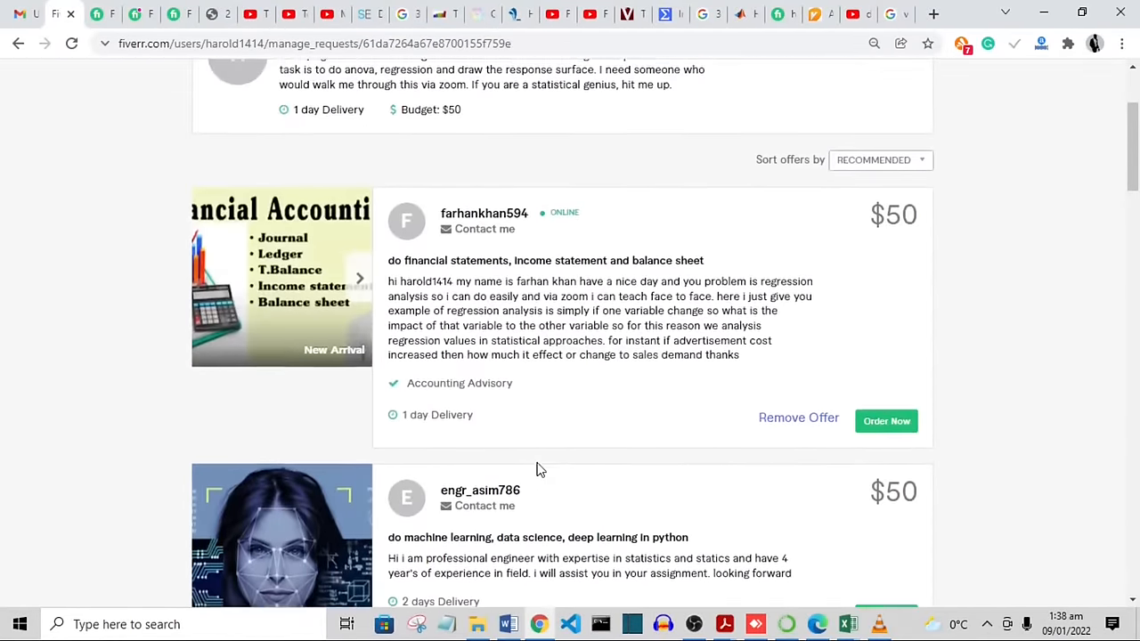
{"action": "scroll", "scroll_direction": "up", "scroll_amount": 3}
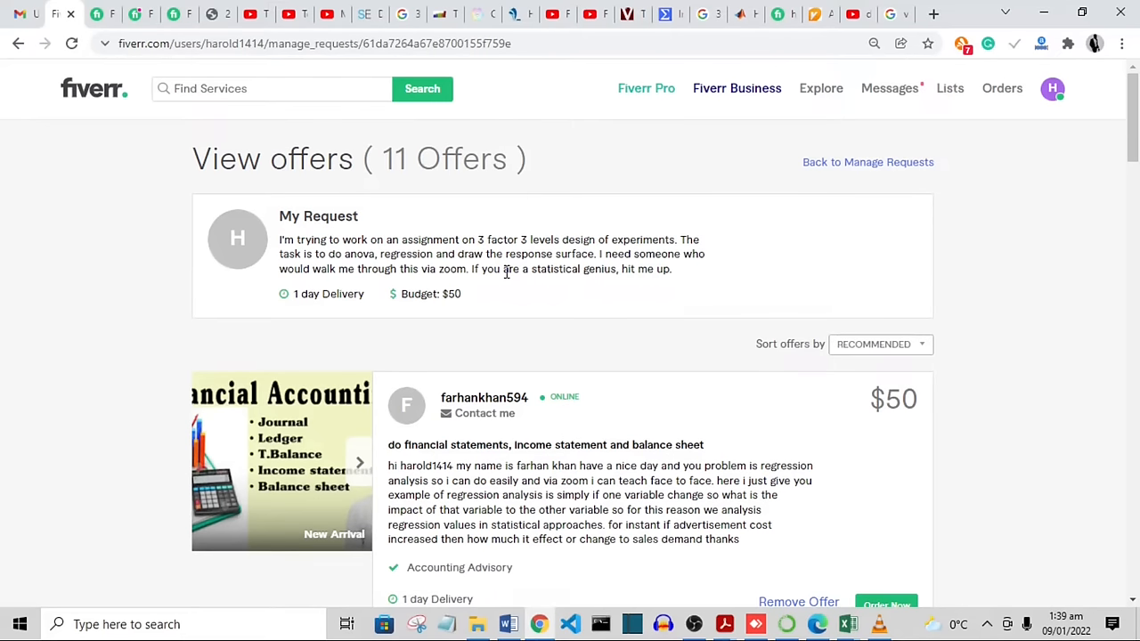
{"action": "mouse_move", "coordinate": [623, 417]}
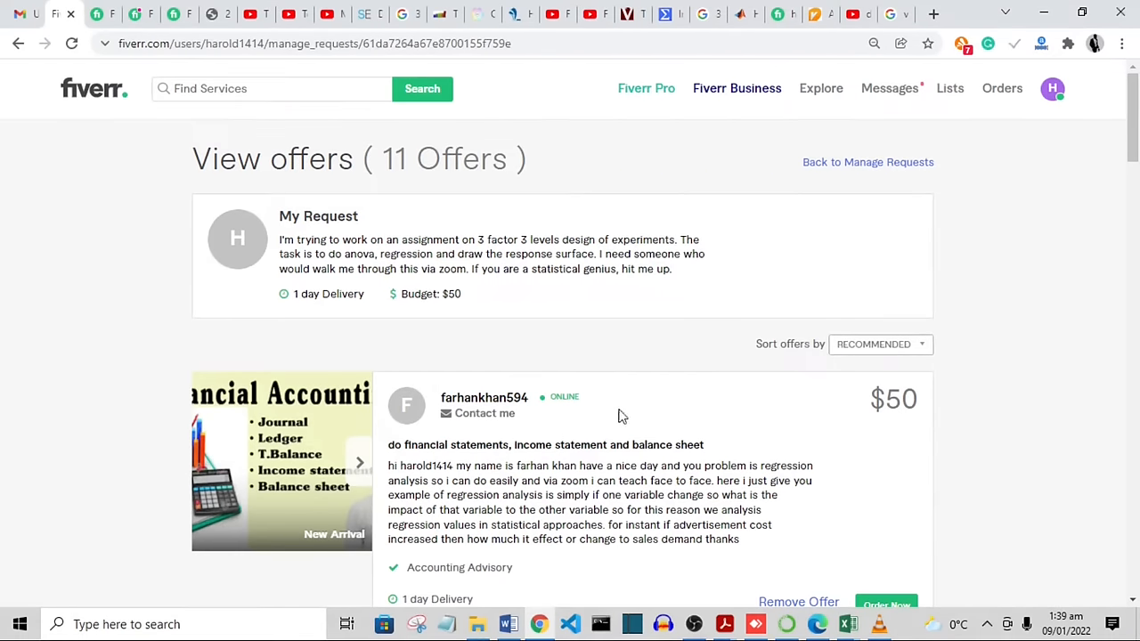
{"action": "scroll", "scroll_direction": "down", "scroll_amount": 3}
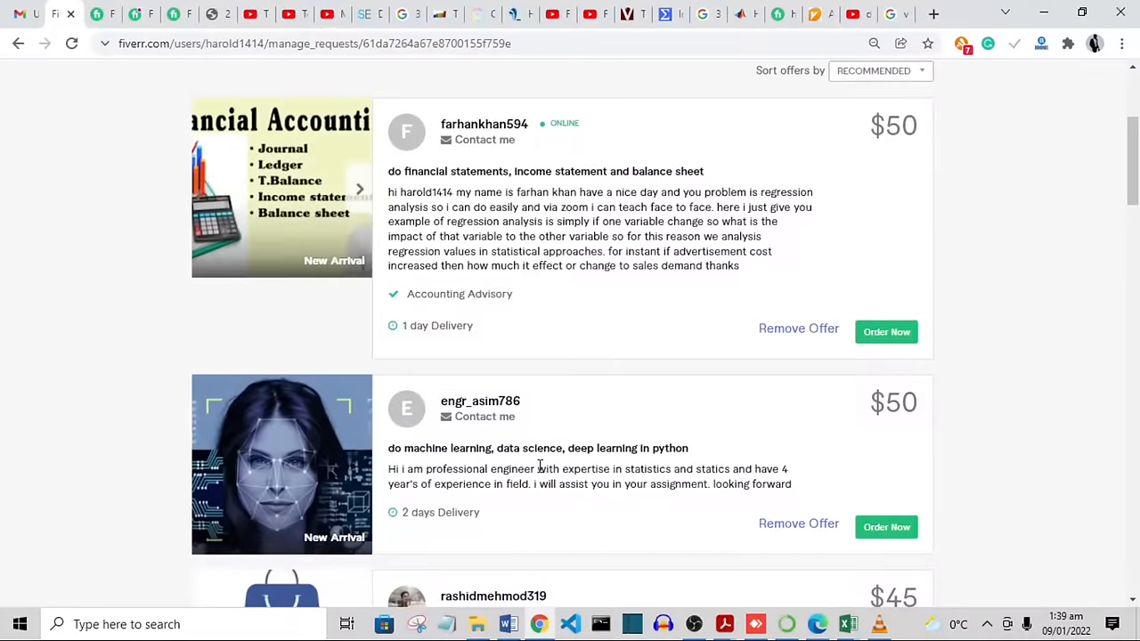
{"action": "mouse_move", "coordinate": [538, 456]}
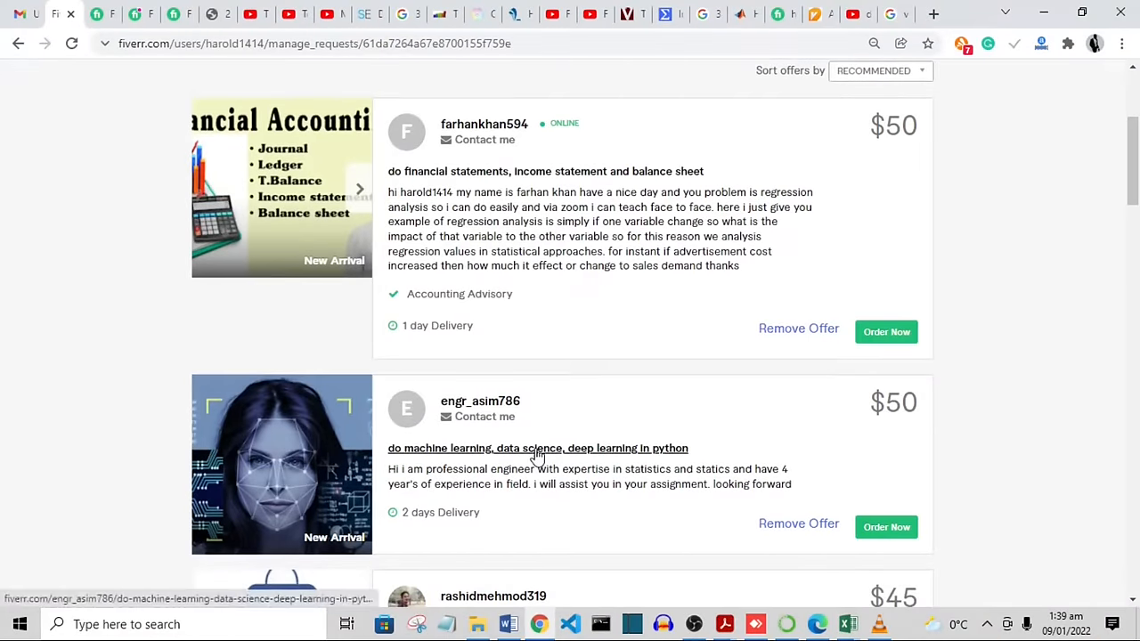
{"action": "scroll", "scroll_direction": "down", "scroll_amount": 3}
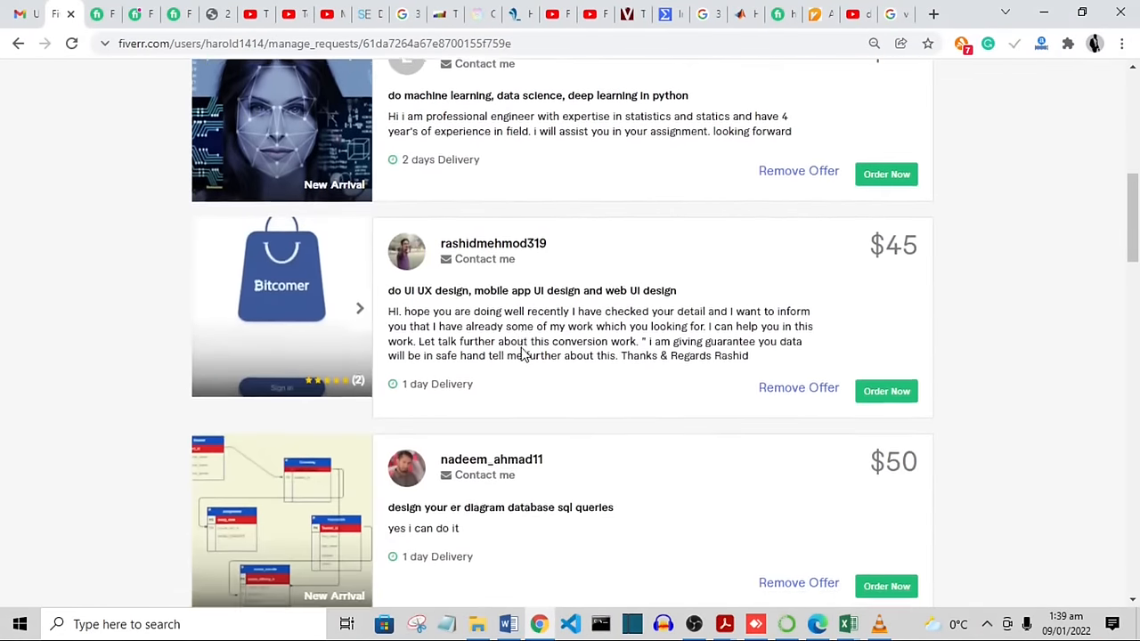
{"action": "scroll", "scroll_direction": "down", "scroll_amount": 3}
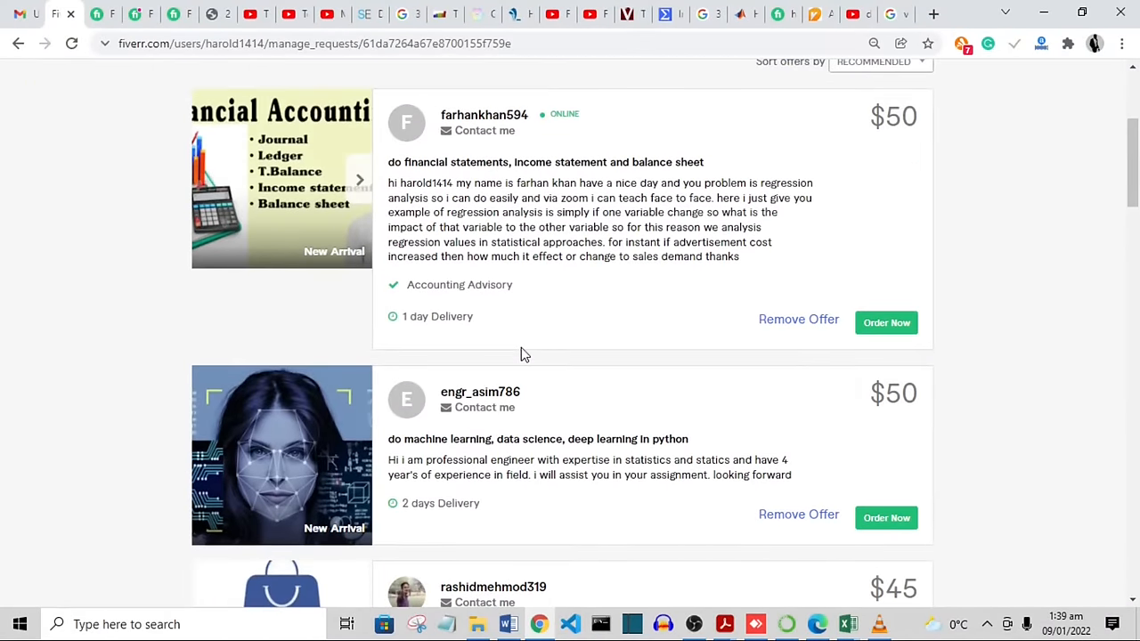
{"action": "scroll", "scroll_direction": "up", "scroll_amount": 3}
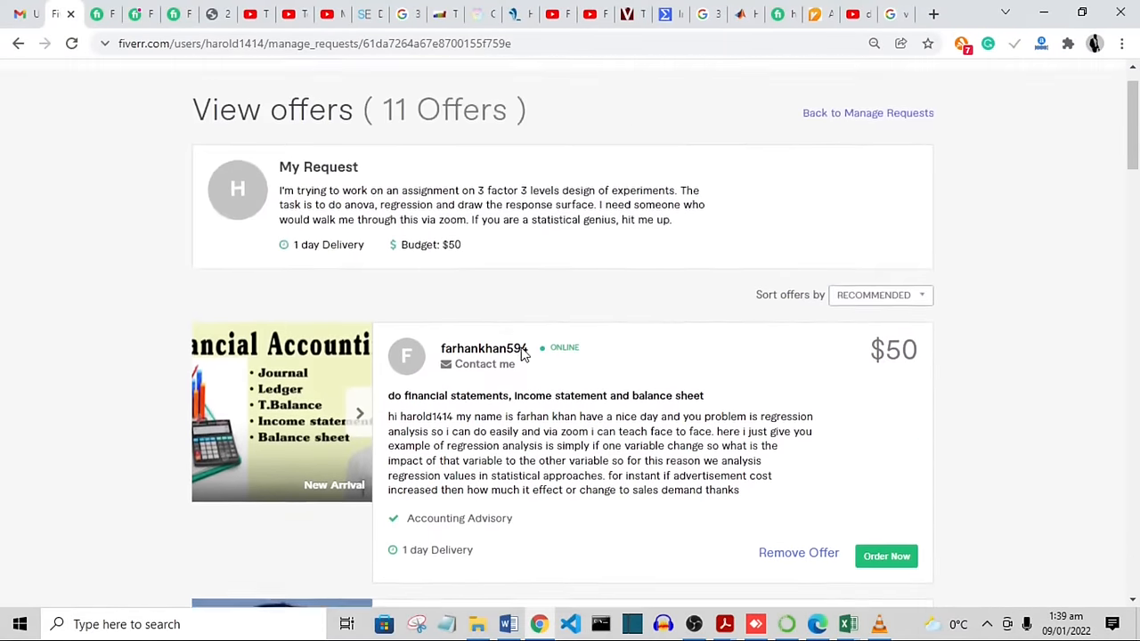
{"action": "scroll", "scroll_direction": "down", "scroll_amount": 3}
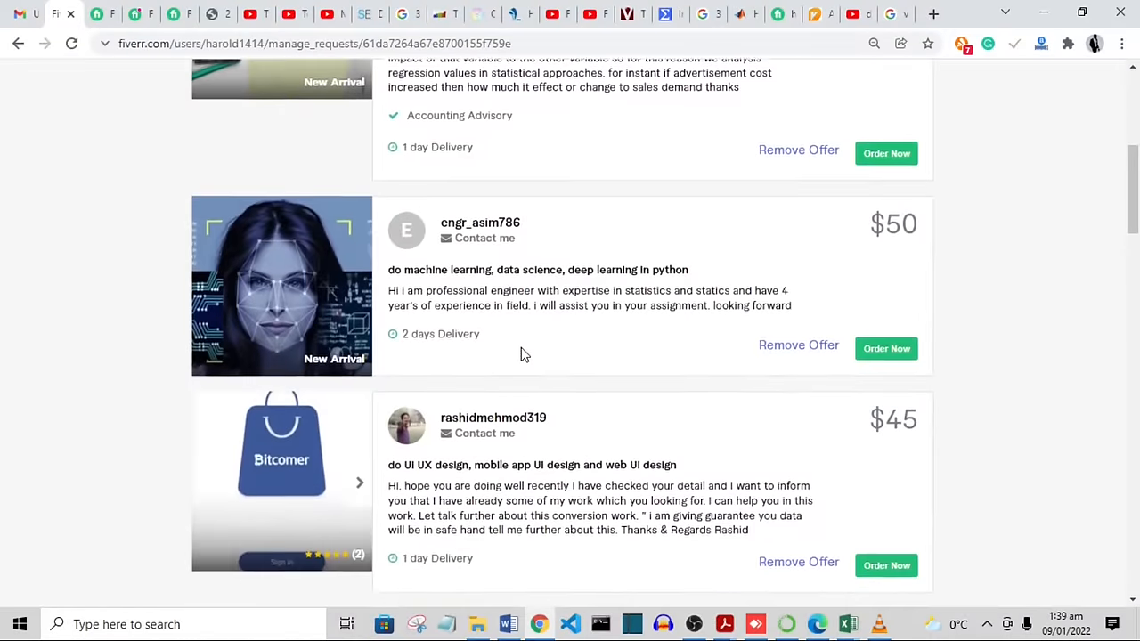
{"action": "scroll", "scroll_direction": "down", "scroll_amount": 3}
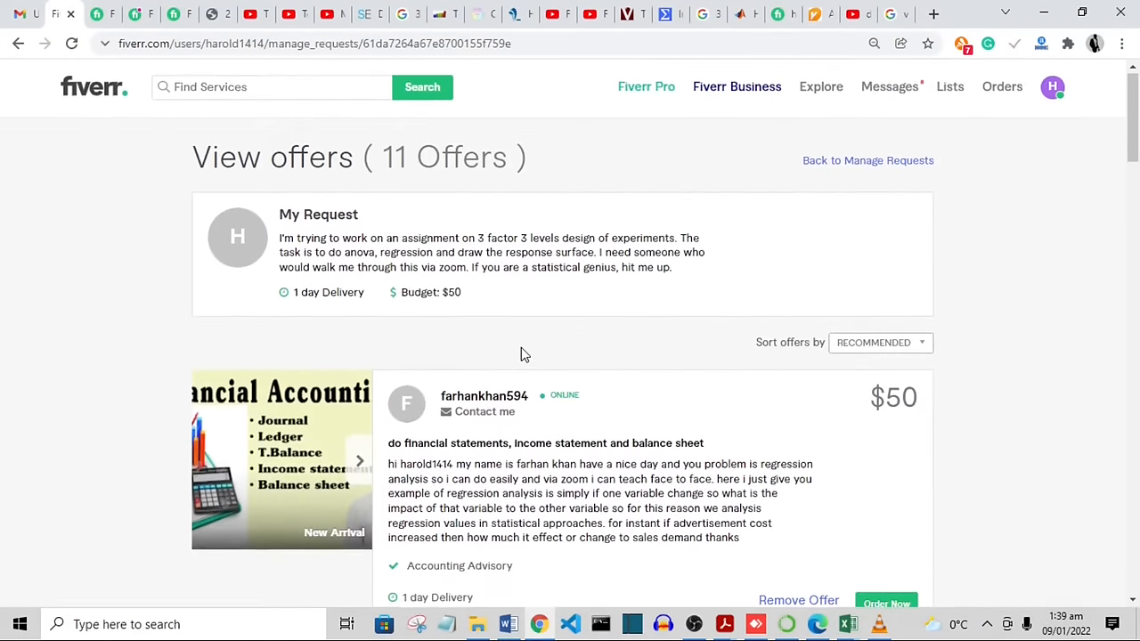
{"action": "scroll", "scroll_direction": "down", "scroll_amount": 3}
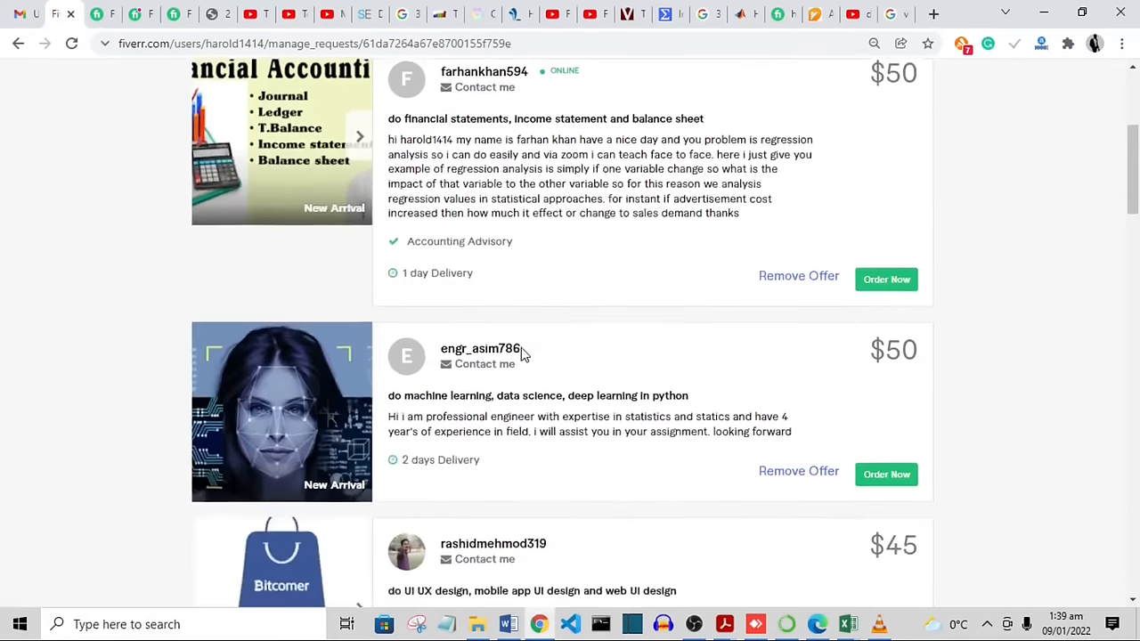
{"action": "scroll", "scroll_direction": "down", "scroll_amount": 3}
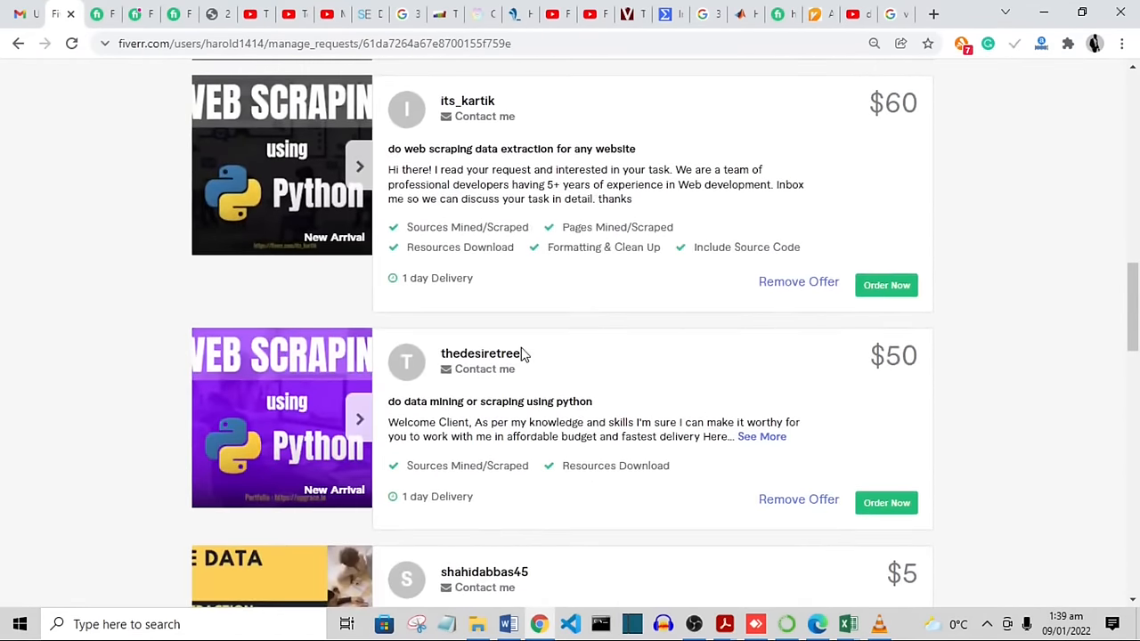
{"action": "mouse_move", "coordinate": [554, 307]}
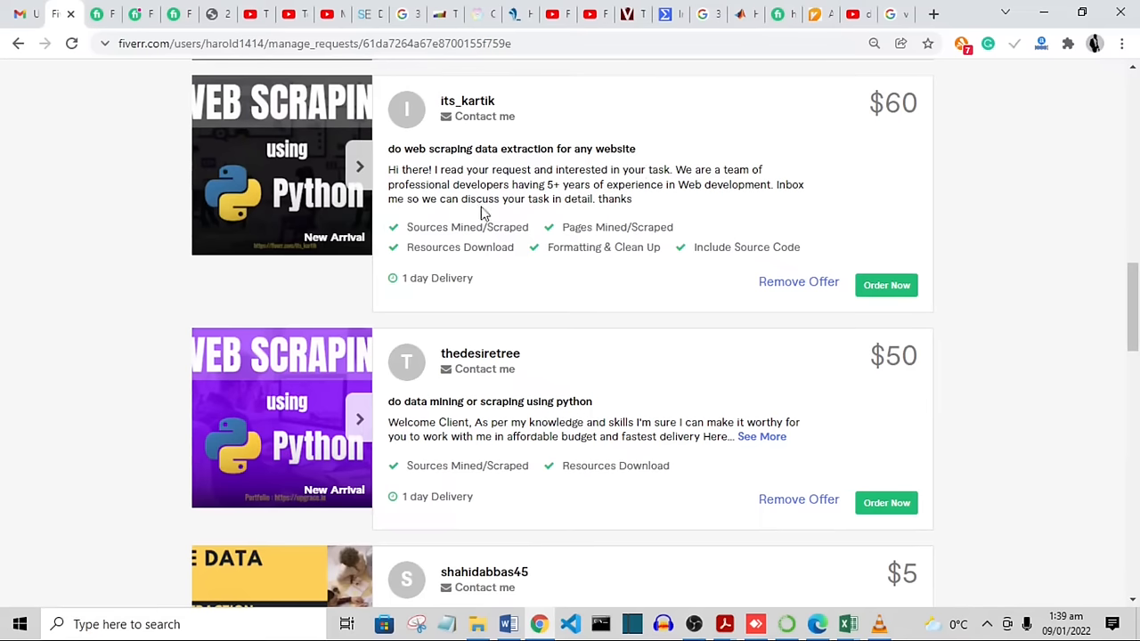
{"action": "mouse_move", "coordinate": [538, 196]}
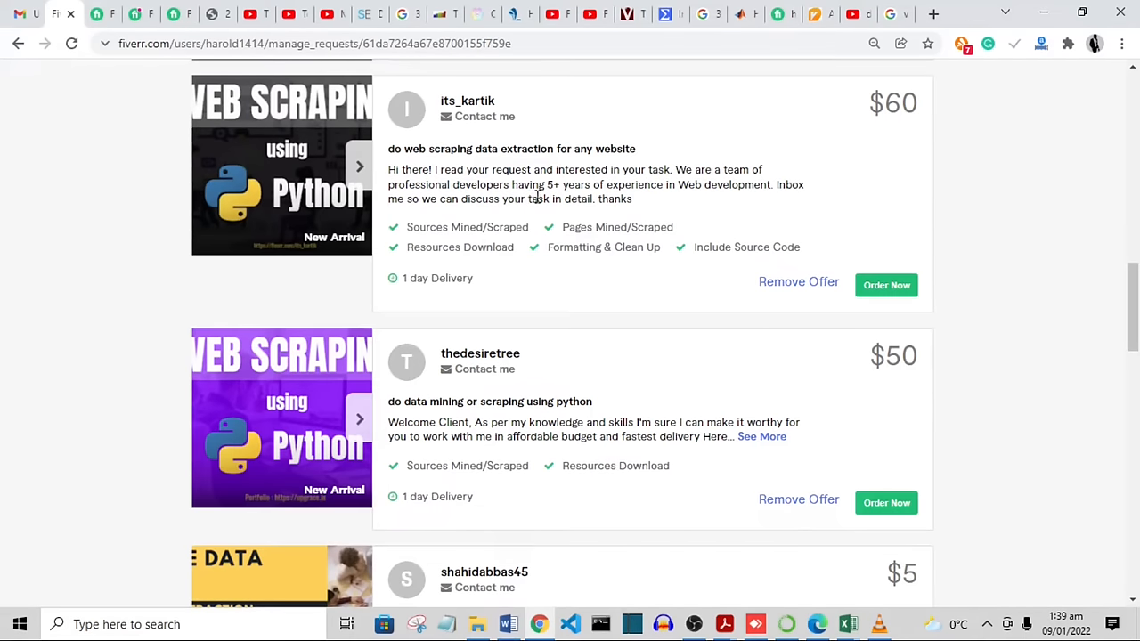
{"action": "mouse_move", "coordinate": [684, 185]}
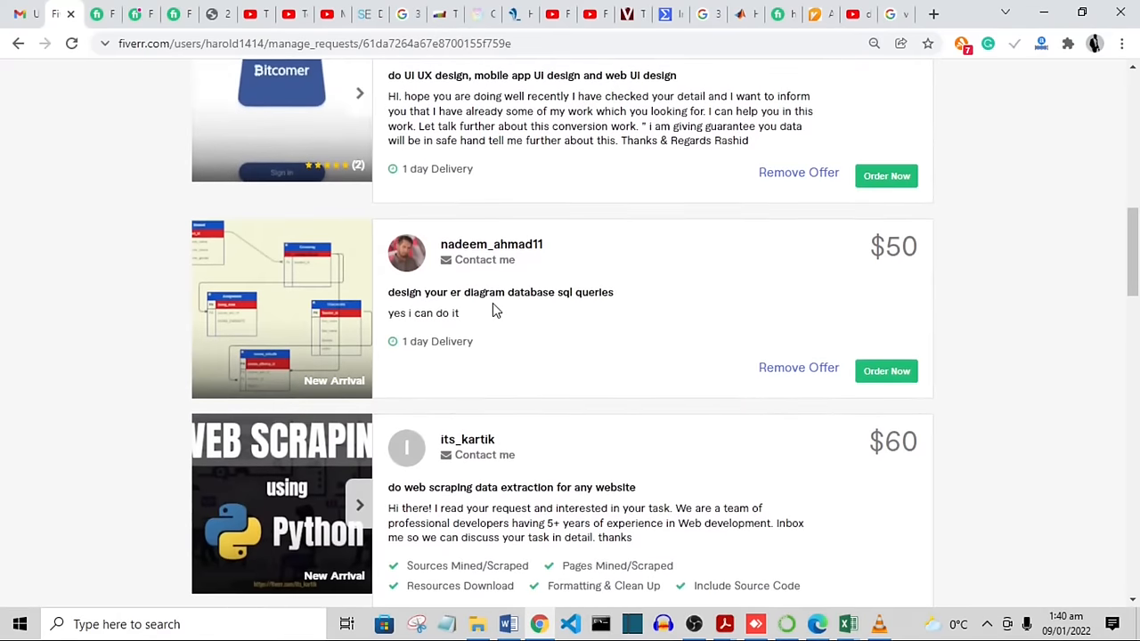
{"action": "mouse_move", "coordinate": [460, 314]}
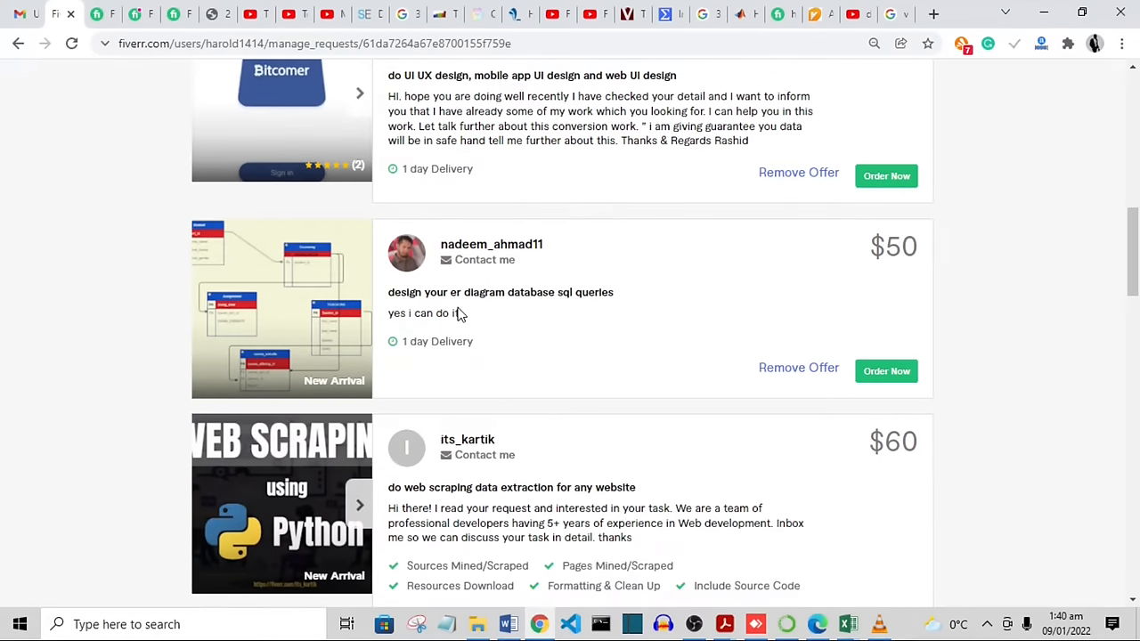
{"action": "mouse_move", "coordinate": [488, 326]}
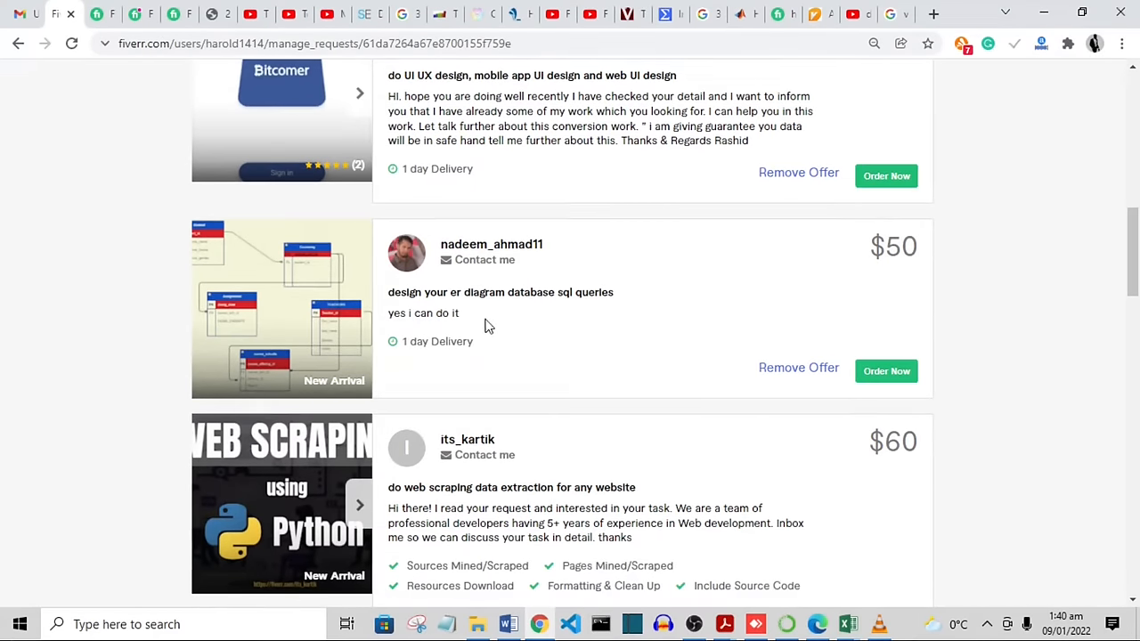
{"action": "mouse_move", "coordinate": [485, 334]}
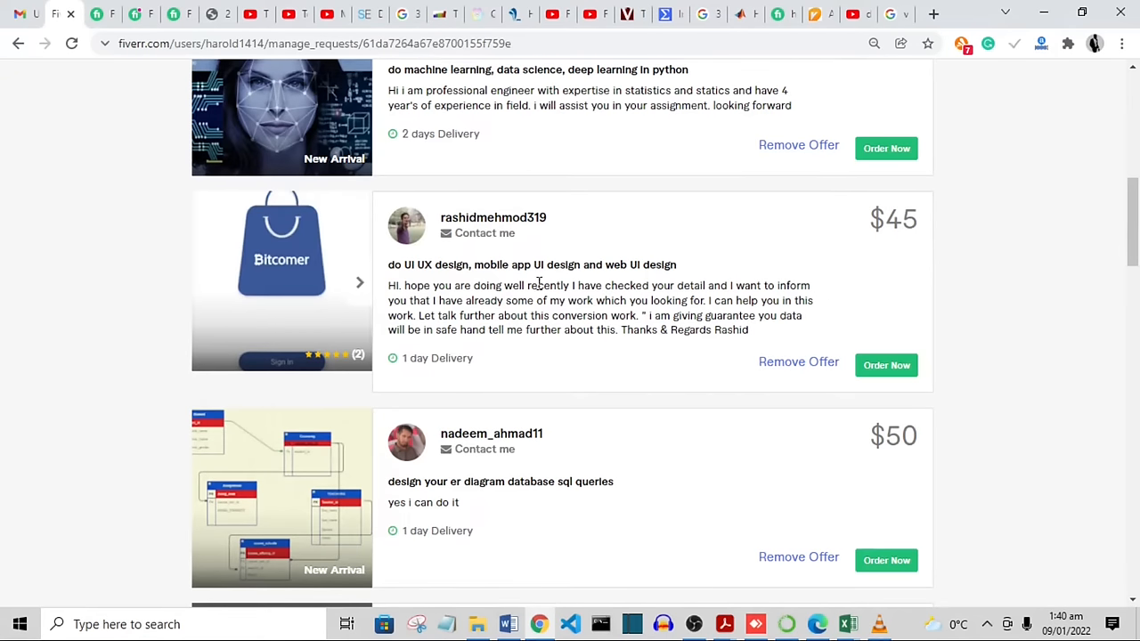
{"action": "mouse_move", "coordinate": [686, 285]}
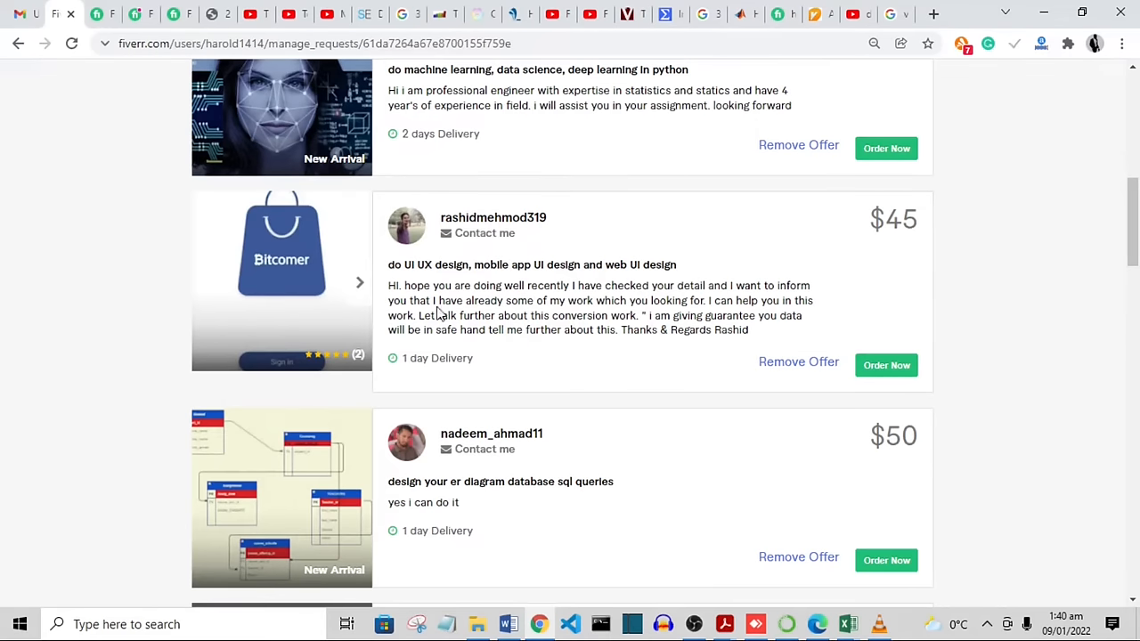
{"action": "mouse_move", "coordinate": [504, 315]}
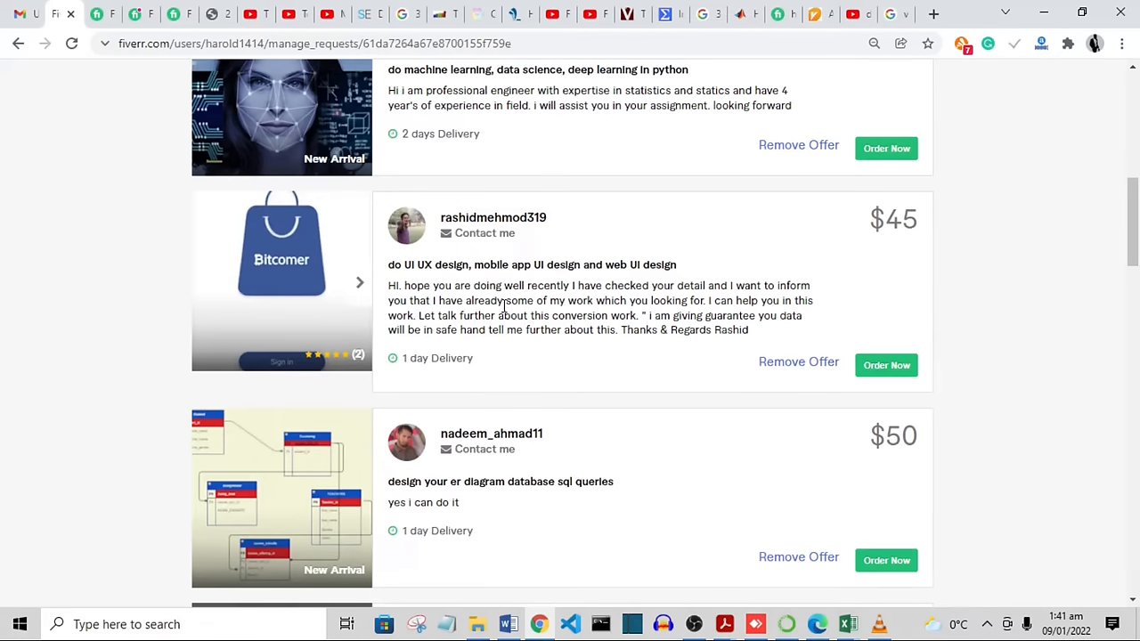
{"action": "mouse_move", "coordinate": [520, 300]}
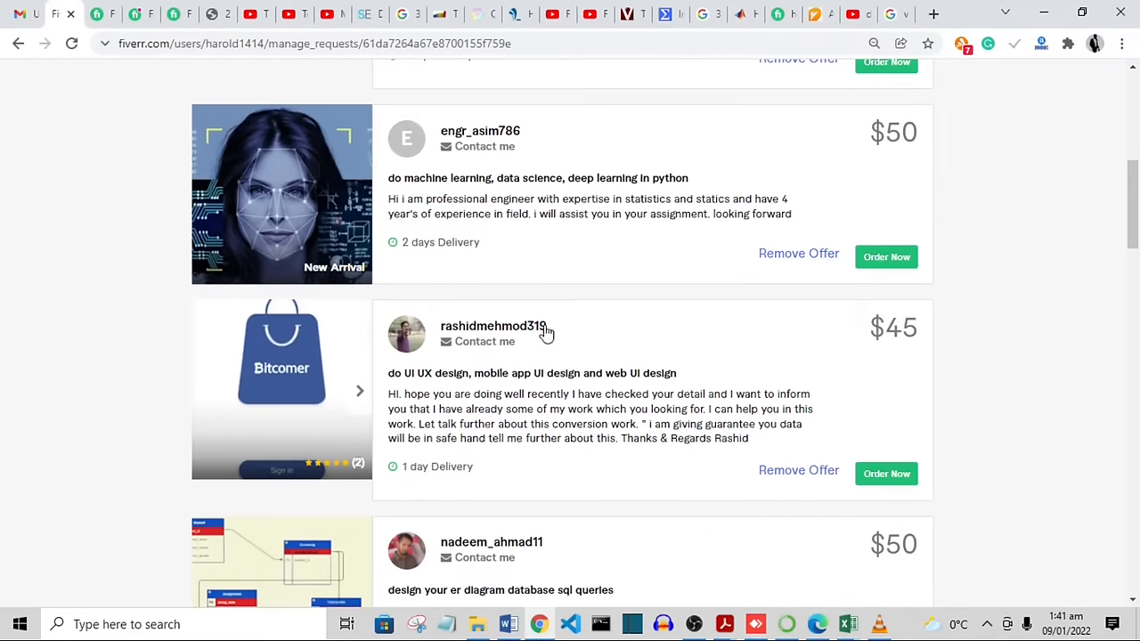
{"action": "mouse_move", "coordinate": [544, 346]}
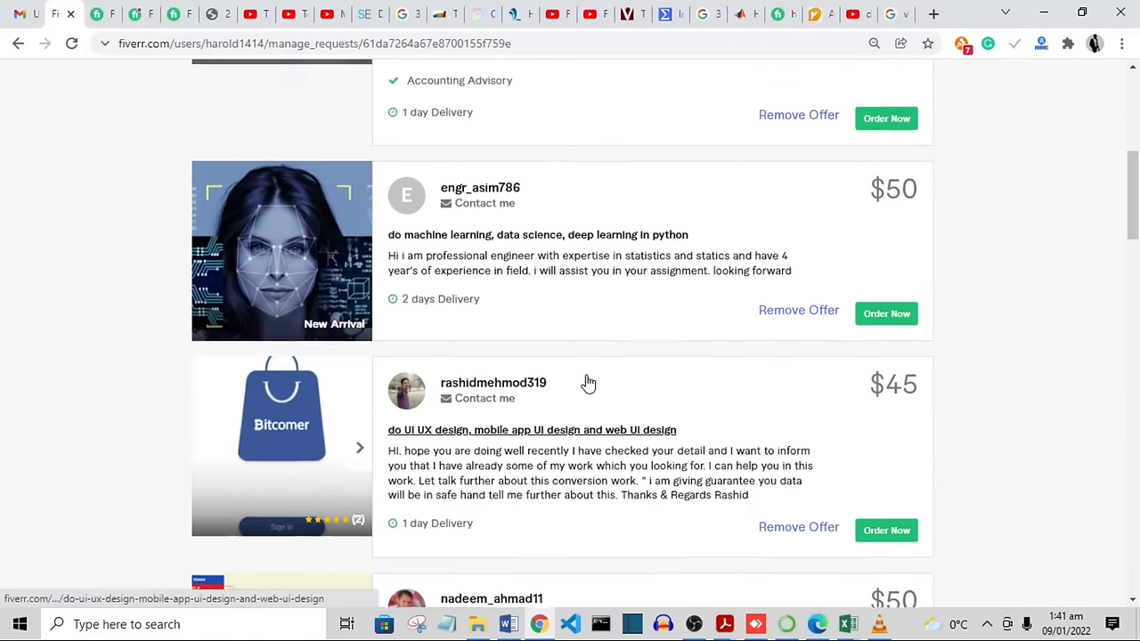
{"action": "scroll", "scroll_direction": "up", "scroll_amount": 3}
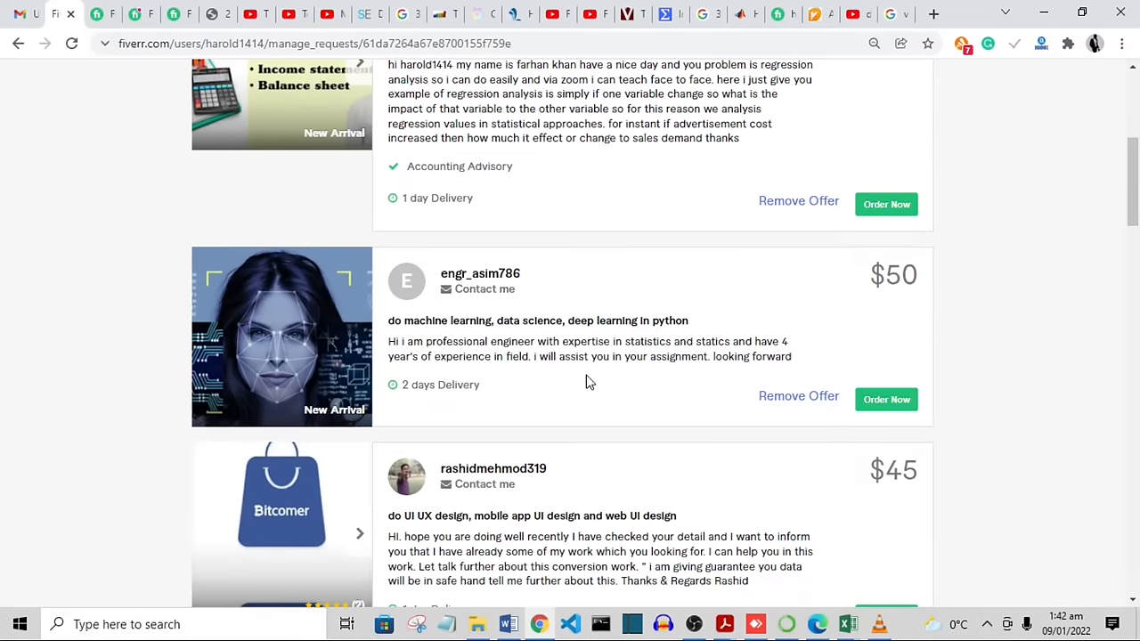
{"action": "mouse_move", "coordinate": [515, 360]}
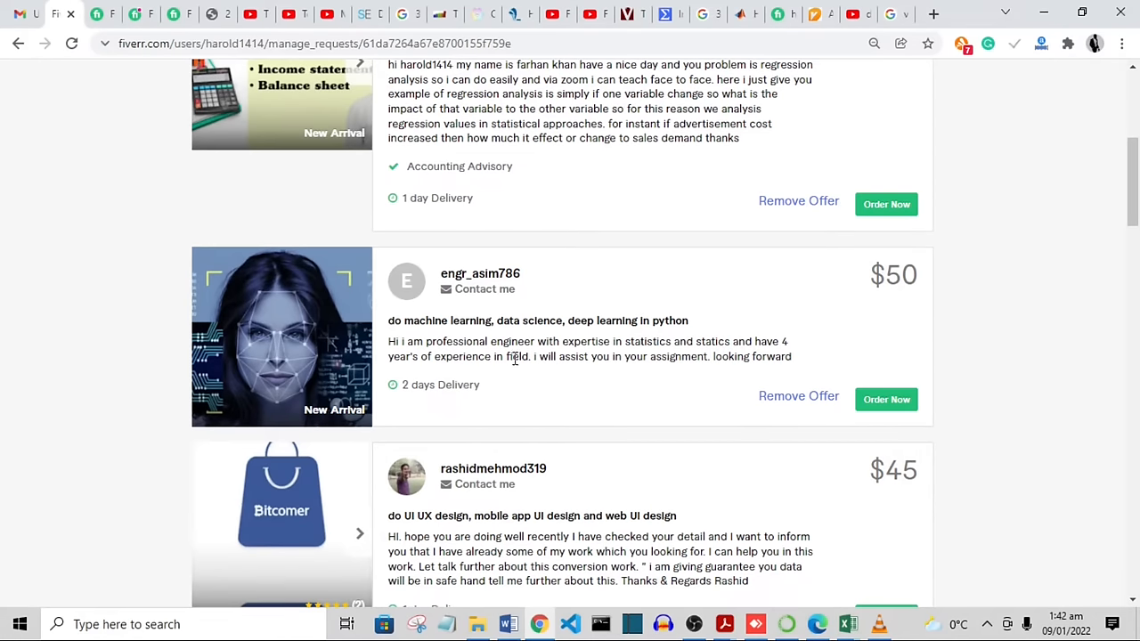
{"action": "mouse_move", "coordinate": [579, 342]}
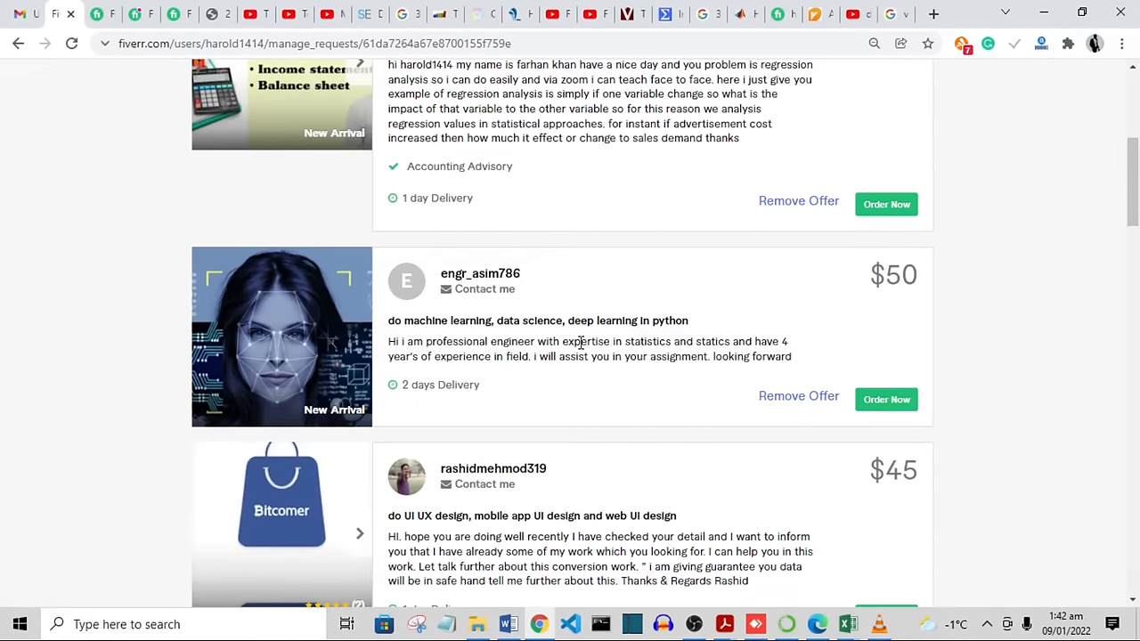
{"action": "mouse_move", "coordinate": [712, 347]}
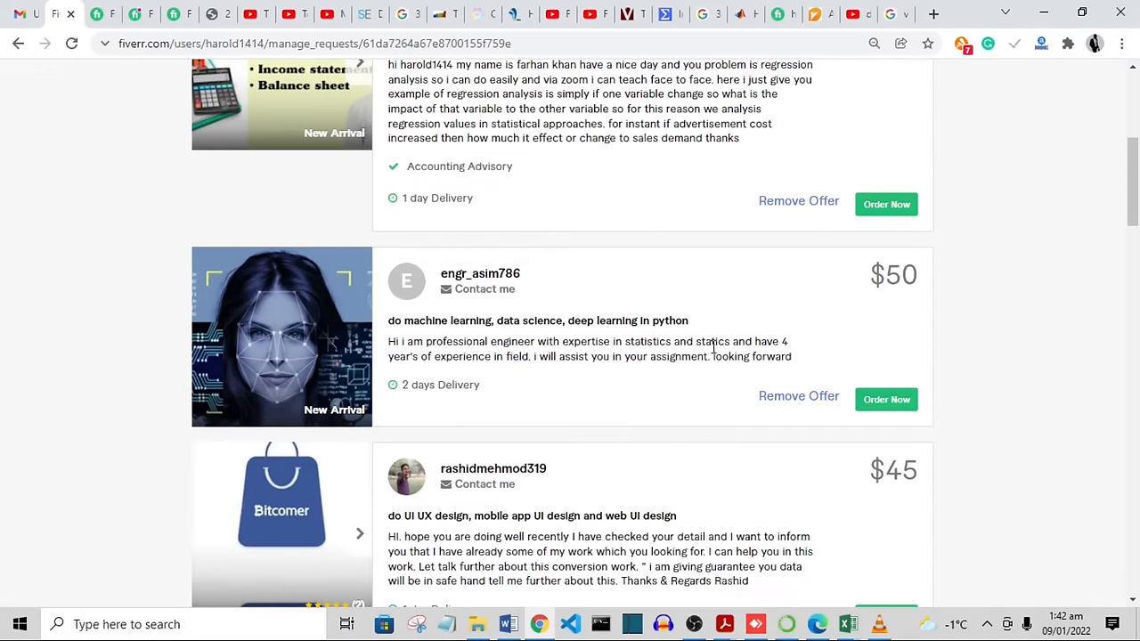
{"action": "mouse_move", "coordinate": [553, 371]}
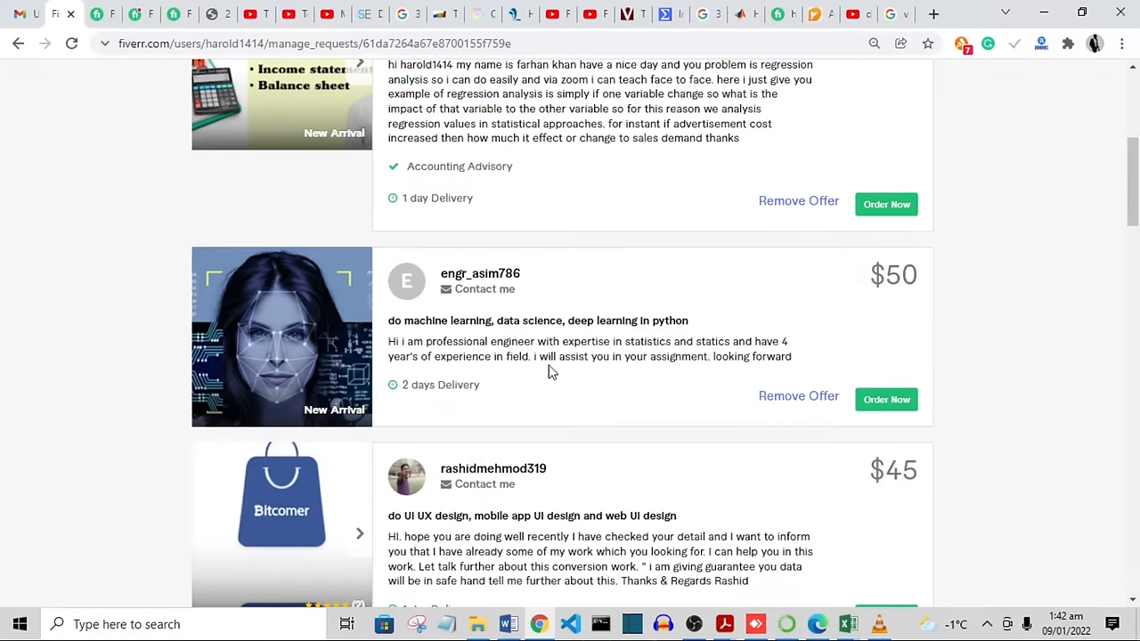
{"action": "mouse_move", "coordinate": [738, 379]}
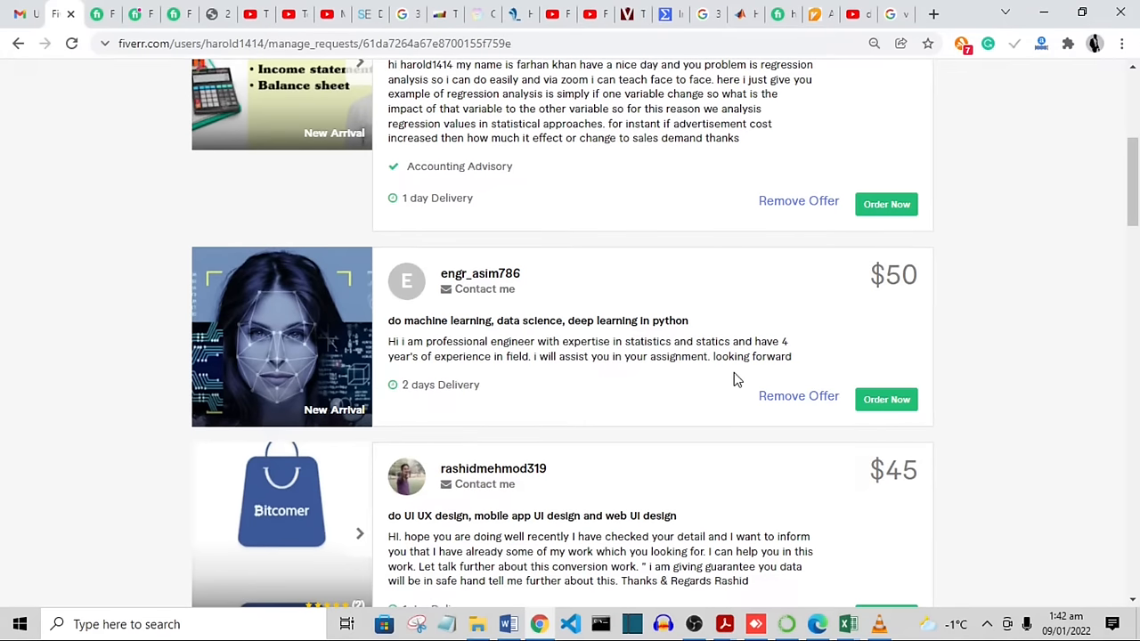
{"action": "mouse_move", "coordinate": [645, 396]}
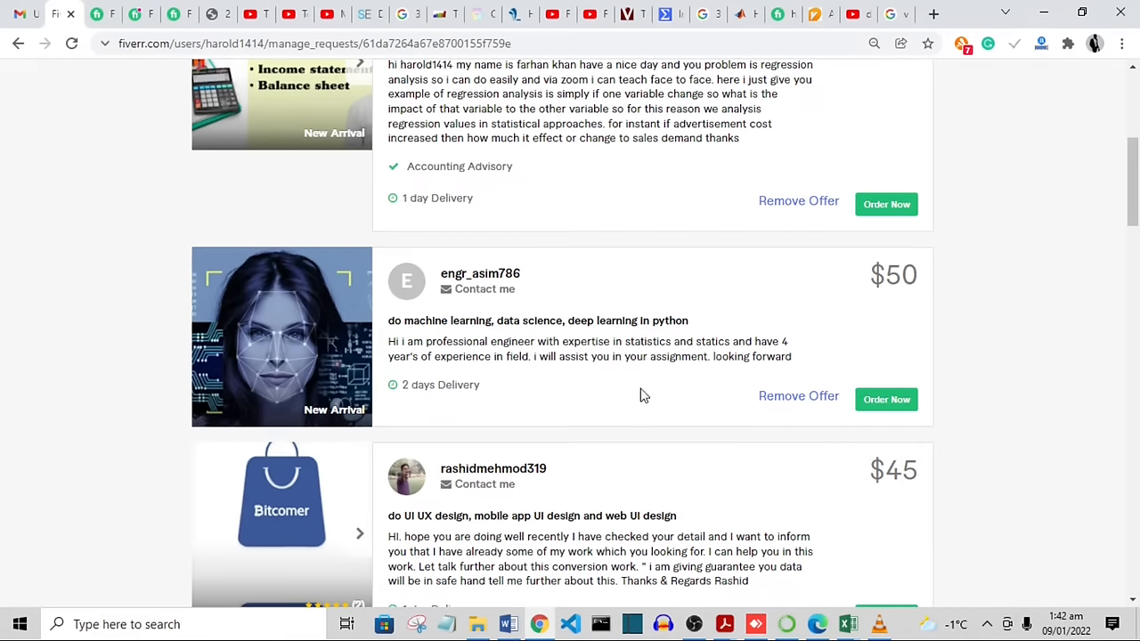
{"action": "scroll", "scroll_direction": "up", "scroll_amount": 3}
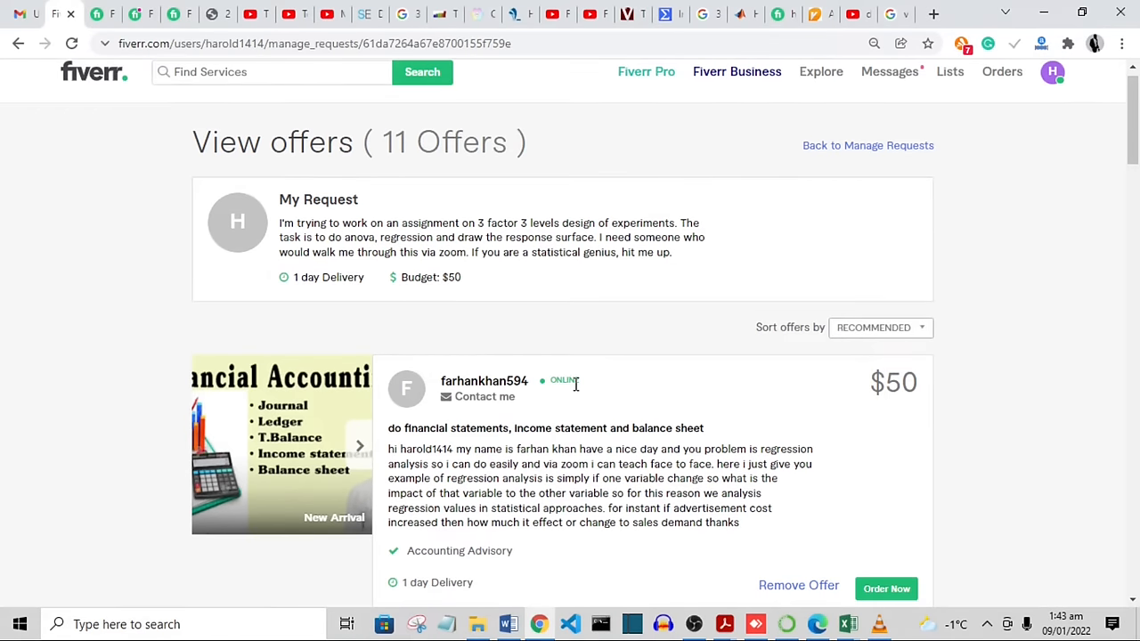
{"action": "mouse_move", "coordinate": [538, 378]}
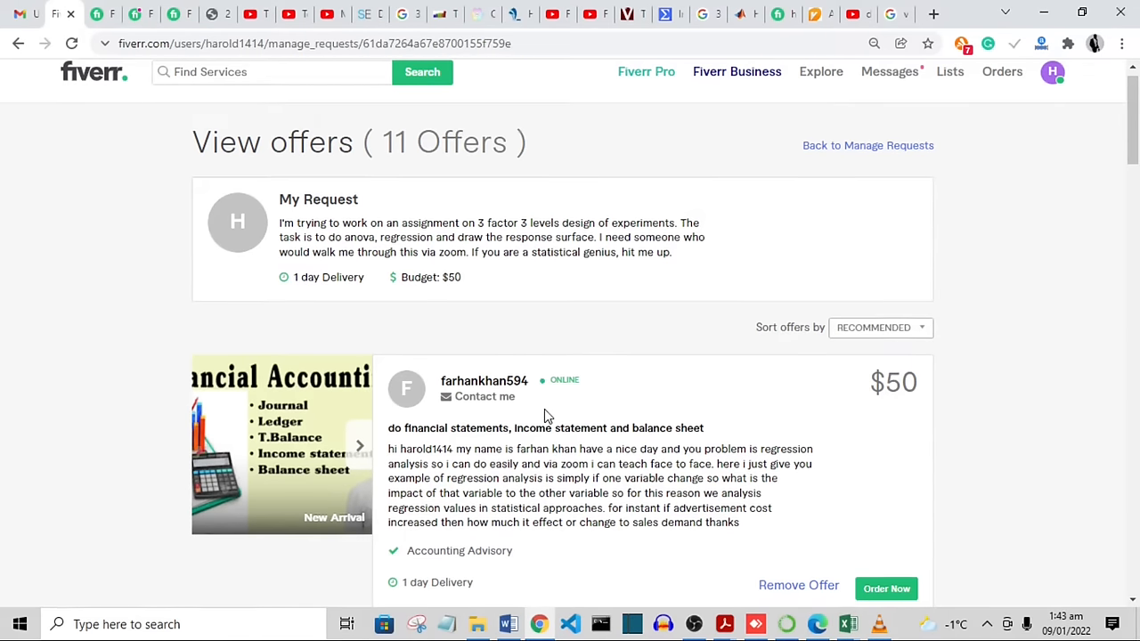
{"action": "scroll", "scroll_direction": "down", "scroll_amount": 3}
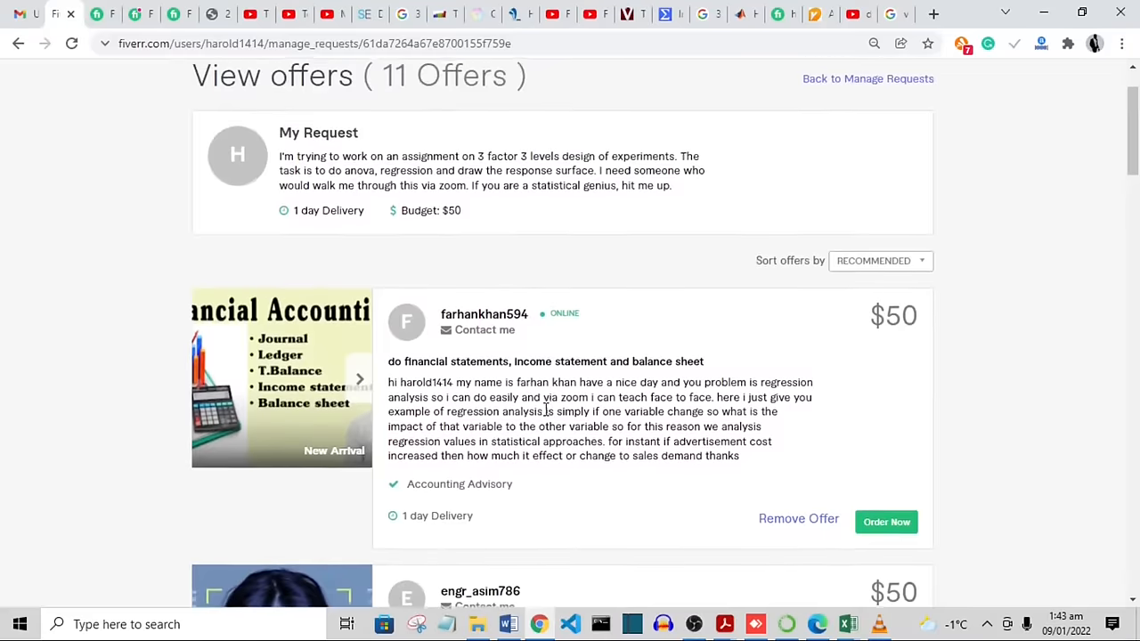
{"action": "scroll", "scroll_direction": "down", "scroll_amount": 3}
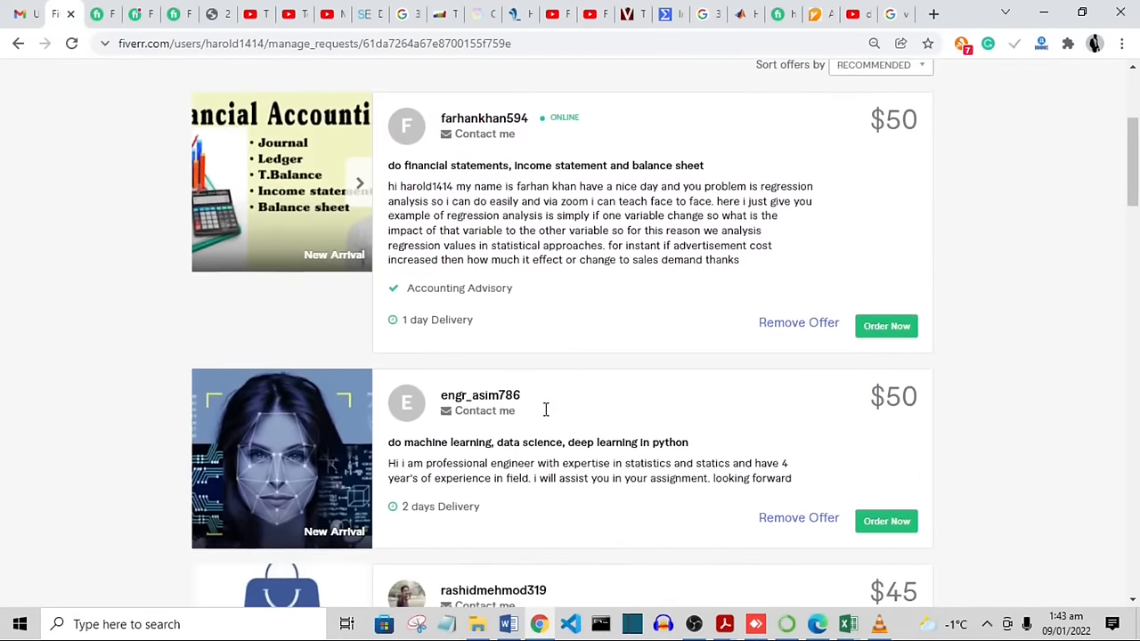
{"action": "scroll", "scroll_direction": "up", "scroll_amount": 3}
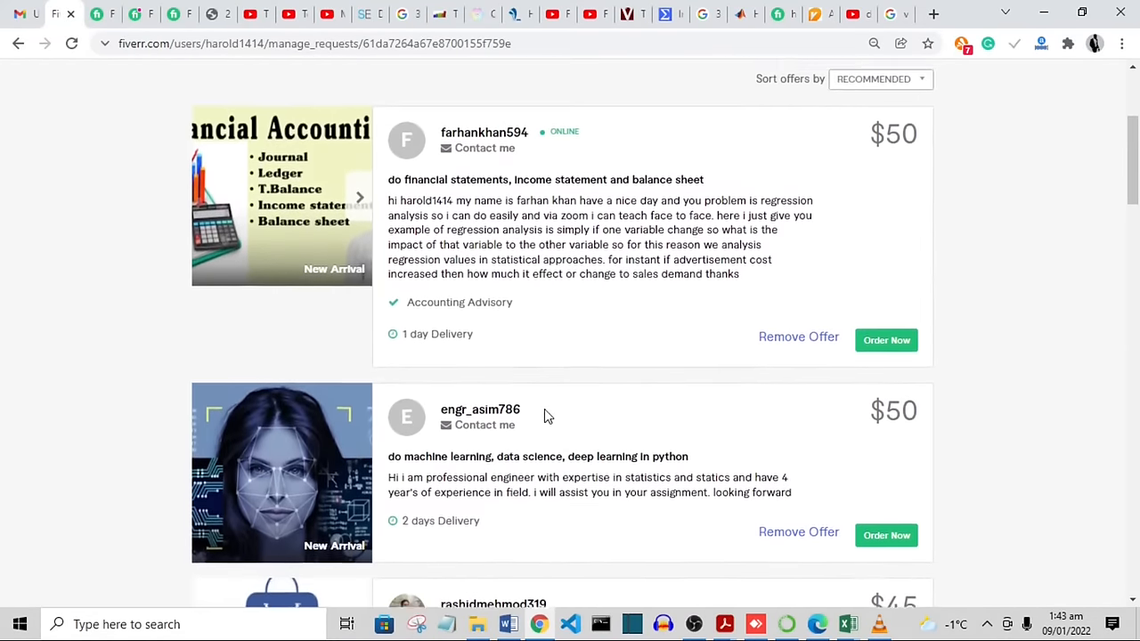
{"action": "scroll", "scroll_direction": "up", "scroll_amount": 3}
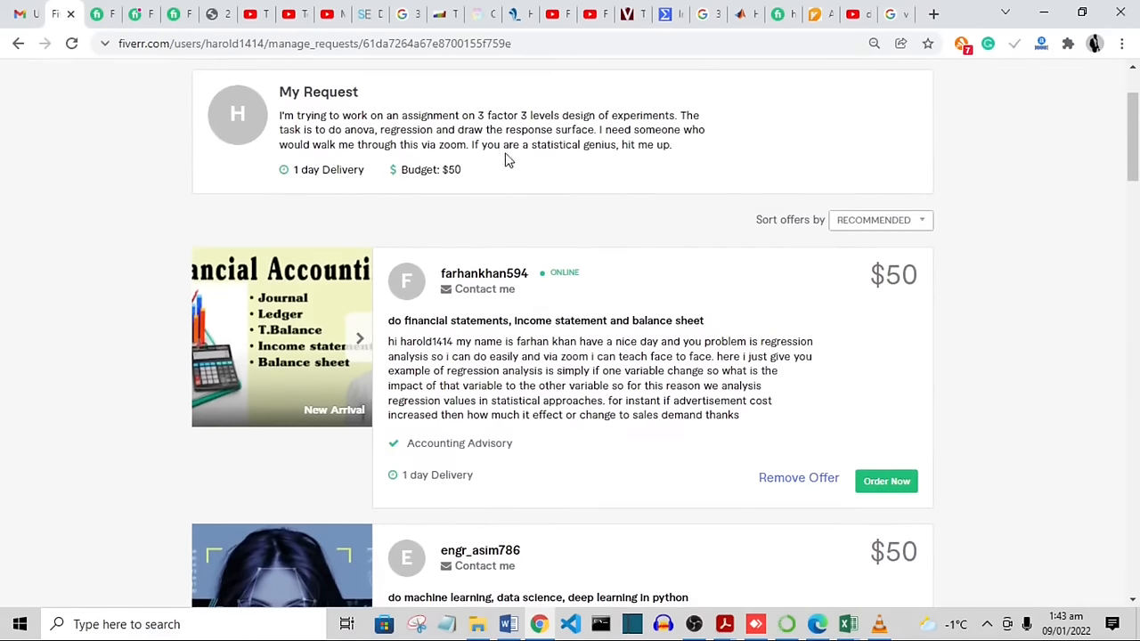
{"action": "mouse_move", "coordinate": [793, 320]}
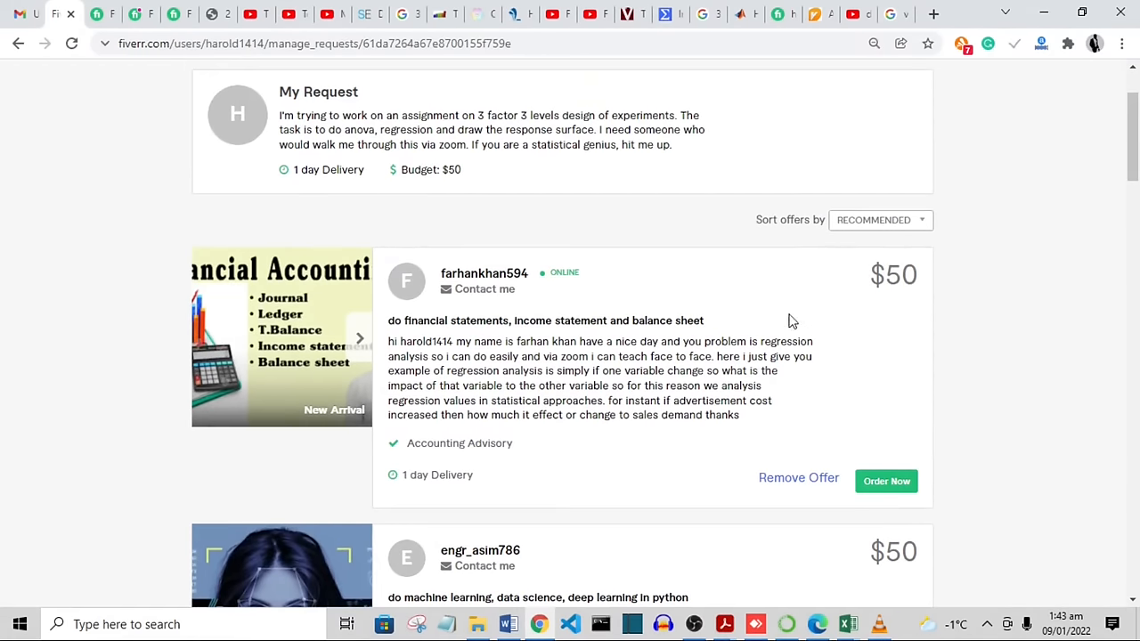
Scroll past the $45 and $50 offers to its_kartik's $60 web scraping and thedesiretree's $50 offers.
{"action": "scroll", "scroll_direction": "down", "scroll_amount": 3}
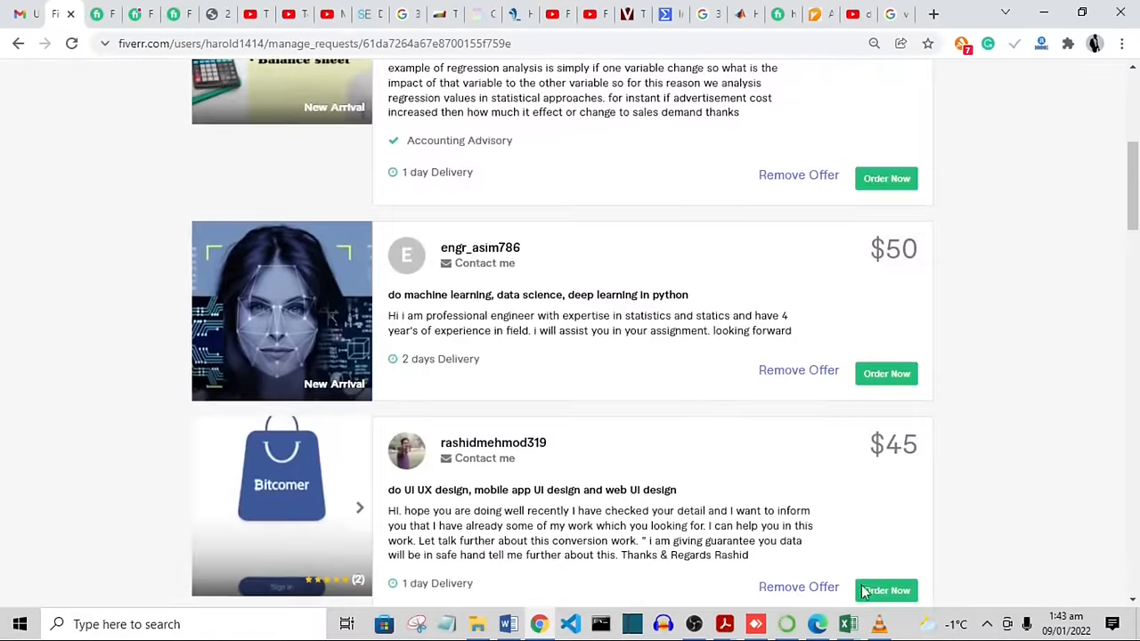
{"action": "scroll", "scroll_direction": "down", "scroll_amount": 3}
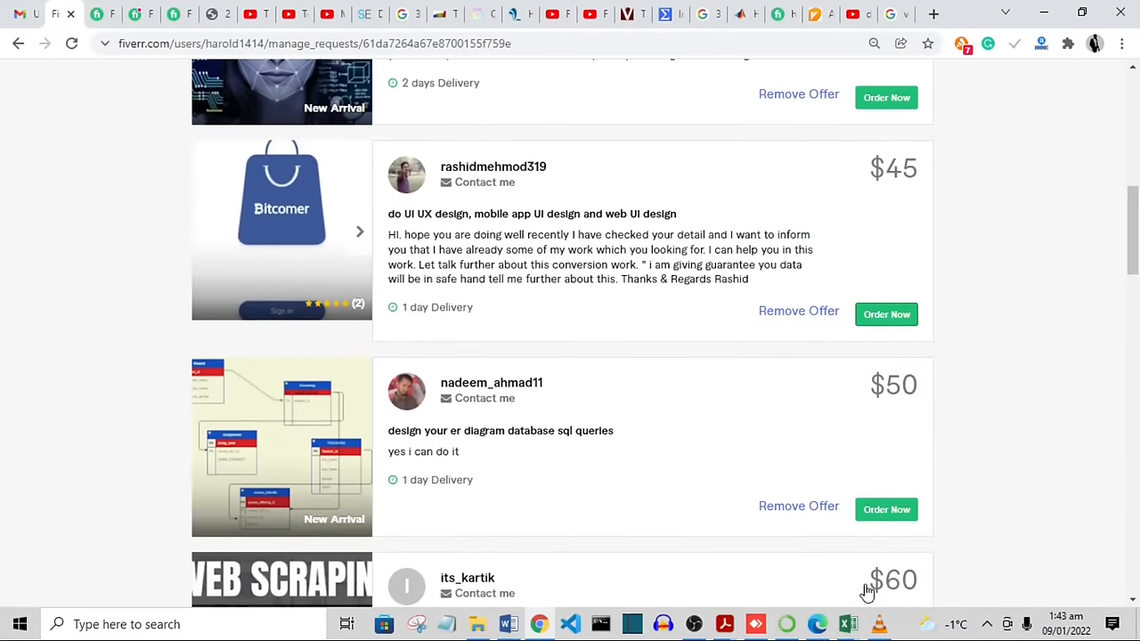
{"action": "scroll", "scroll_direction": "down", "scroll_amount": 3}
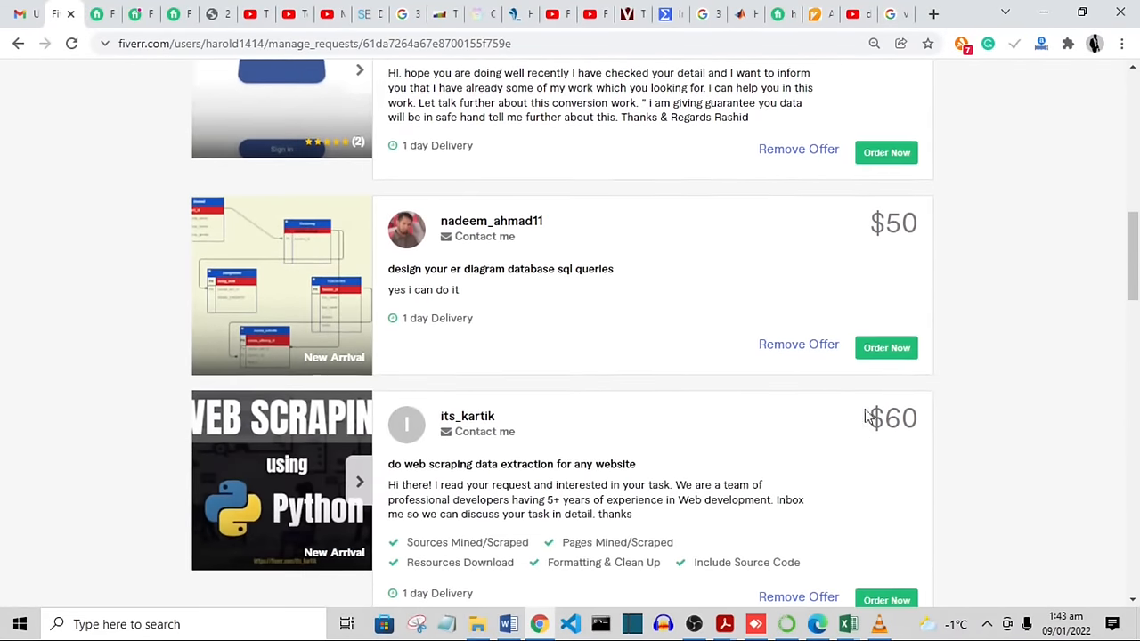
{"action": "scroll", "scroll_direction": "down", "scroll_amount": 3}
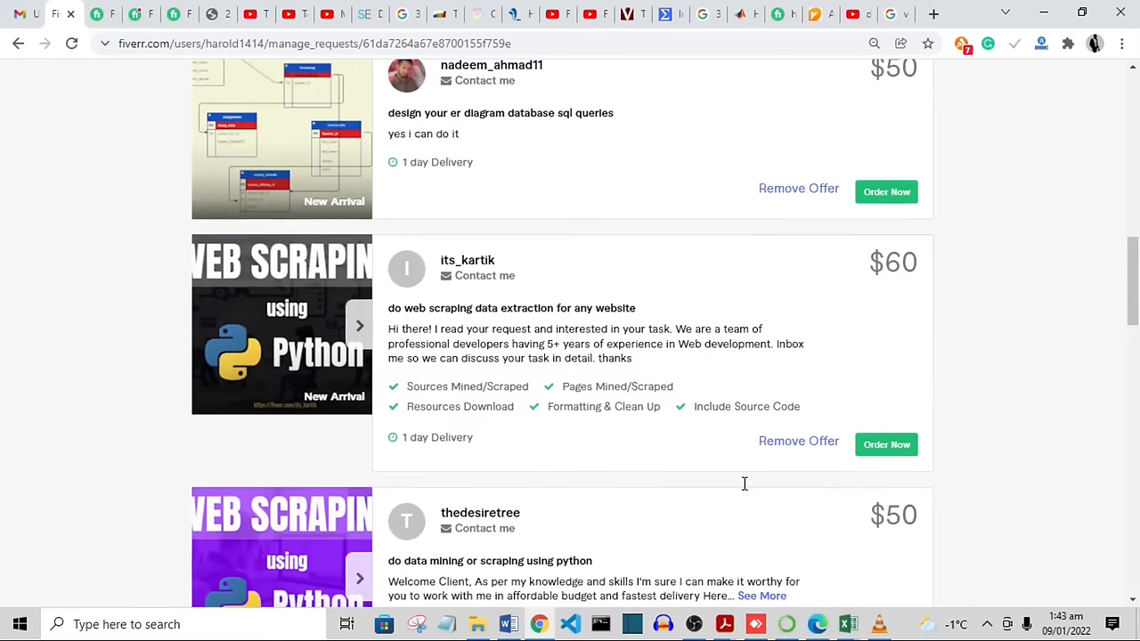
{"action": "mouse_move", "coordinate": [755, 350]}
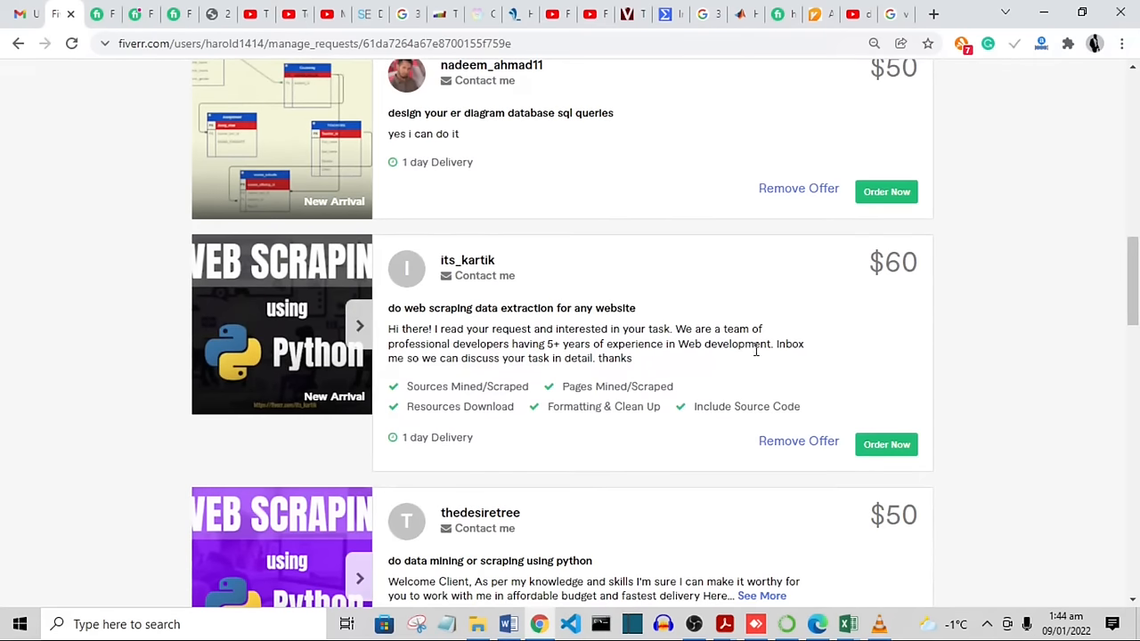
{"action": "mouse_move", "coordinate": [385, 333]}
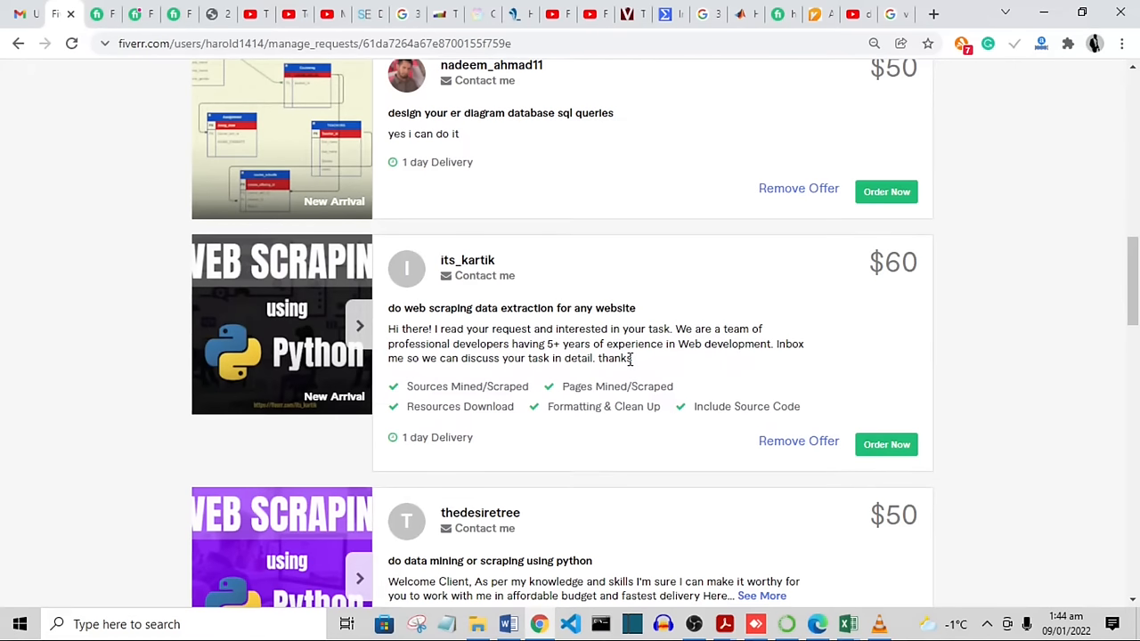
{"action": "mouse_move", "coordinate": [671, 376]}
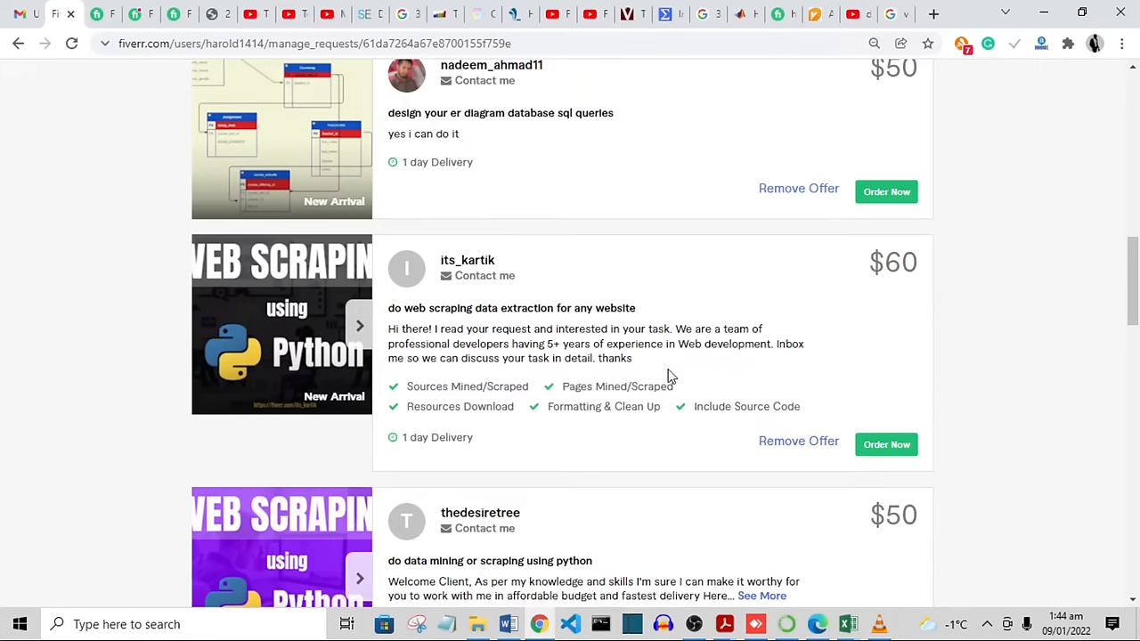
{"action": "mouse_move", "coordinate": [795, 304]}
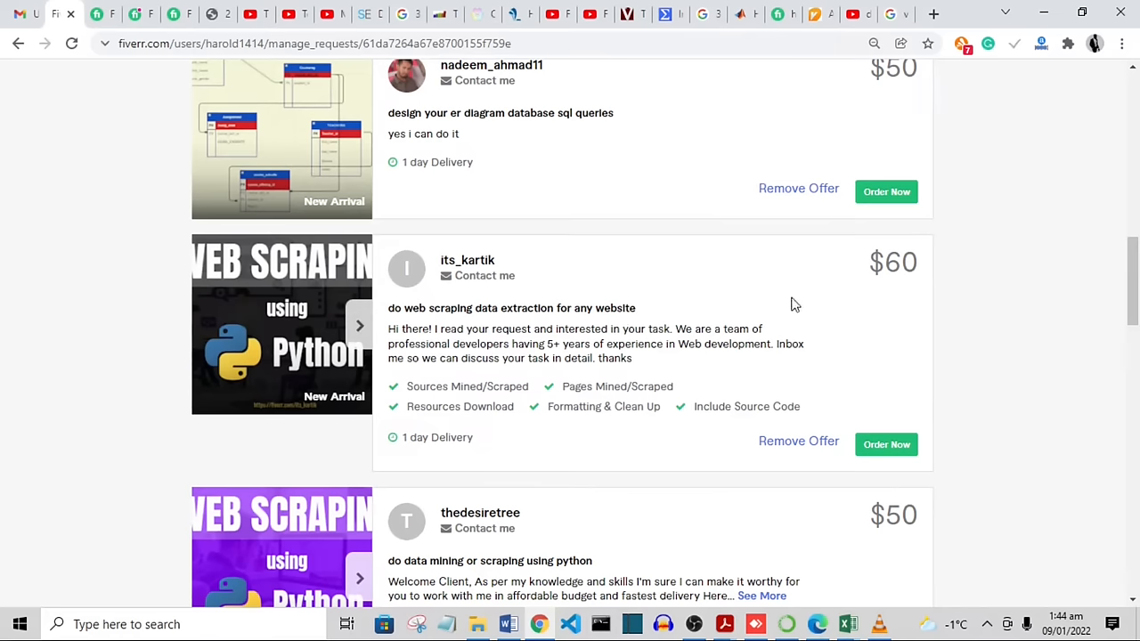
{"action": "mouse_move", "coordinate": [787, 328]}
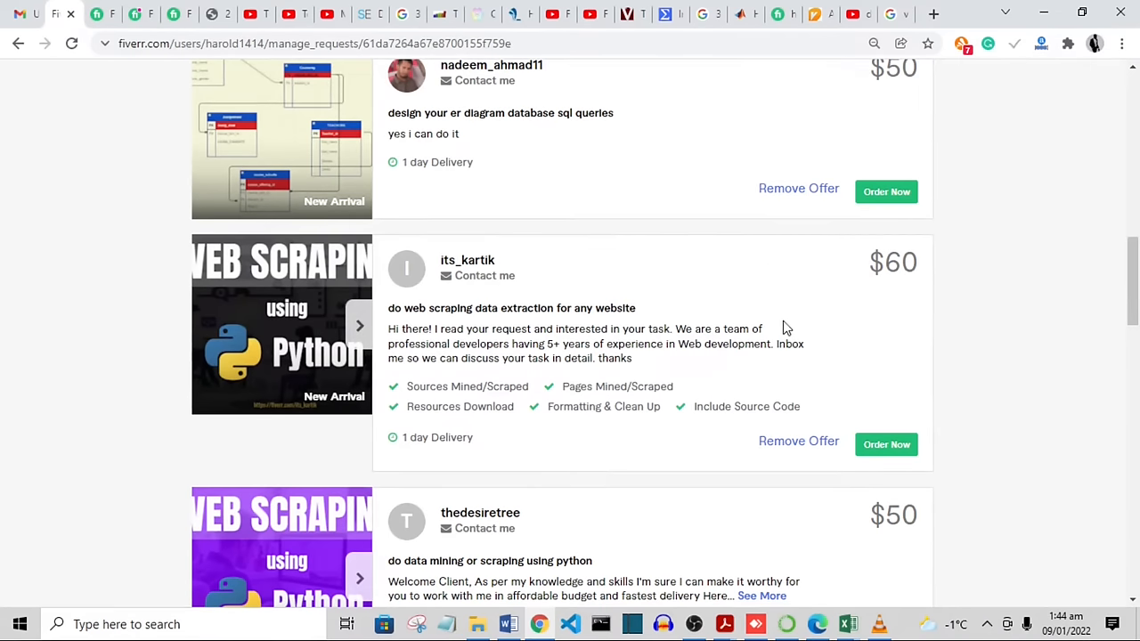
{"action": "scroll", "scroll_direction": "down", "scroll_amount": 3}
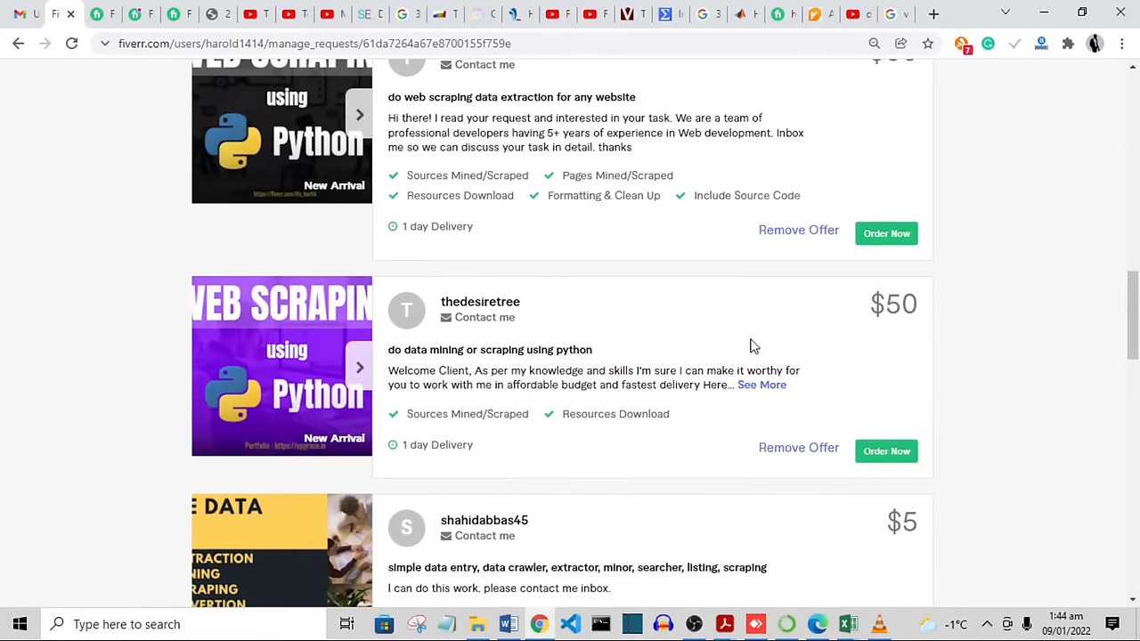
{"action": "scroll", "scroll_direction": "down", "scroll_amount": 3}
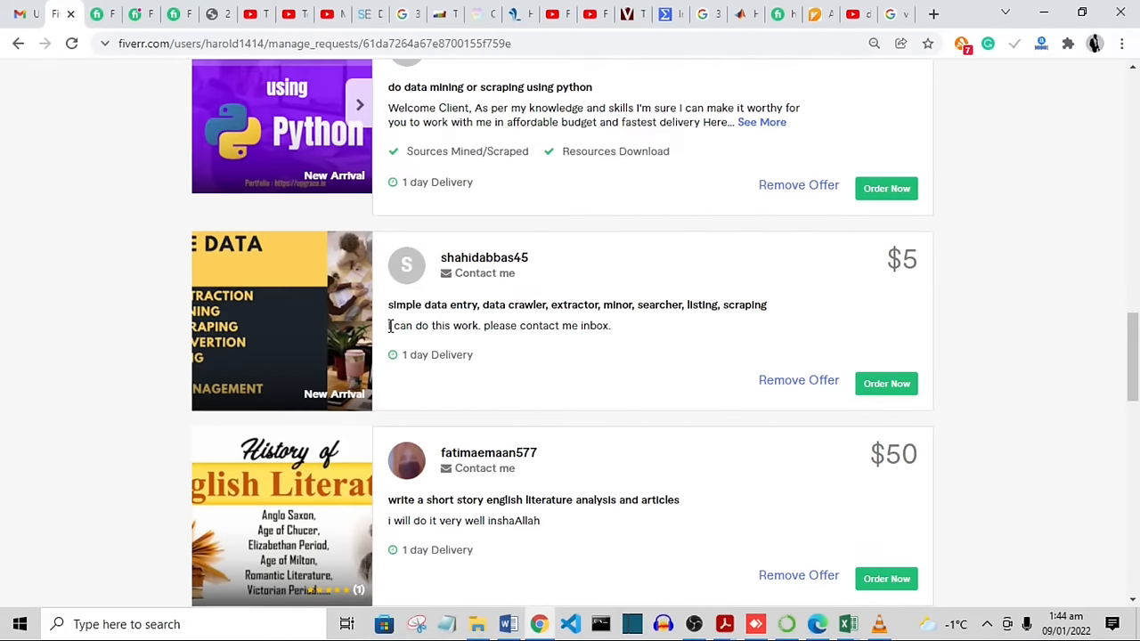
{"action": "mouse_move", "coordinate": [388, 335]}
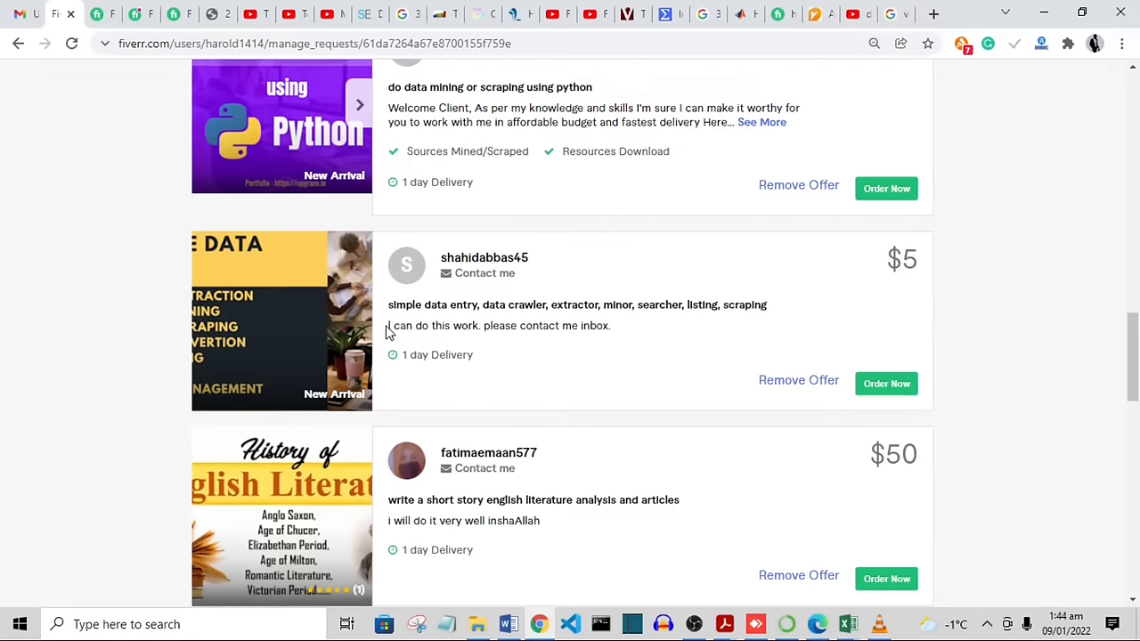
{"action": "left_click_drag", "start_coordinate": [389, 324], "coordinate": [526, 324]}
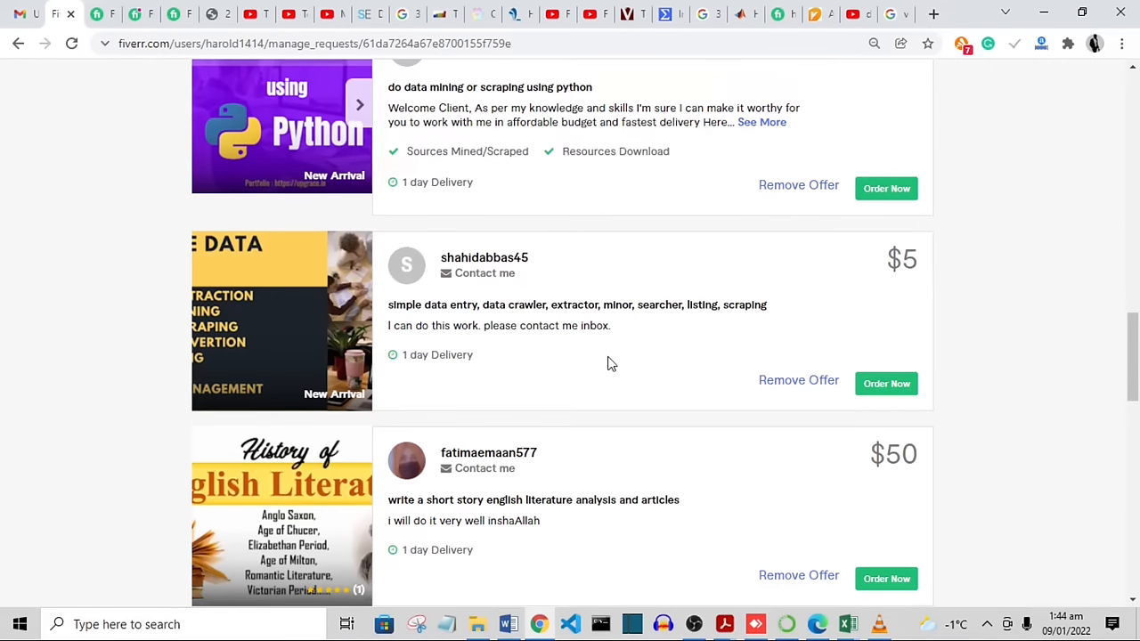
{"action": "mouse_move", "coordinate": [522, 385]}
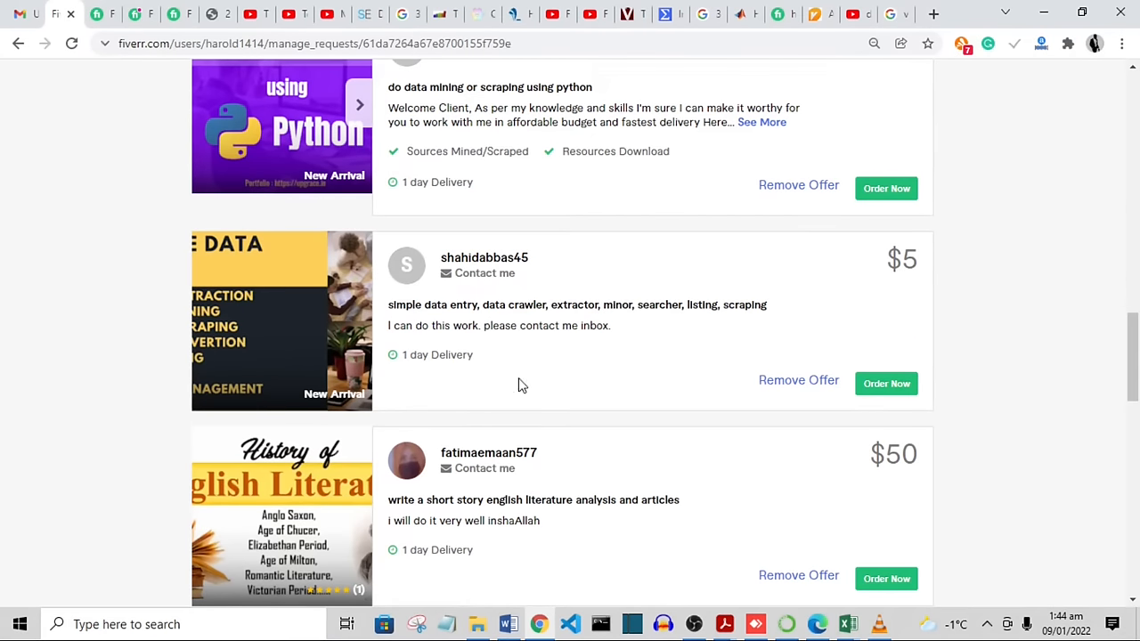
{"action": "mouse_move", "coordinate": [460, 368]}
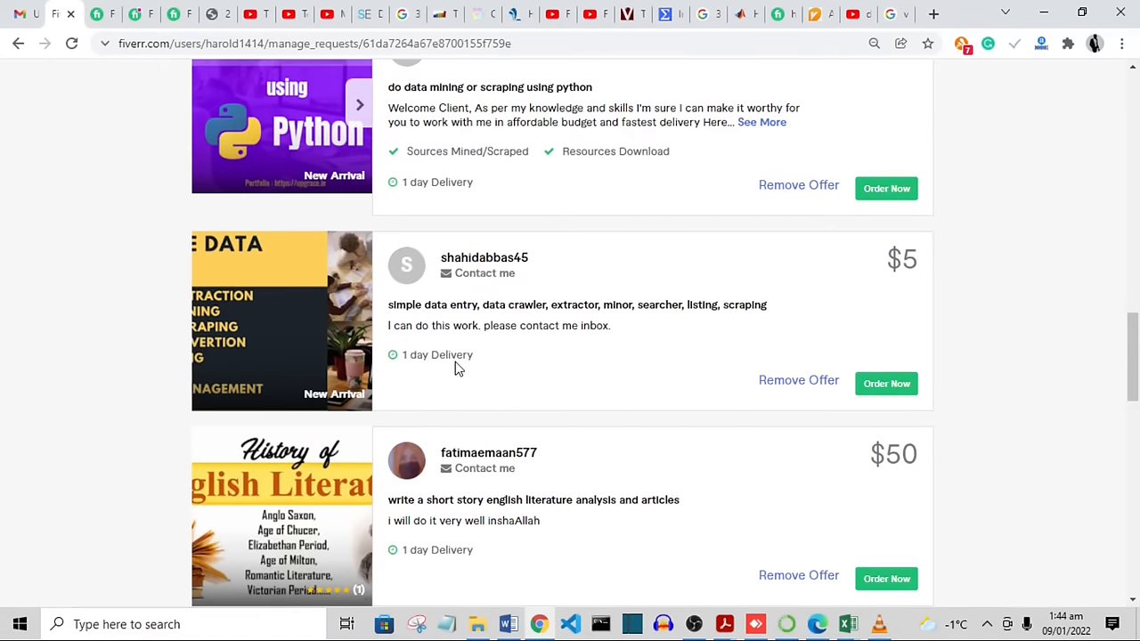
{"action": "mouse_move", "coordinate": [620, 342]}
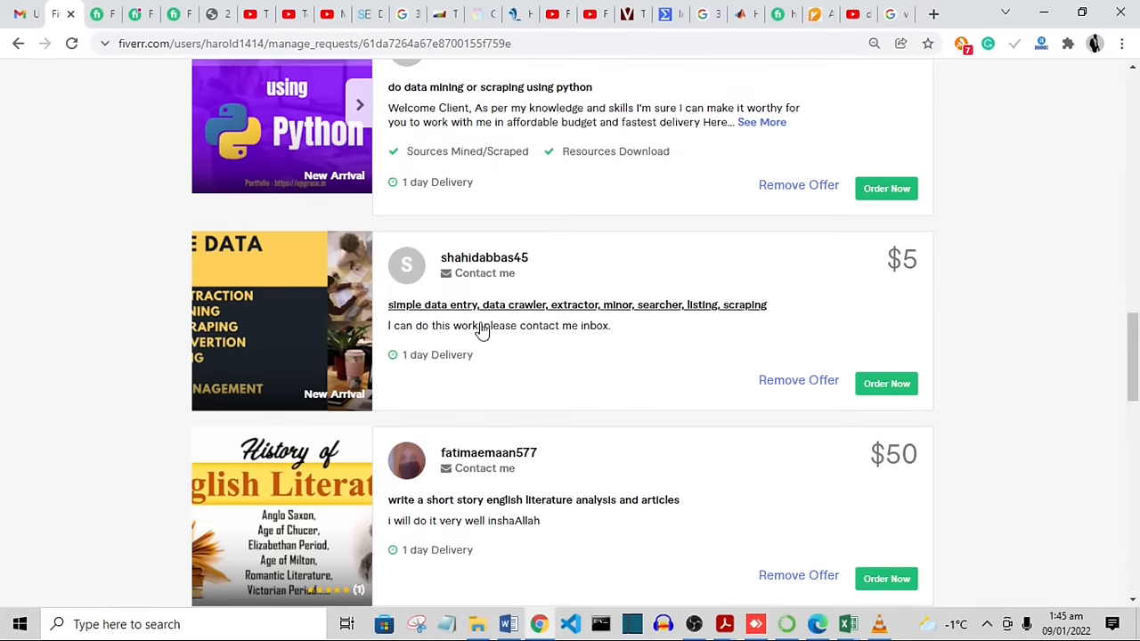
{"action": "mouse_move", "coordinate": [497, 338]}
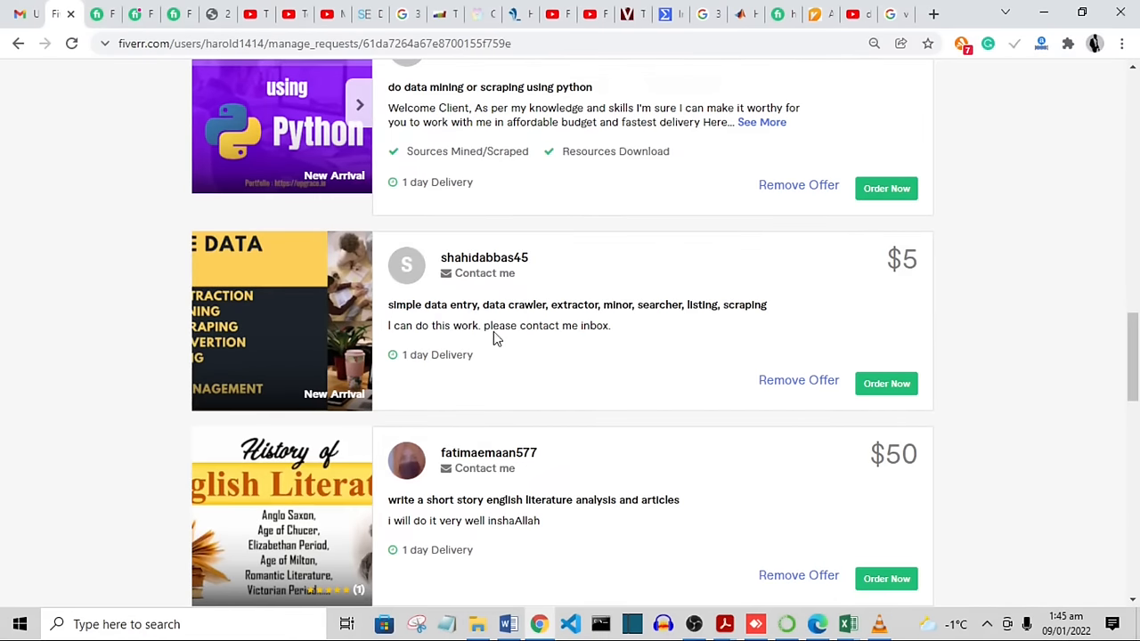
{"action": "mouse_move", "coordinate": [477, 325]}
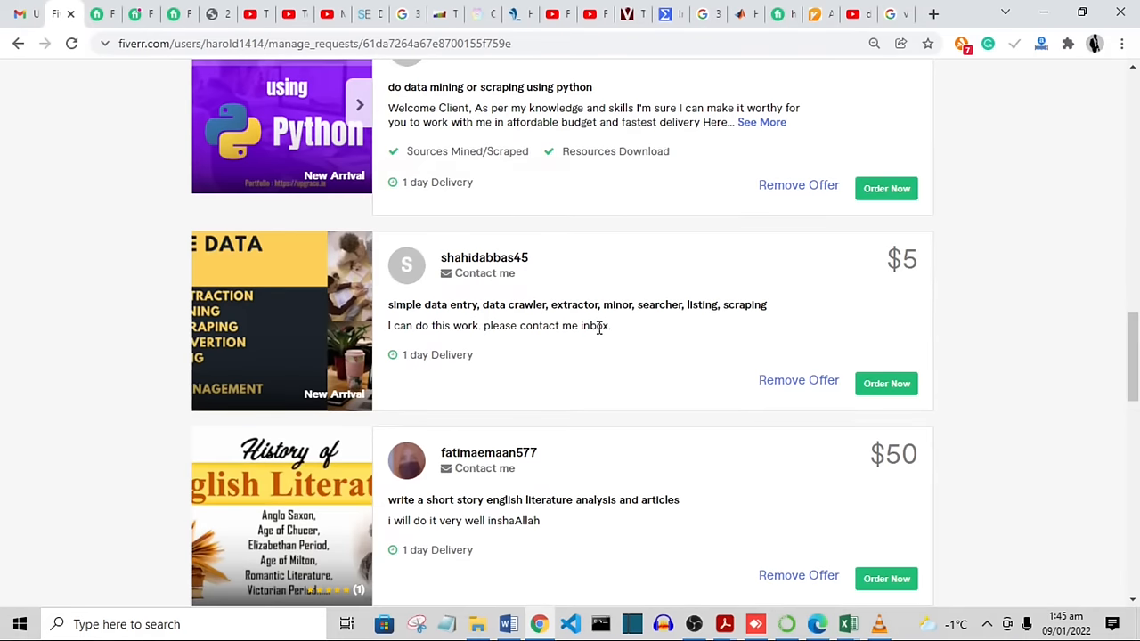
{"action": "mouse_move", "coordinate": [955, 265]}
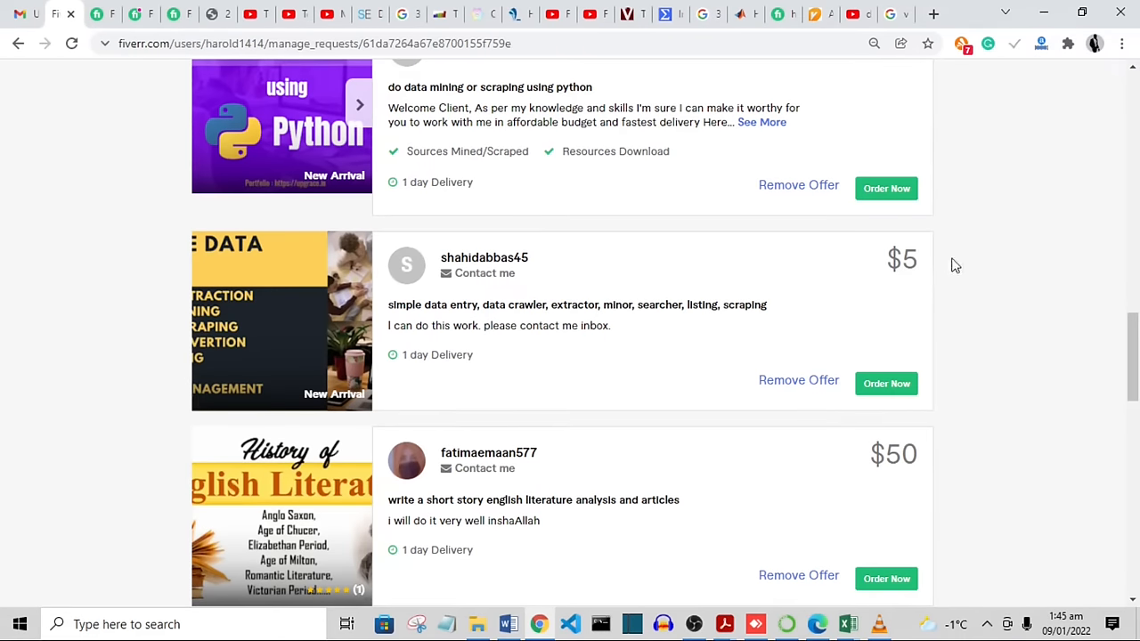
{"action": "mouse_move", "coordinate": [886, 294]}
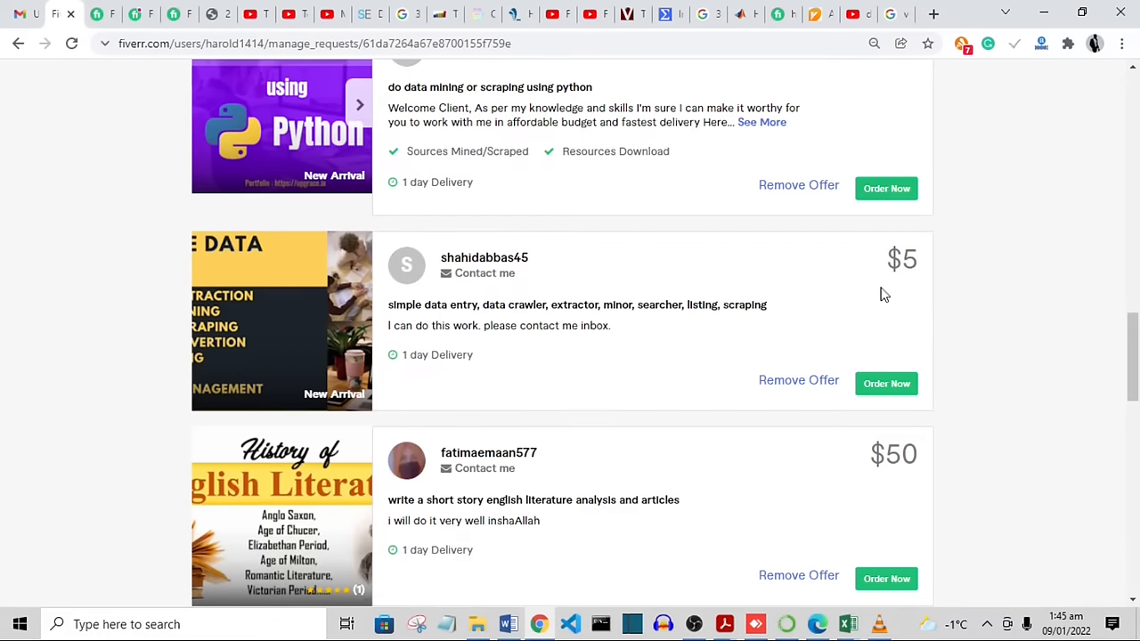
{"action": "mouse_move", "coordinate": [769, 347]}
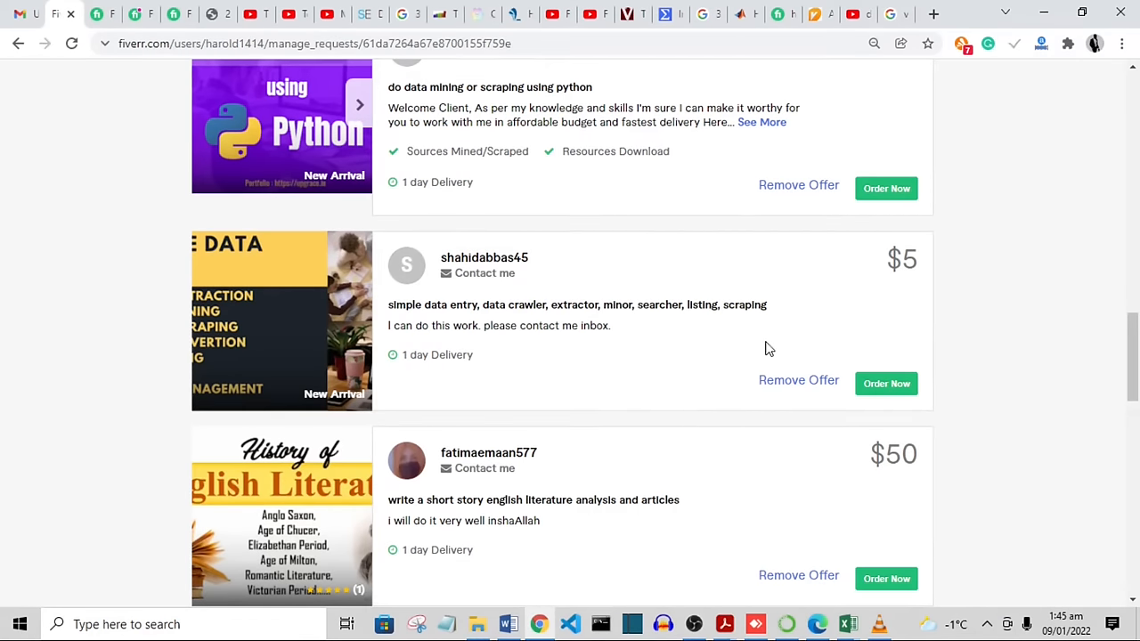
{"action": "mouse_move", "coordinate": [819, 289]}
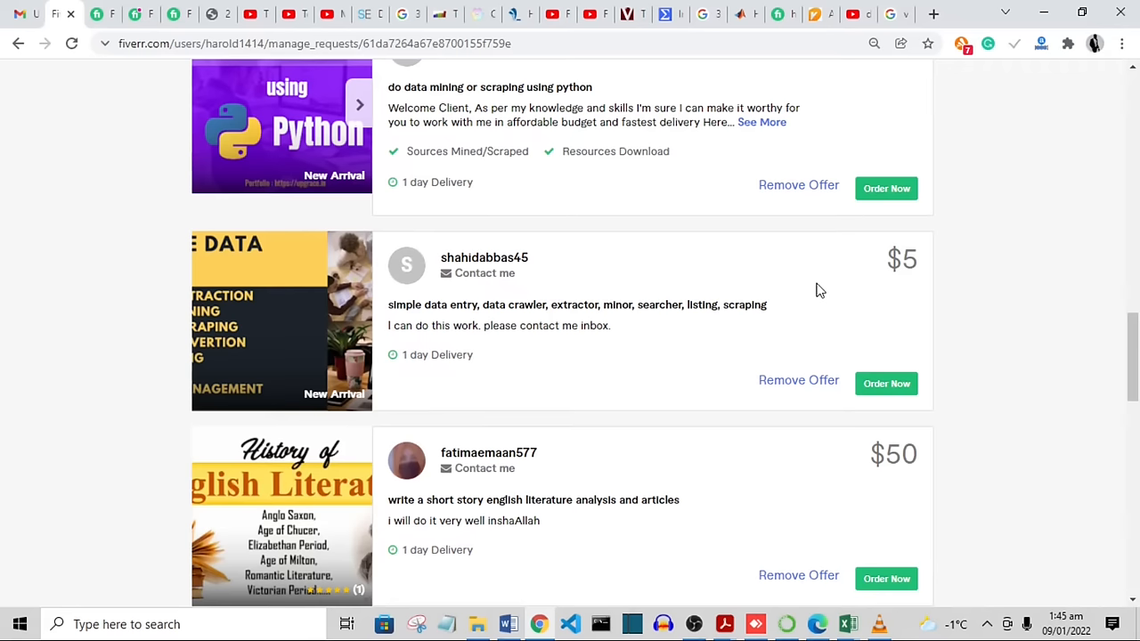
{"action": "mouse_move", "coordinate": [773, 324]}
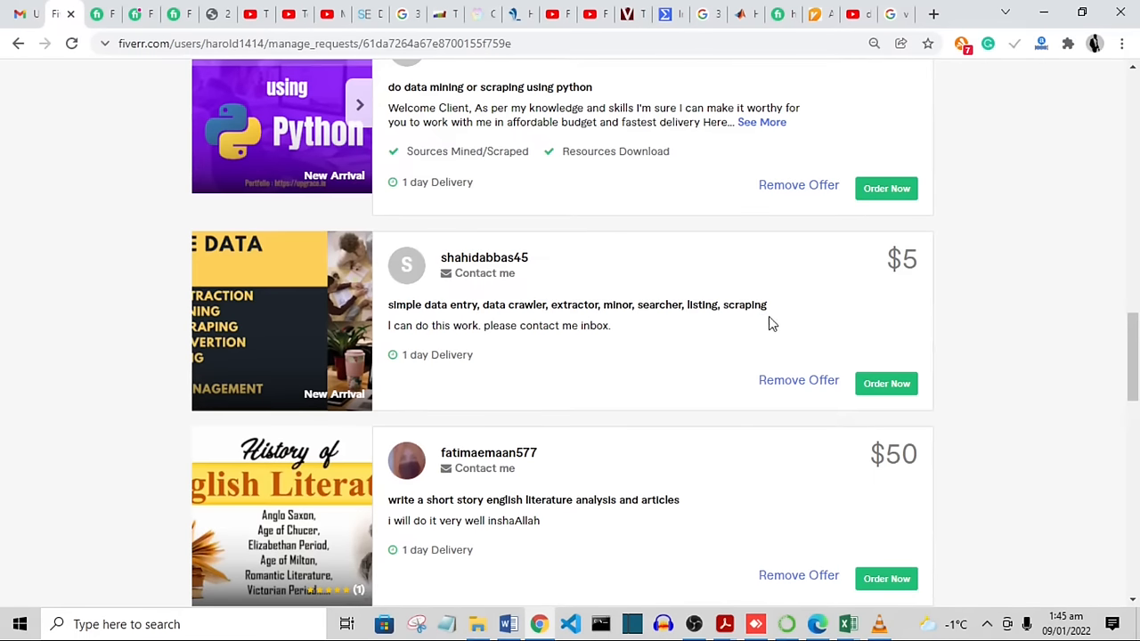
{"action": "mouse_move", "coordinate": [538, 293]}
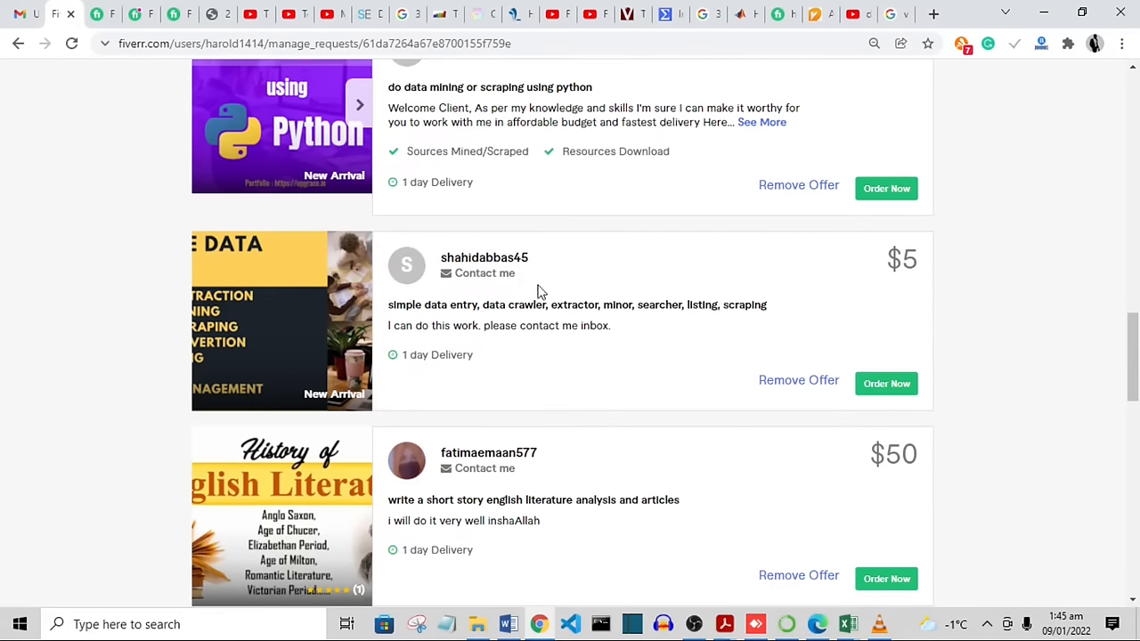
{"action": "scroll", "scroll_direction": "down", "scroll_amount": 3}
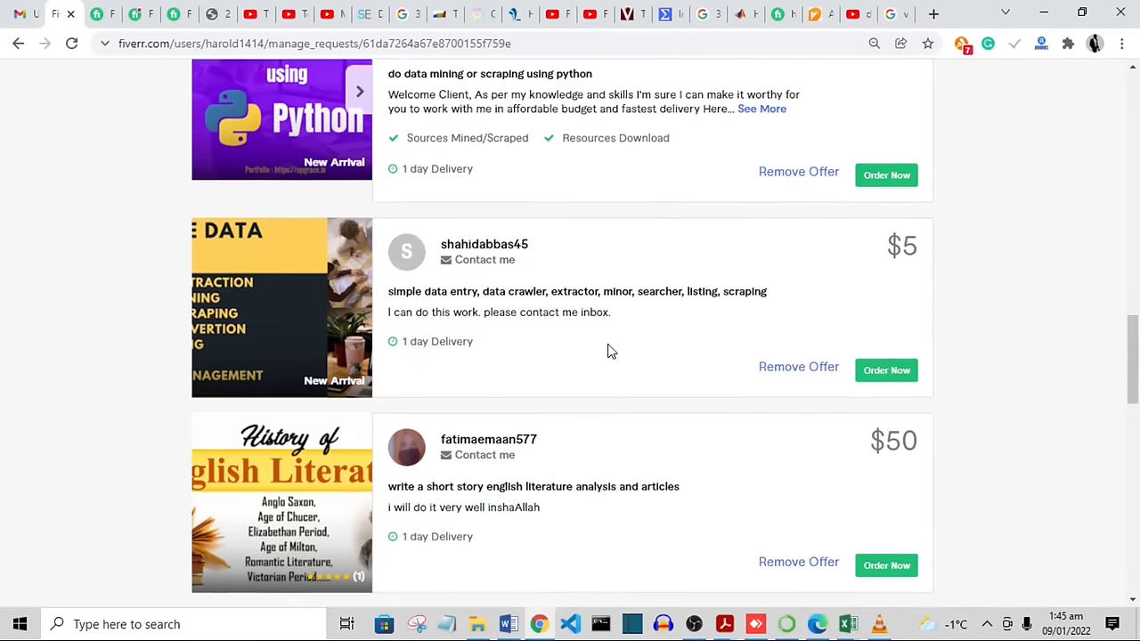
{"action": "scroll", "scroll_direction": "down", "scroll_amount": 3}
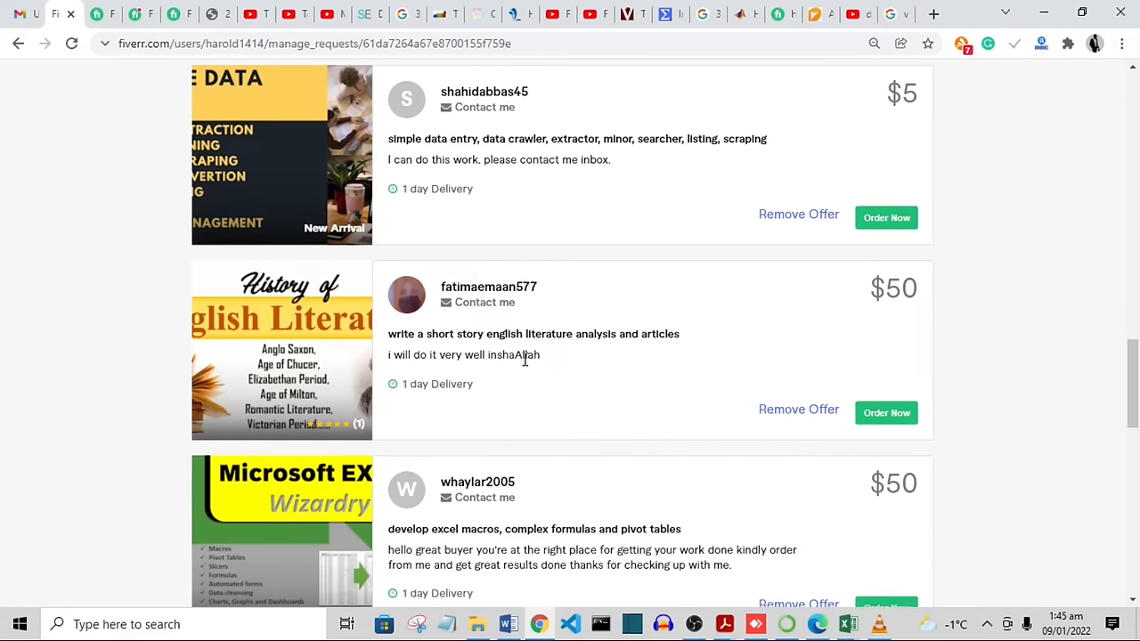
{"action": "mouse_move", "coordinate": [531, 371]}
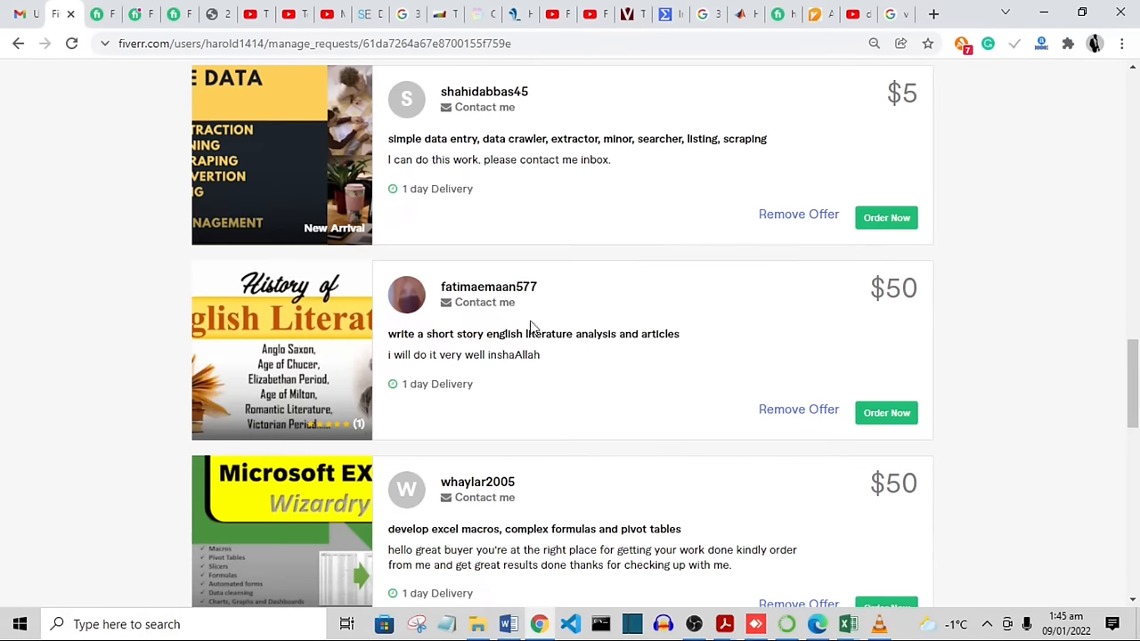
{"action": "mouse_move", "coordinate": [401, 411]}
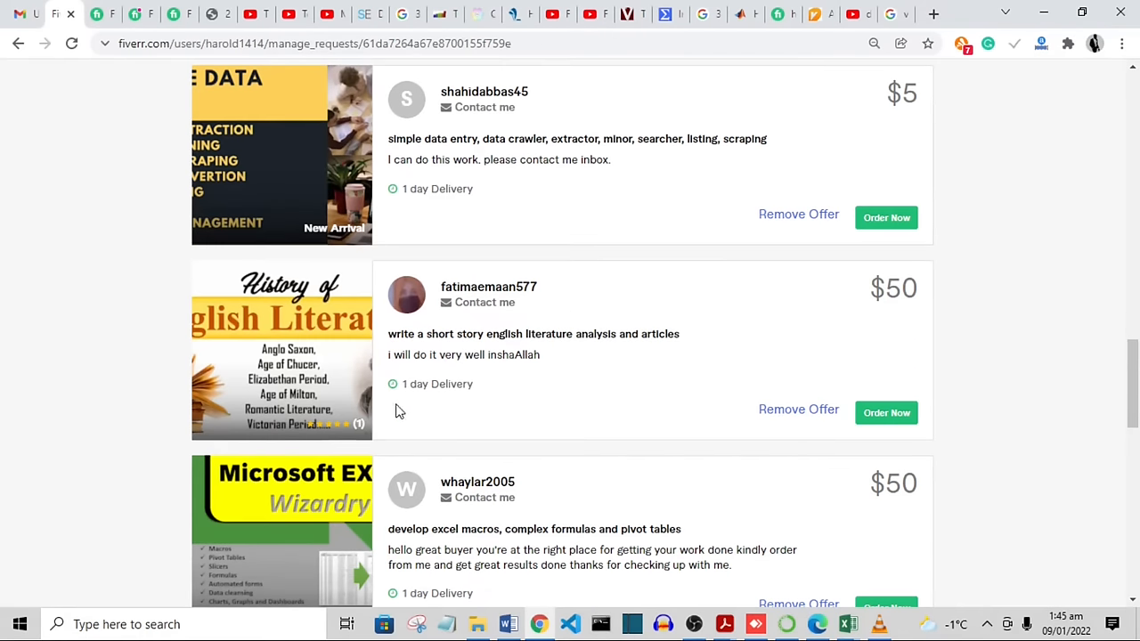
{"action": "mouse_move", "coordinate": [406, 340]}
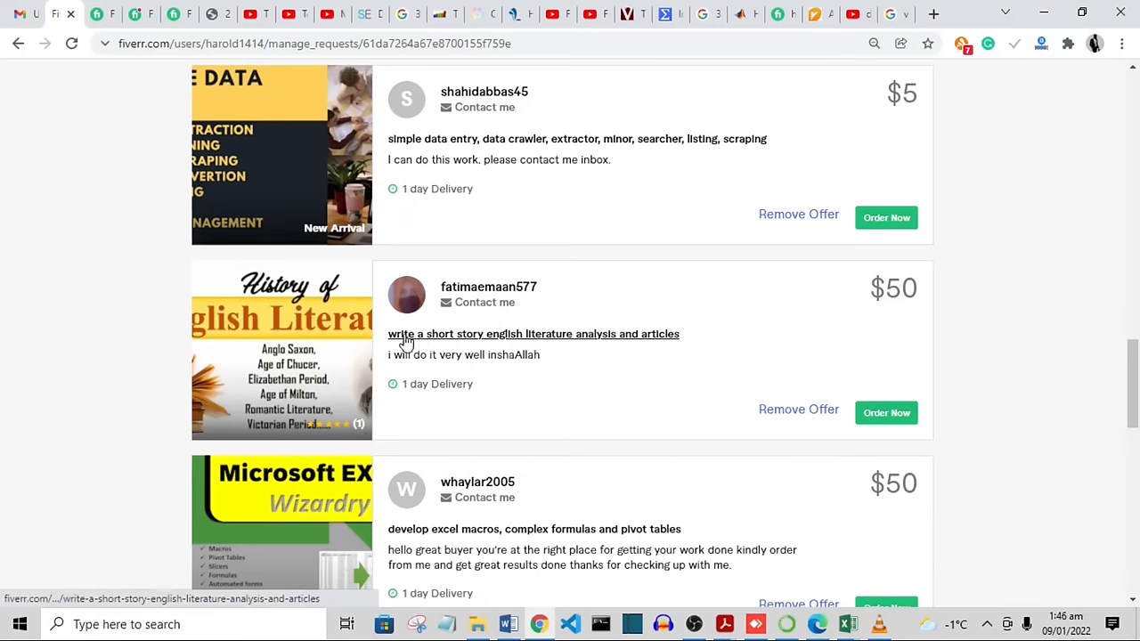
{"action": "mouse_move", "coordinate": [470, 339]}
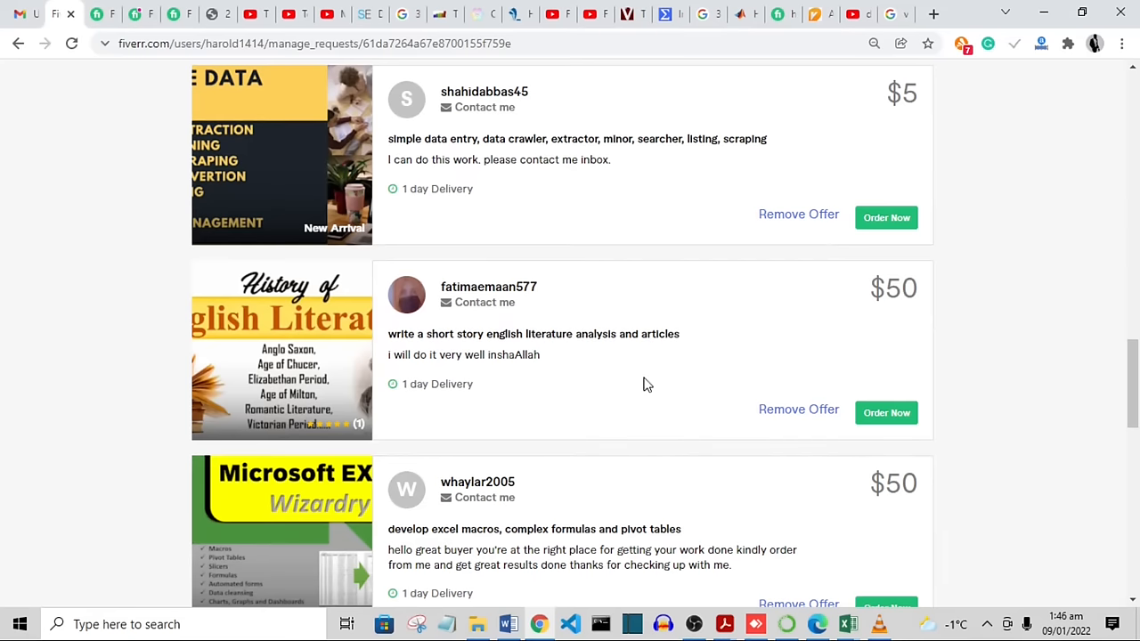
{"action": "scroll", "scroll_direction": "down", "scroll_amount": 3}
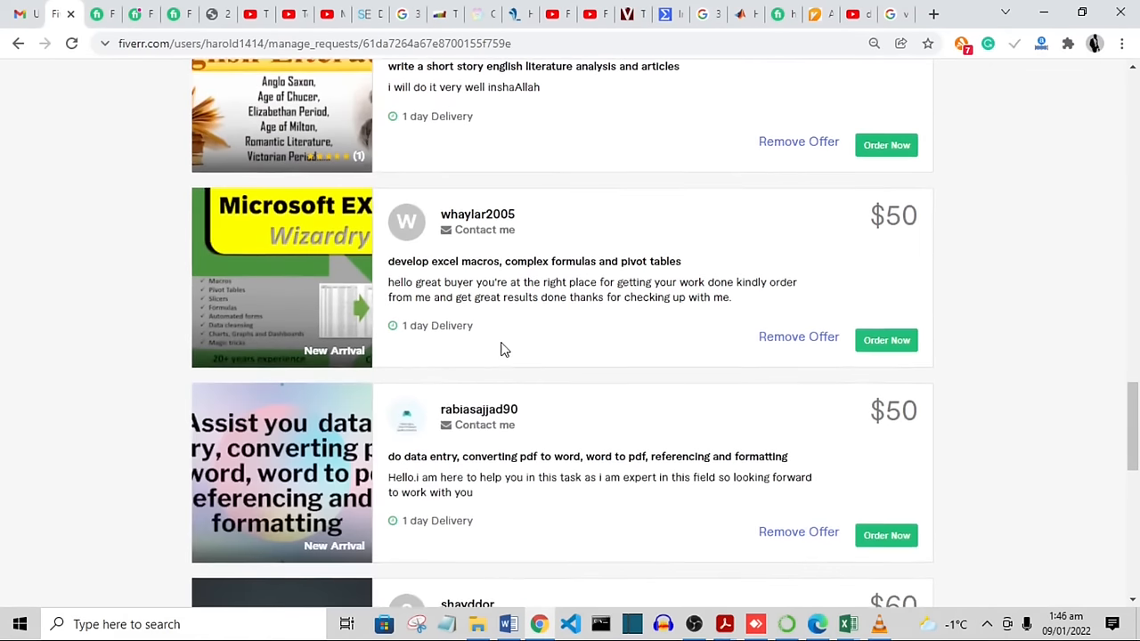
{"action": "scroll", "scroll_direction": "down", "scroll_amount": 3}
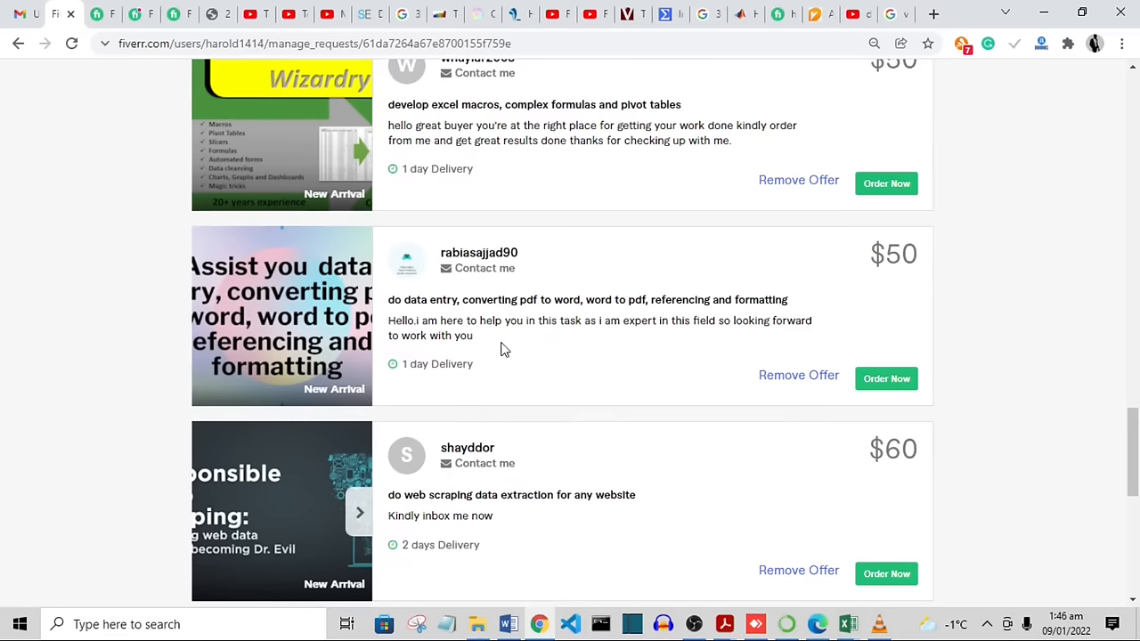
{"action": "scroll", "scroll_direction": "down", "scroll_amount": 3}
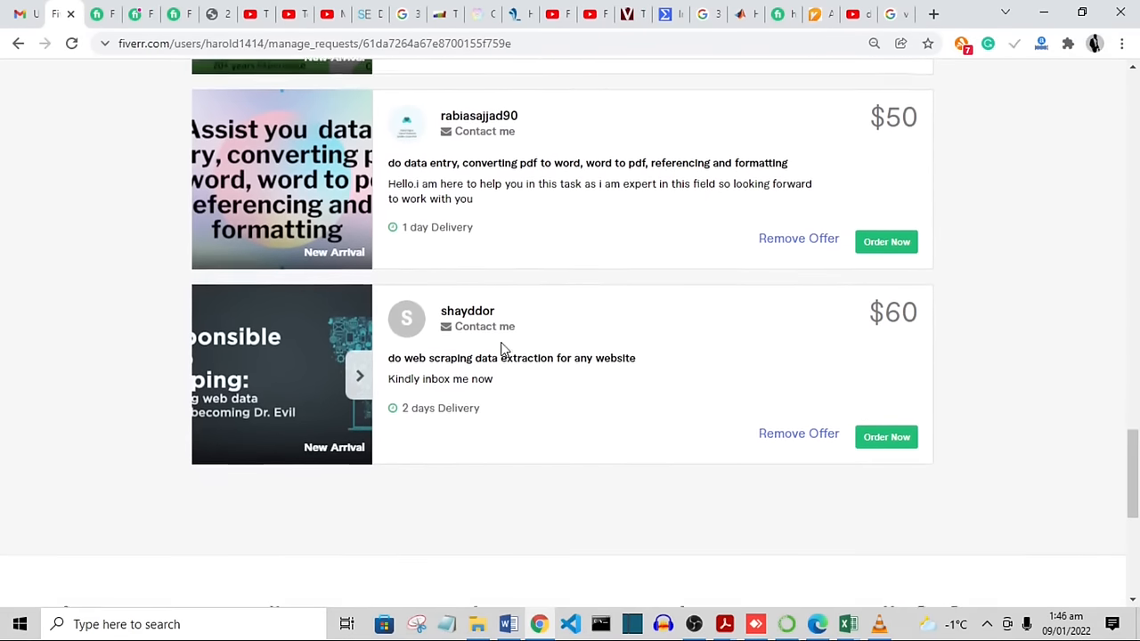
{"action": "scroll", "scroll_direction": "down", "scroll_amount": 3}
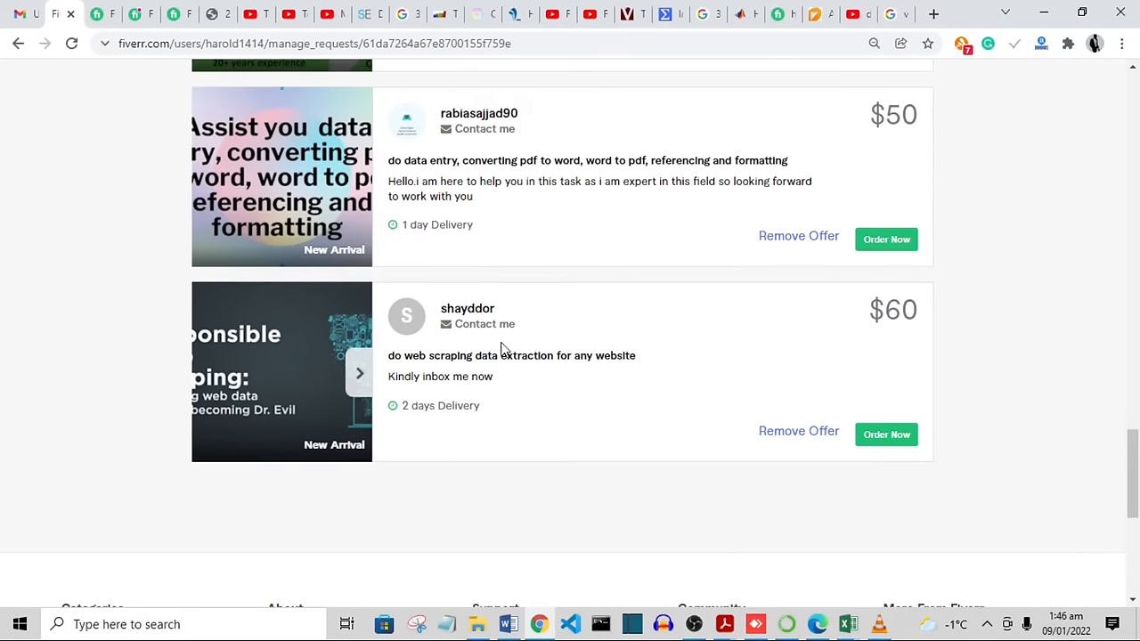
{"action": "mouse_move", "coordinate": [442, 378]}
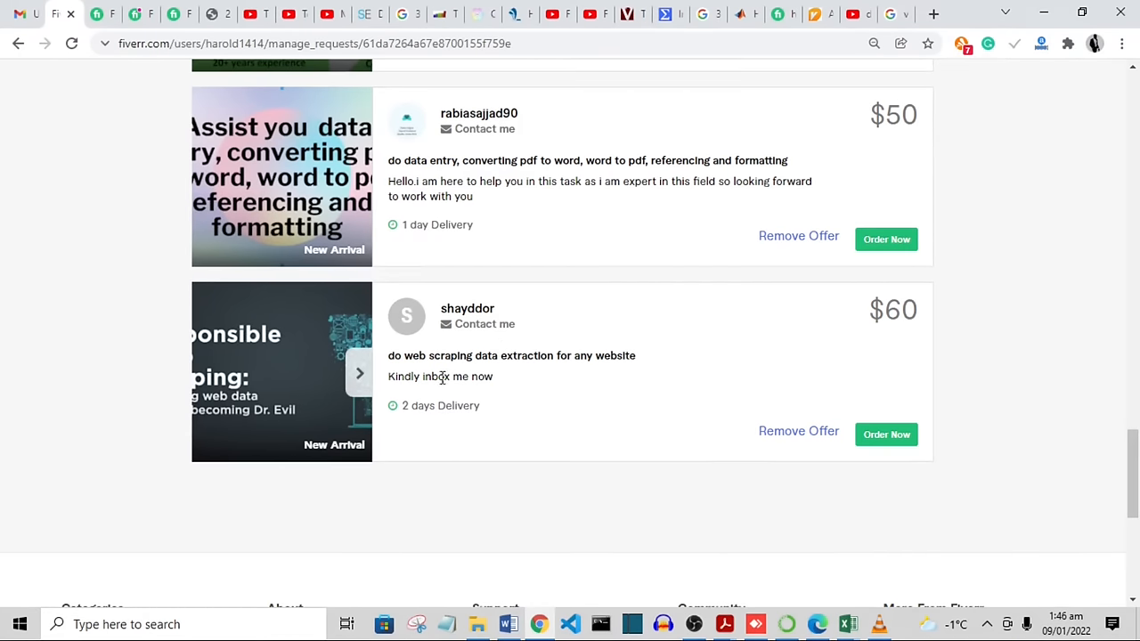
{"action": "mouse_move", "coordinate": [503, 381]}
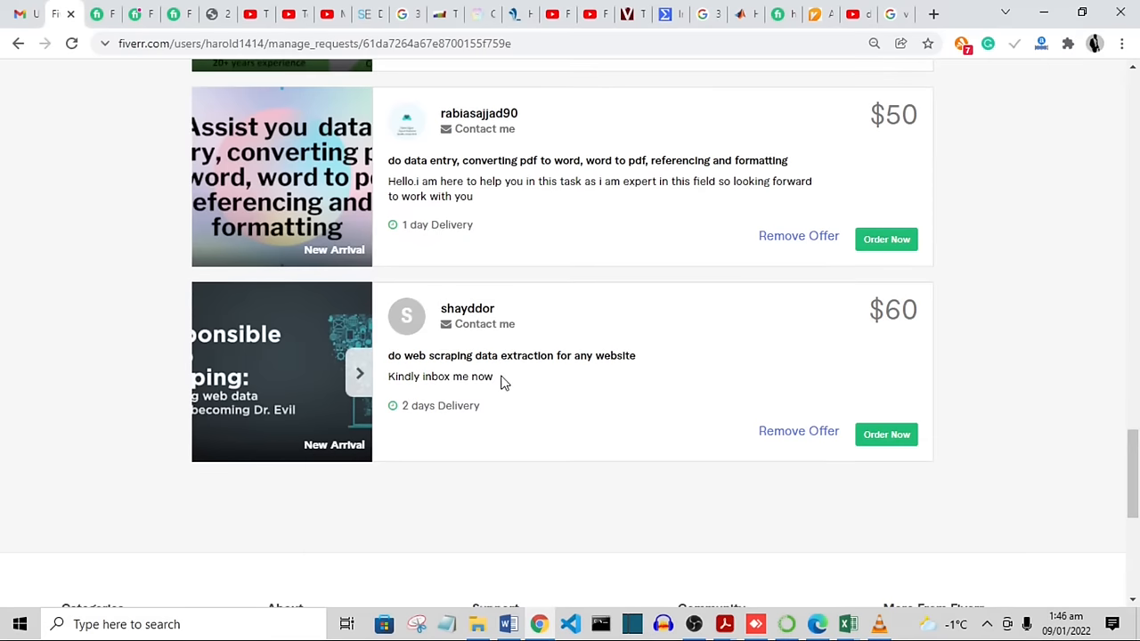
{"action": "mouse_move", "coordinate": [699, 204]}
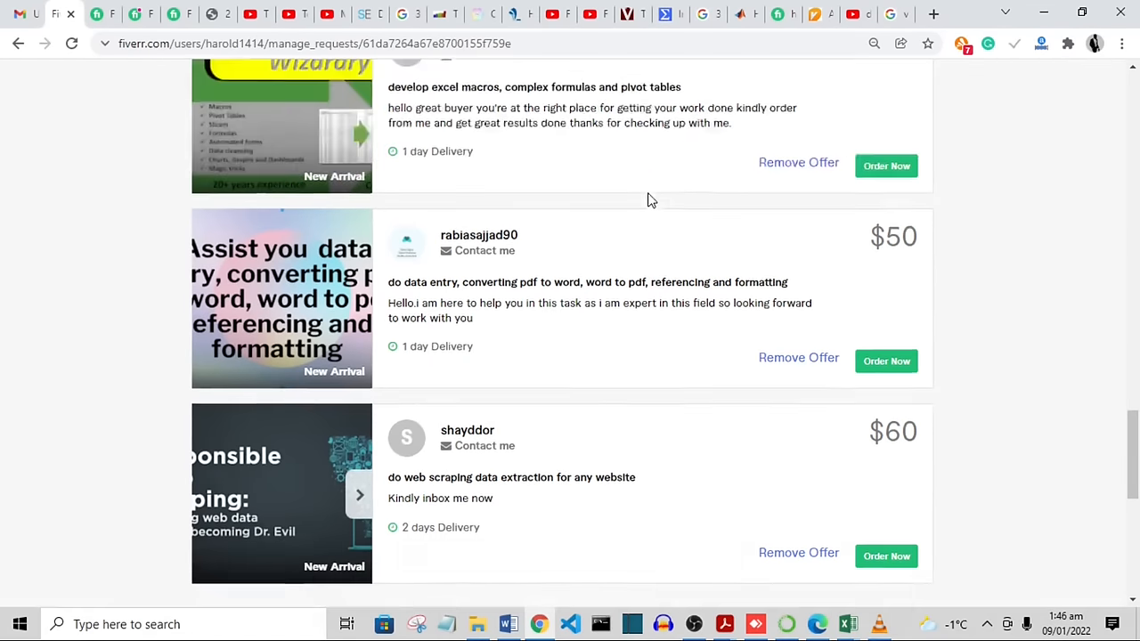
{"action": "scroll", "scroll_direction": "down", "scroll_amount": 3}
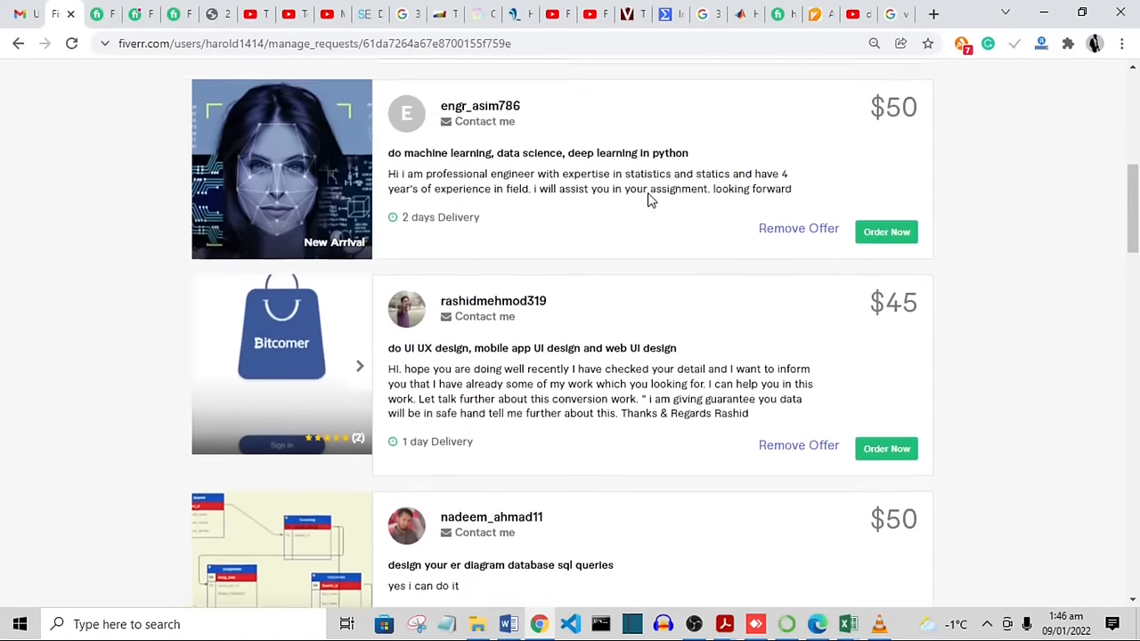
{"action": "scroll", "scroll_direction": "up", "scroll_amount": 3}
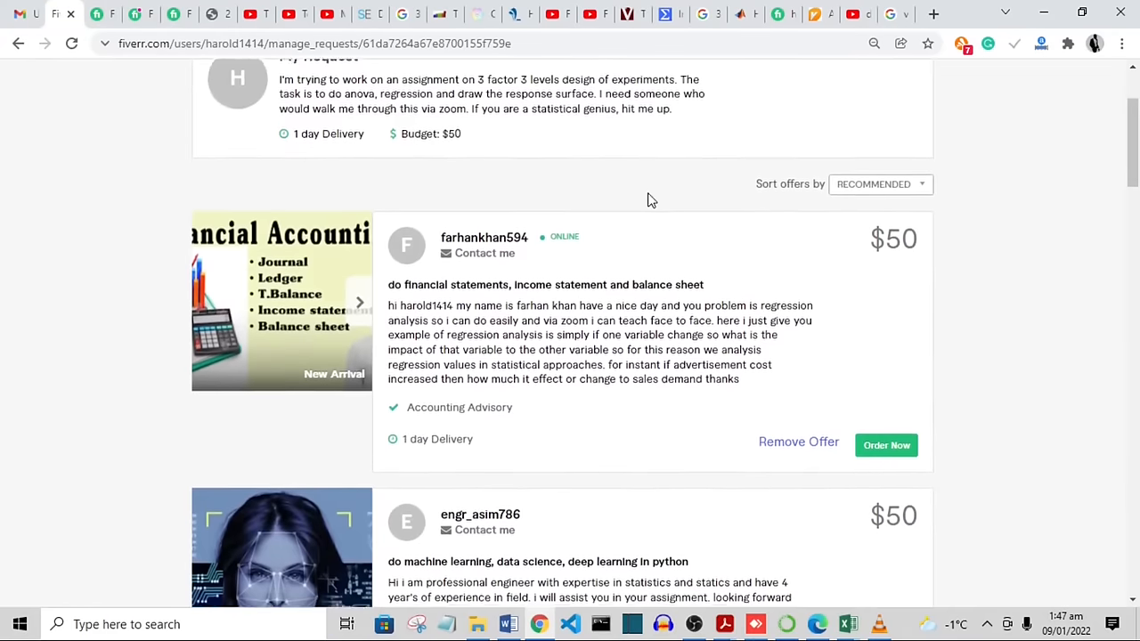
{"action": "scroll", "scroll_direction": "down", "scroll_amount": 3}
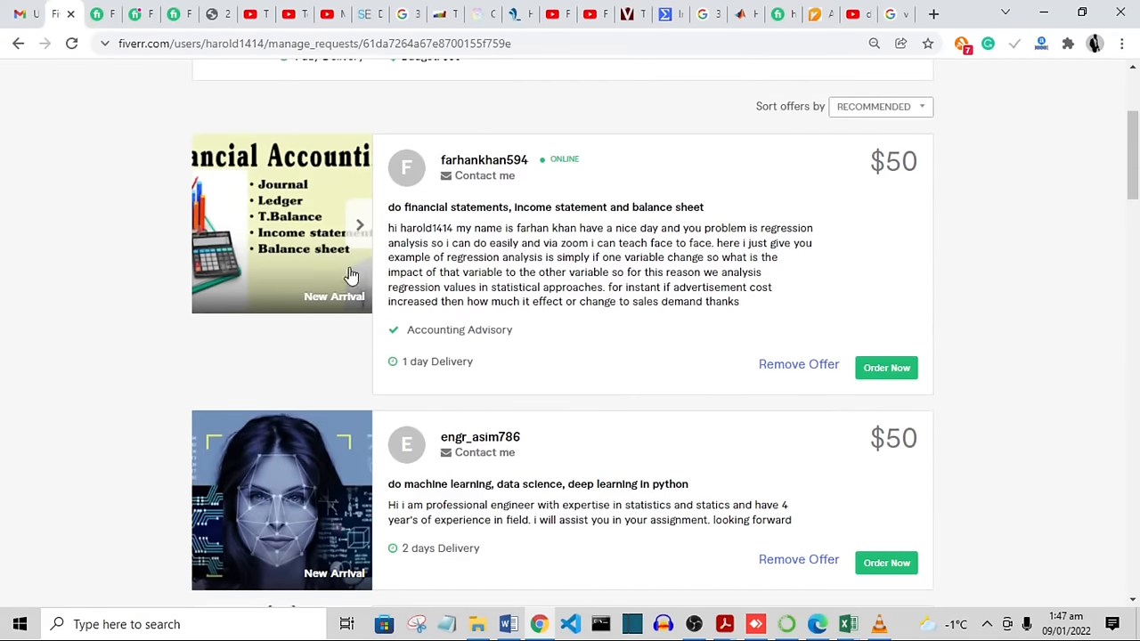
{"action": "scroll", "scroll_direction": "down", "scroll_amount": 3}
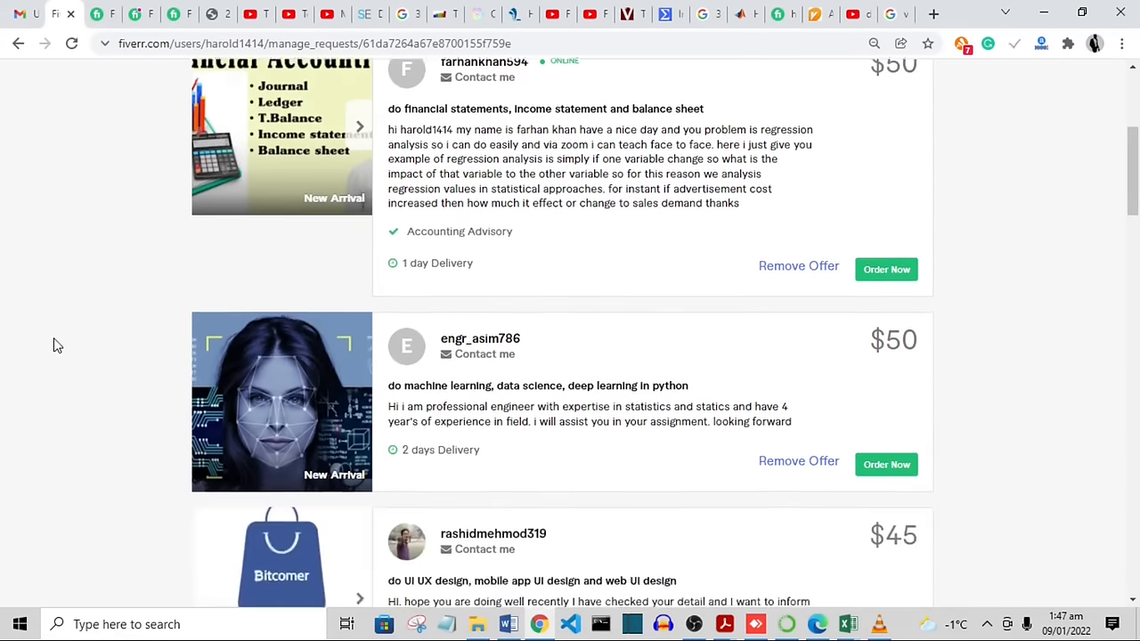
{"action": "scroll", "scroll_direction": "down", "scroll_amount": 3}
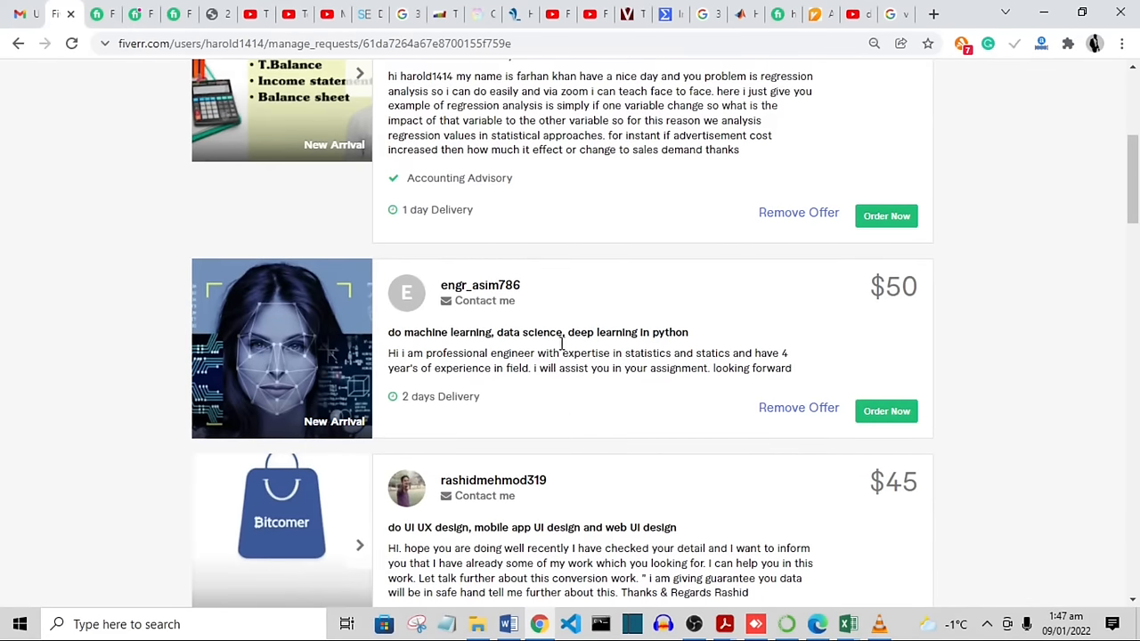
{"action": "left_click", "coordinate": [481, 300]}
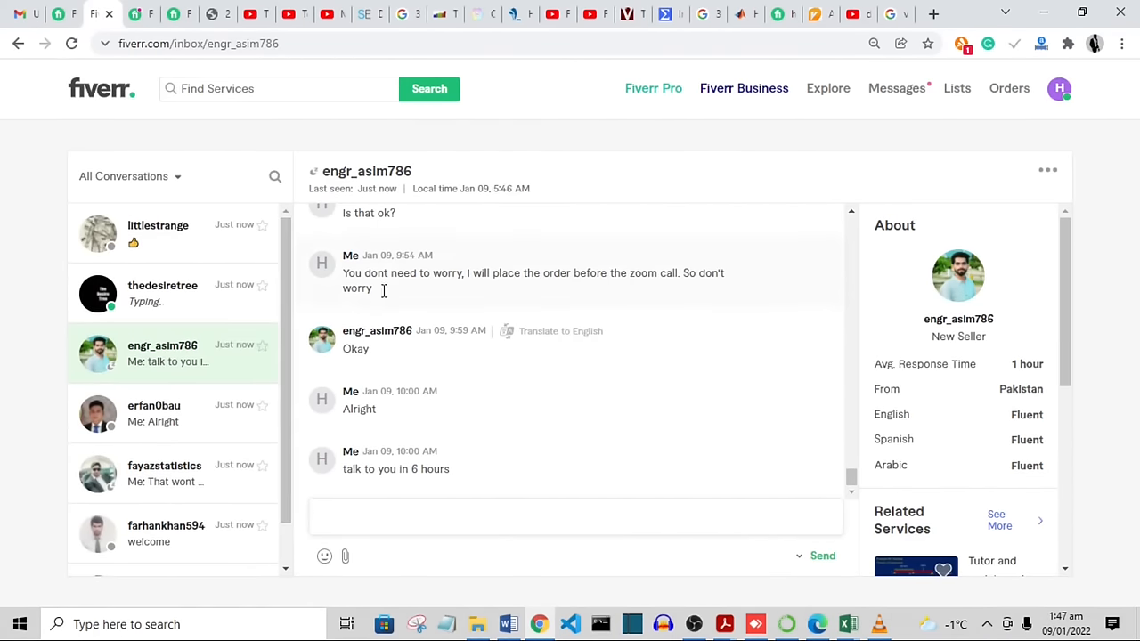
{"action": "mouse_move", "coordinate": [346, 470]}
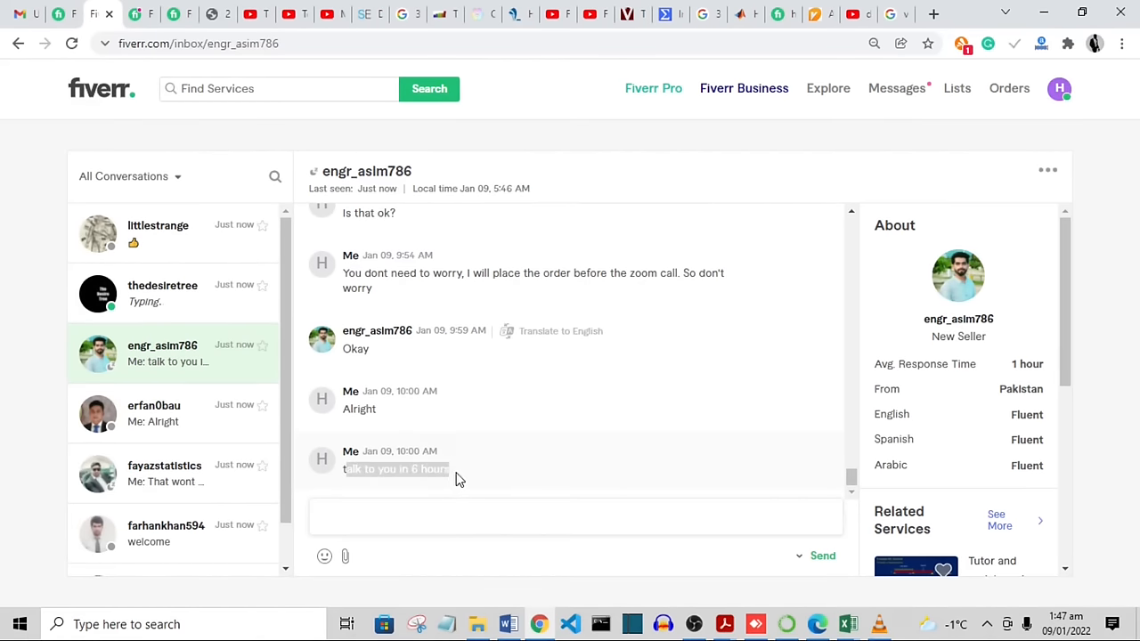
{"action": "mouse_move", "coordinate": [287, 367]}
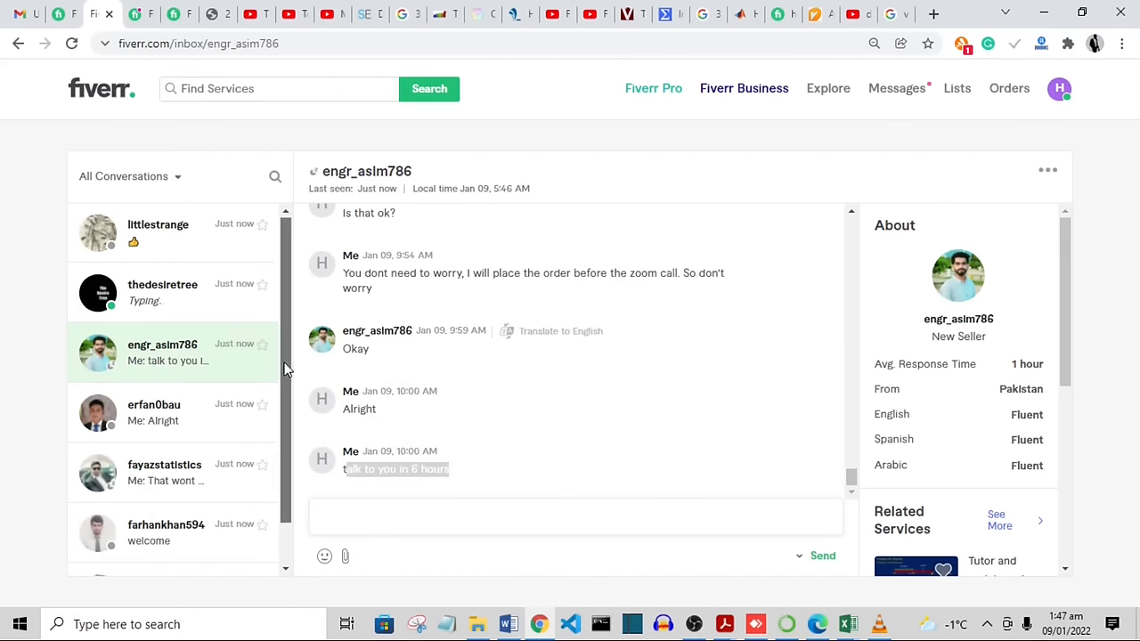
{"action": "left_click", "coordinate": [164, 292]}
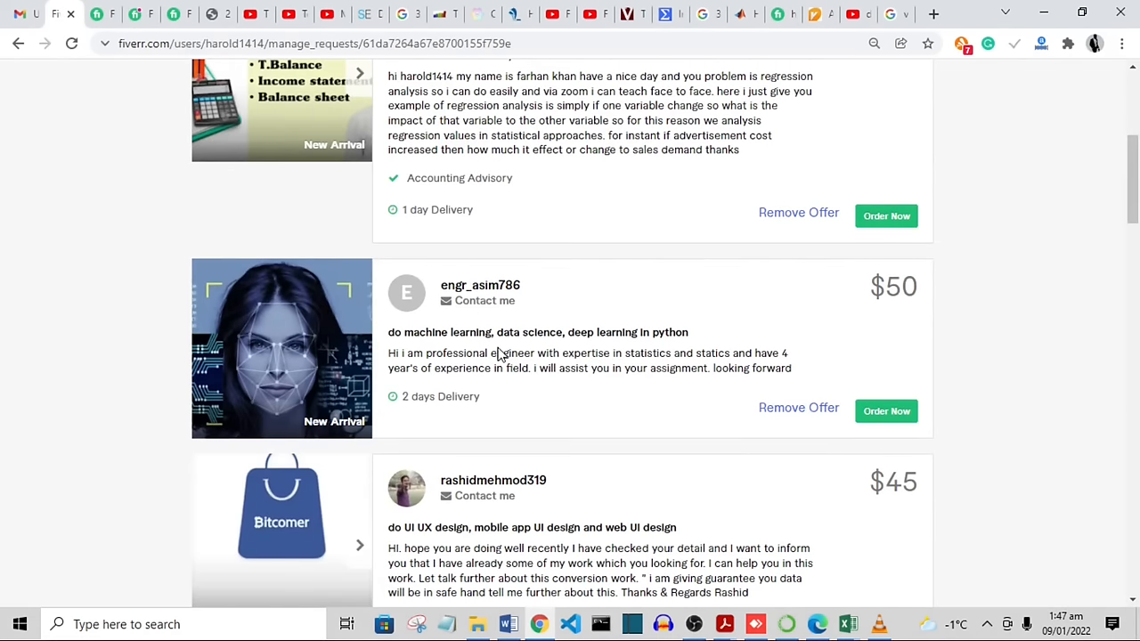
{"action": "scroll", "scroll_direction": "down", "scroll_amount": 3}
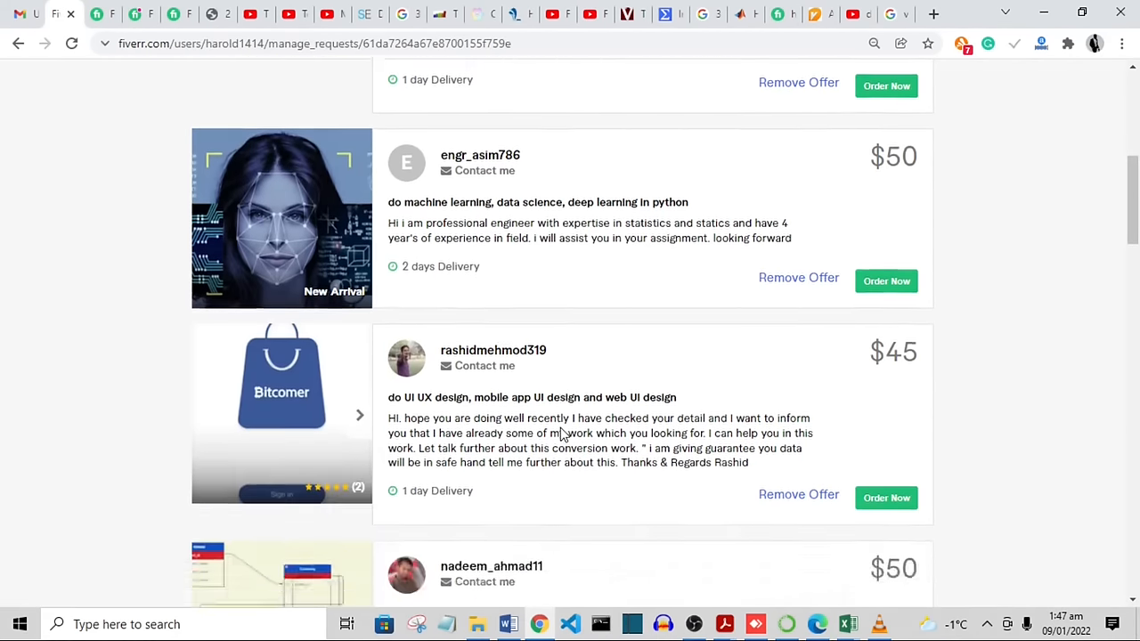
{"action": "scroll", "scroll_direction": "down", "scroll_amount": 3}
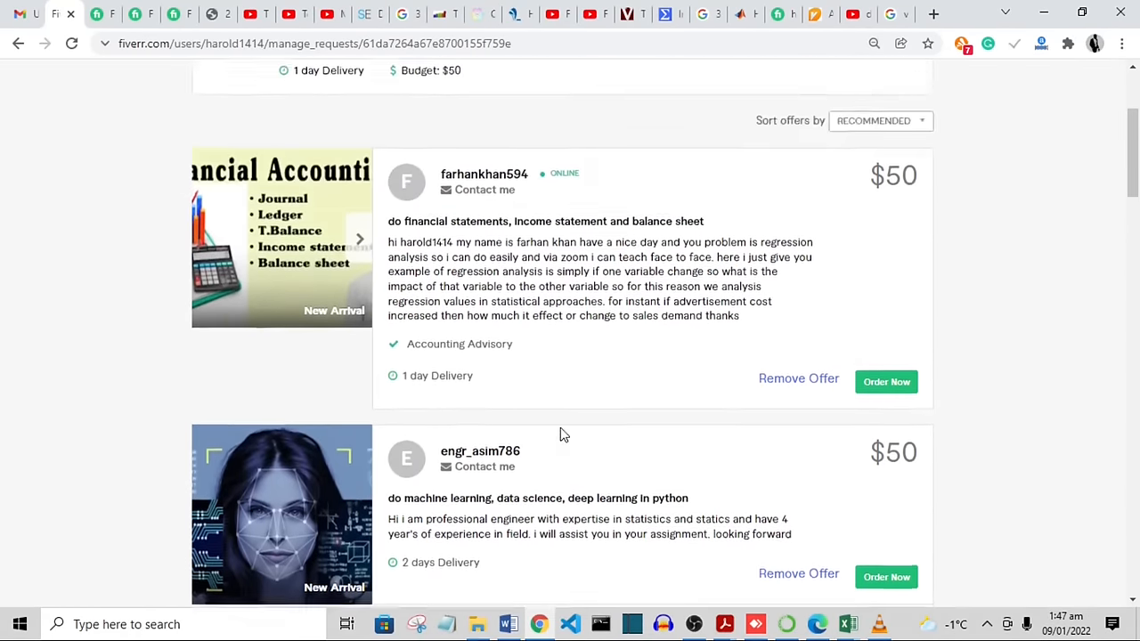
{"action": "scroll", "scroll_direction": "up", "scroll_amount": 3}
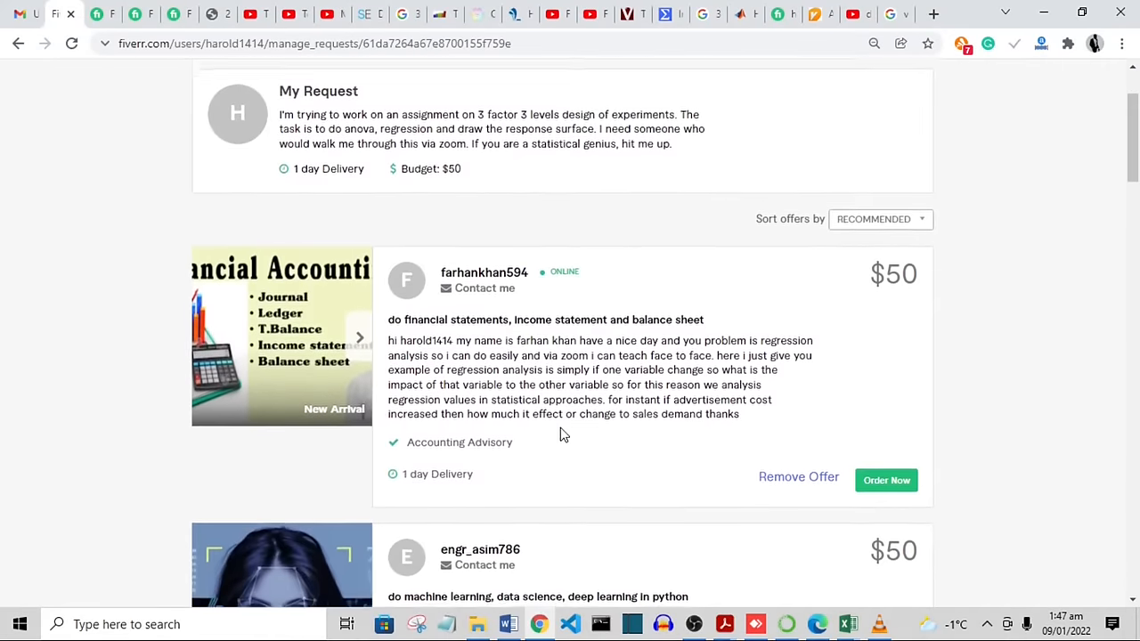
{"action": "scroll", "scroll_direction": "down", "scroll_amount": 3}
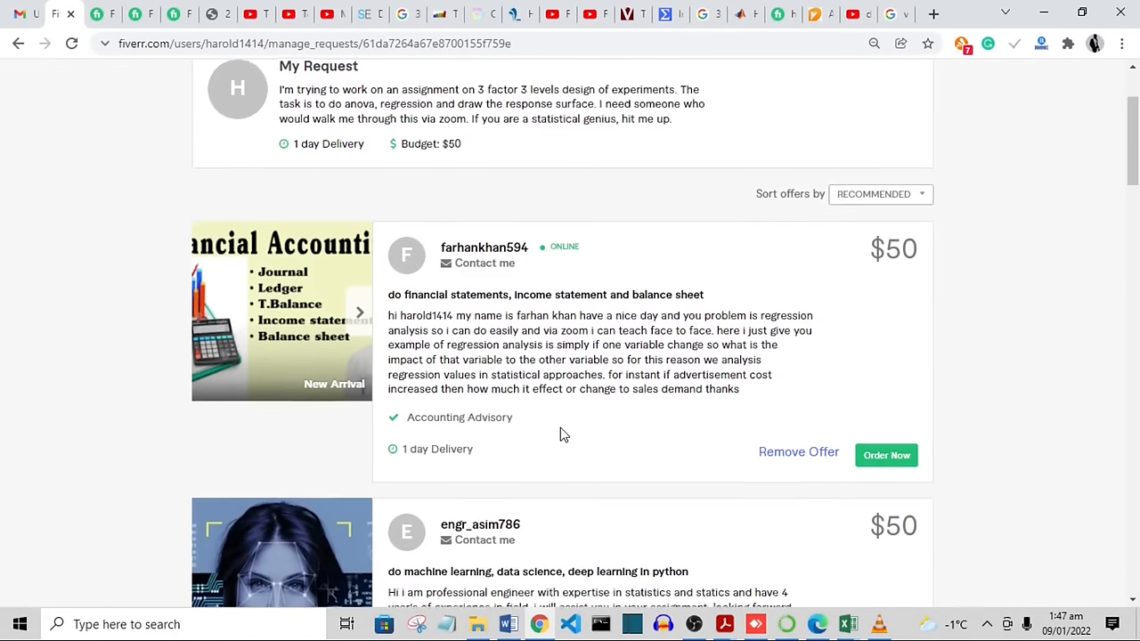
{"action": "scroll", "scroll_direction": "down", "scroll_amount": 3}
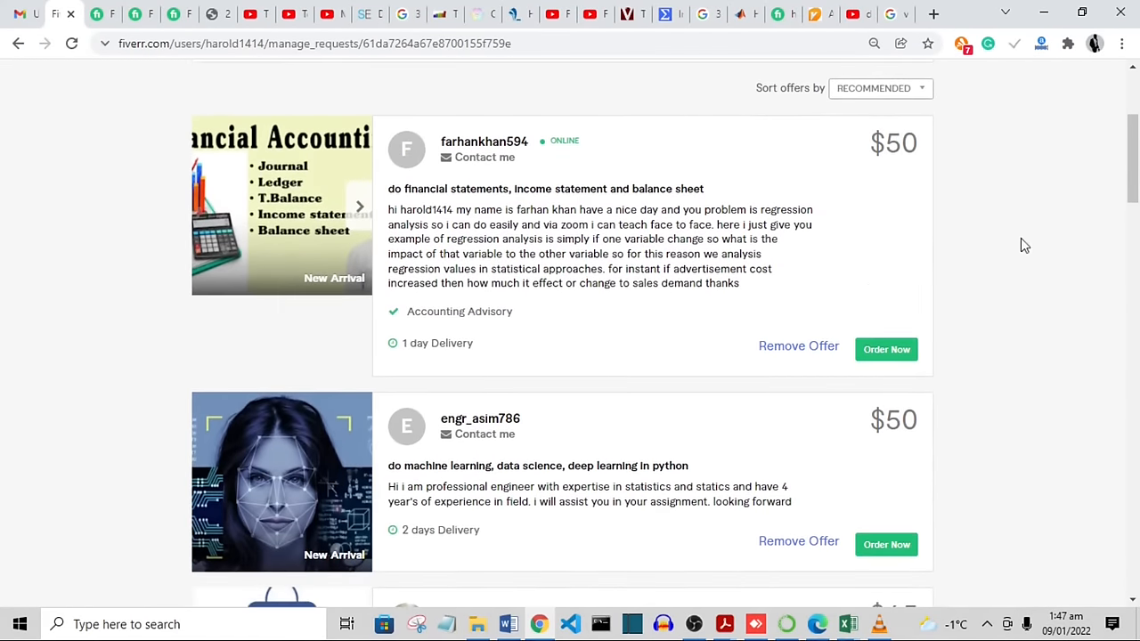
{"action": "scroll", "scroll_direction": "down", "scroll_amount": 3}
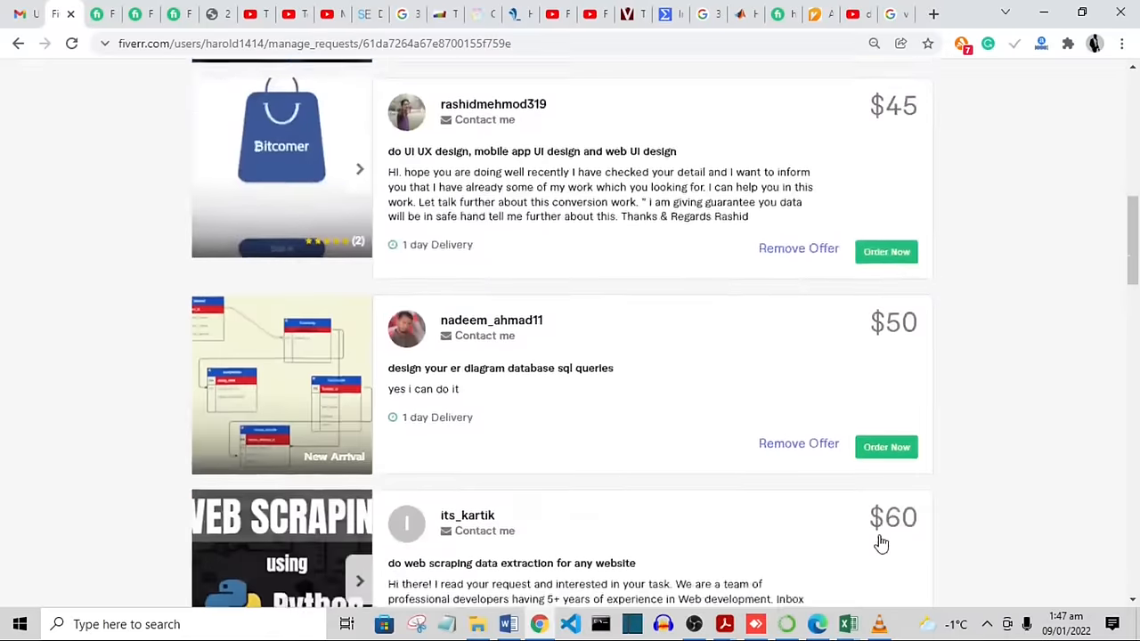
{"action": "scroll", "scroll_direction": "down", "scroll_amount": 3}
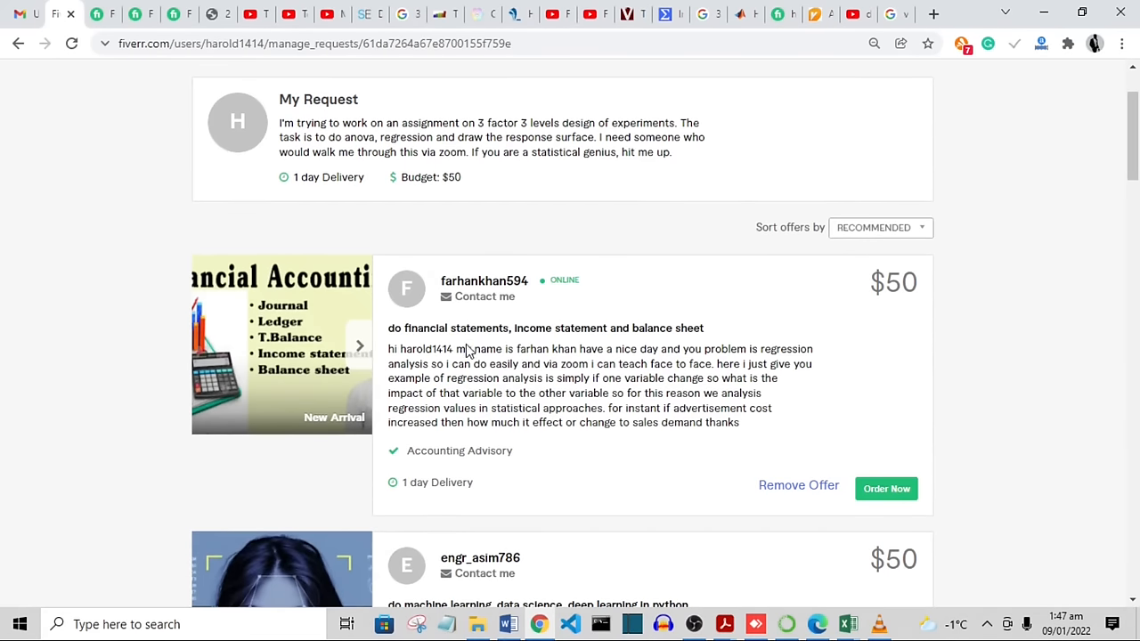
{"action": "mouse_move", "coordinate": [556, 347]}
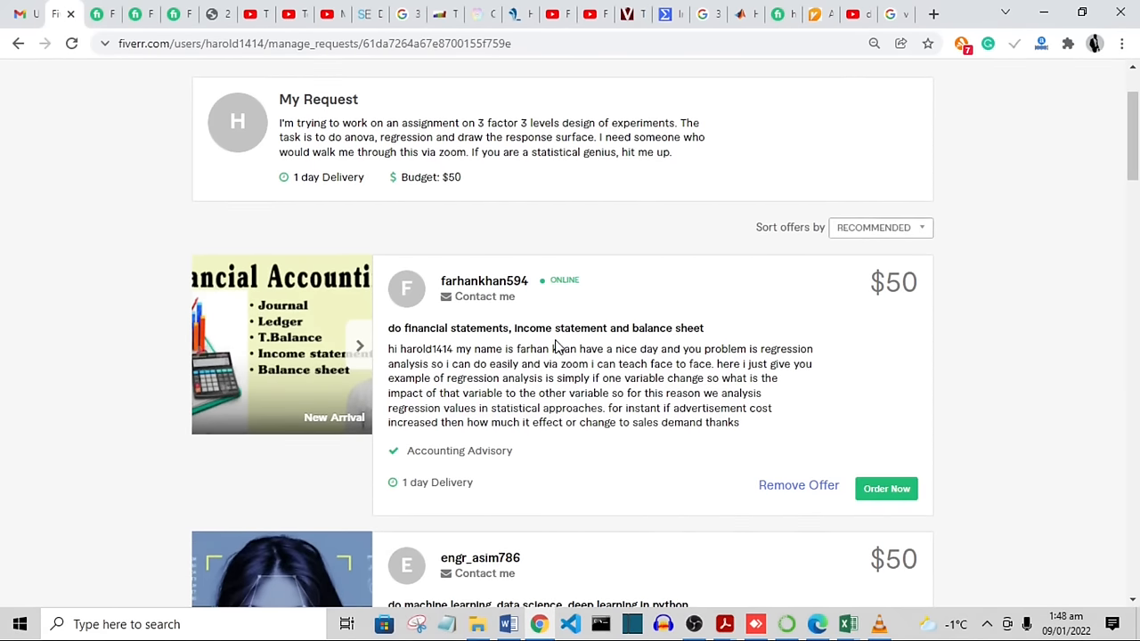
{"action": "mouse_move", "coordinate": [547, 335]}
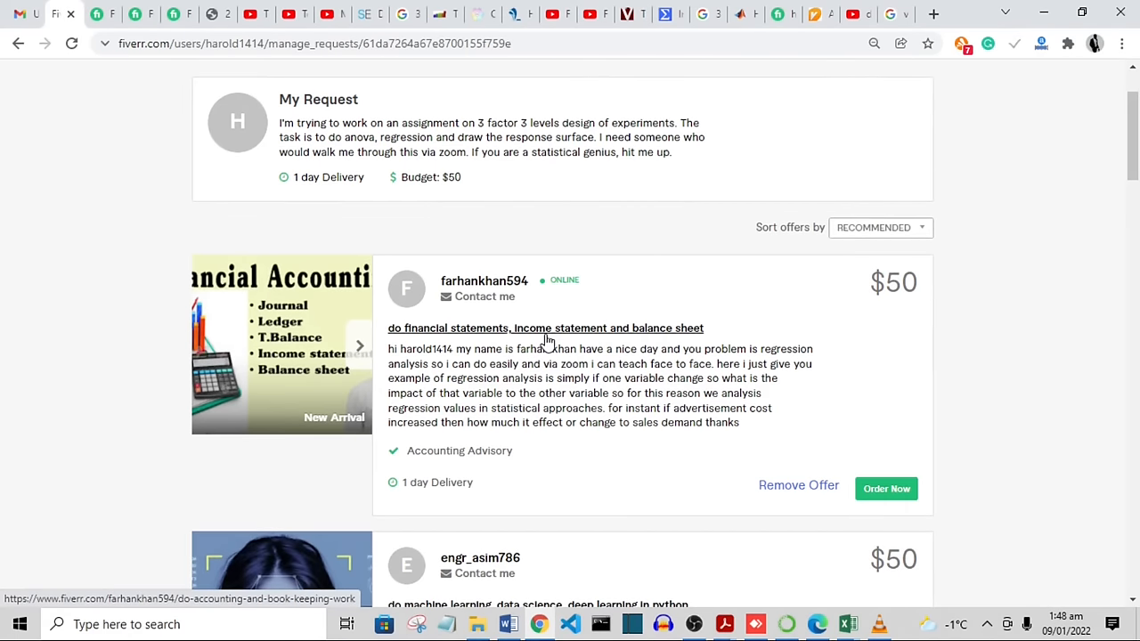
{"action": "mouse_move", "coordinate": [525, 380]}
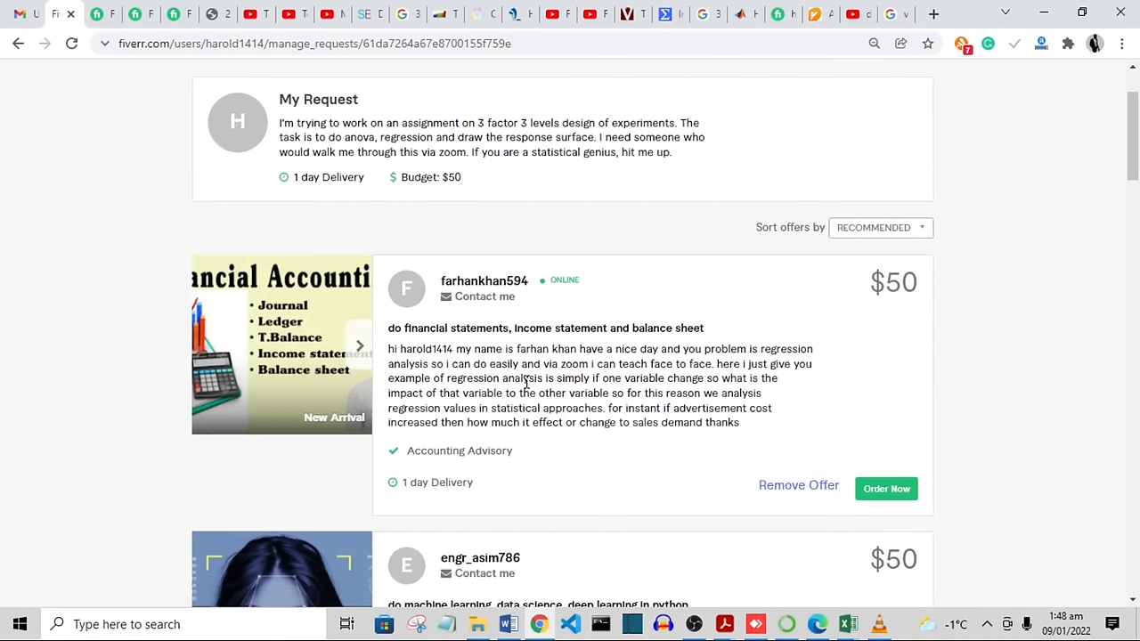
{"action": "mouse_move", "coordinate": [410, 364]}
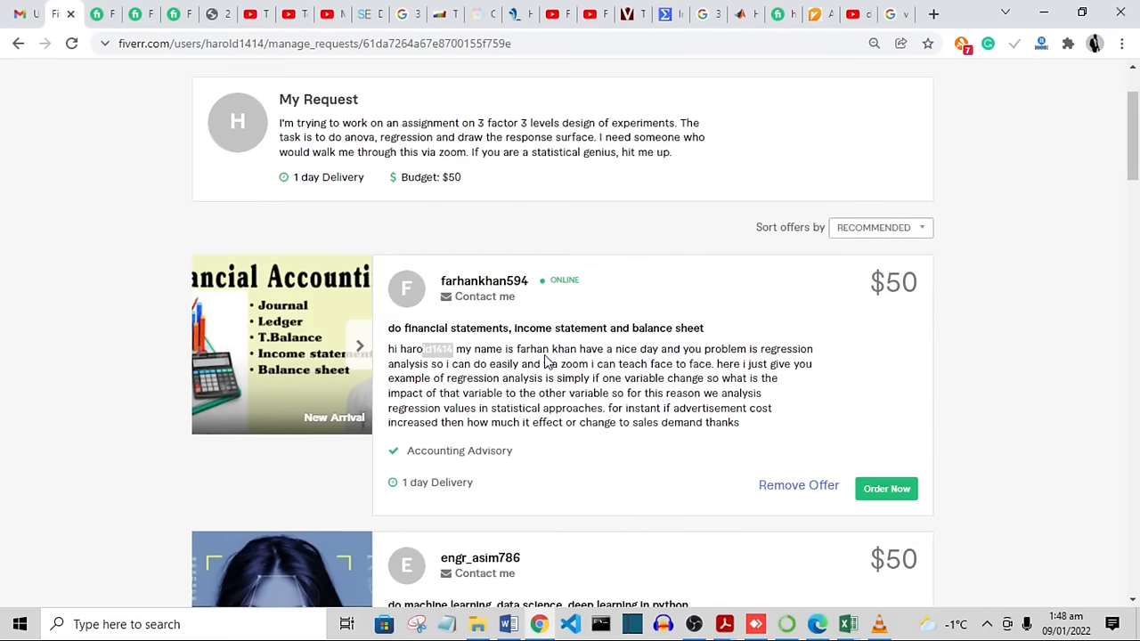
{"action": "mouse_move", "coordinate": [628, 353]}
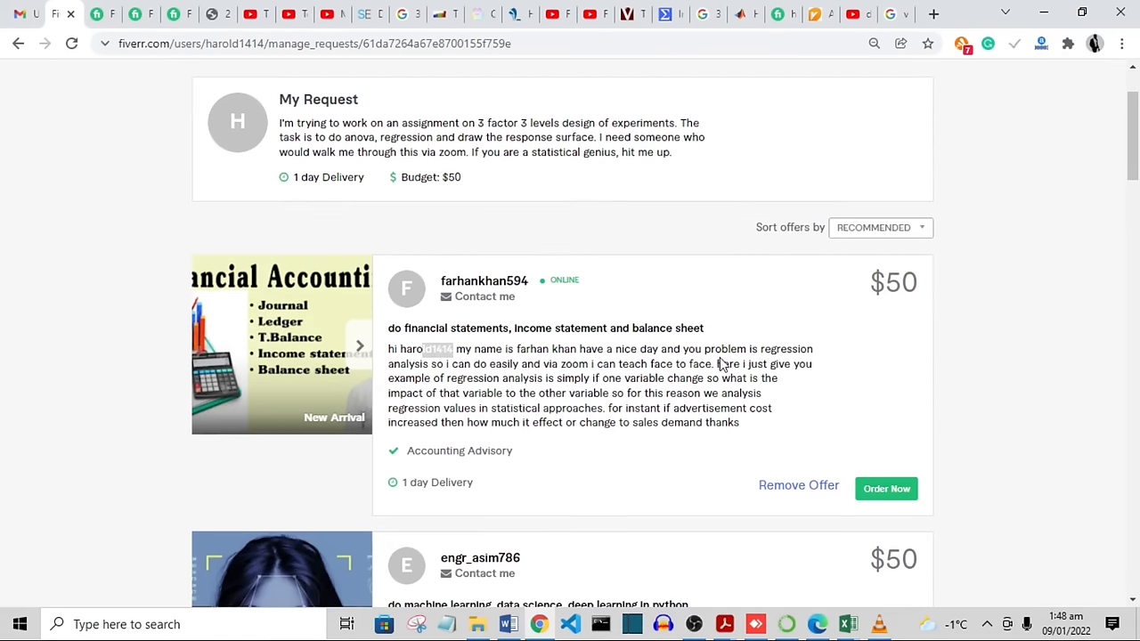
{"action": "mouse_move", "coordinate": [492, 363]}
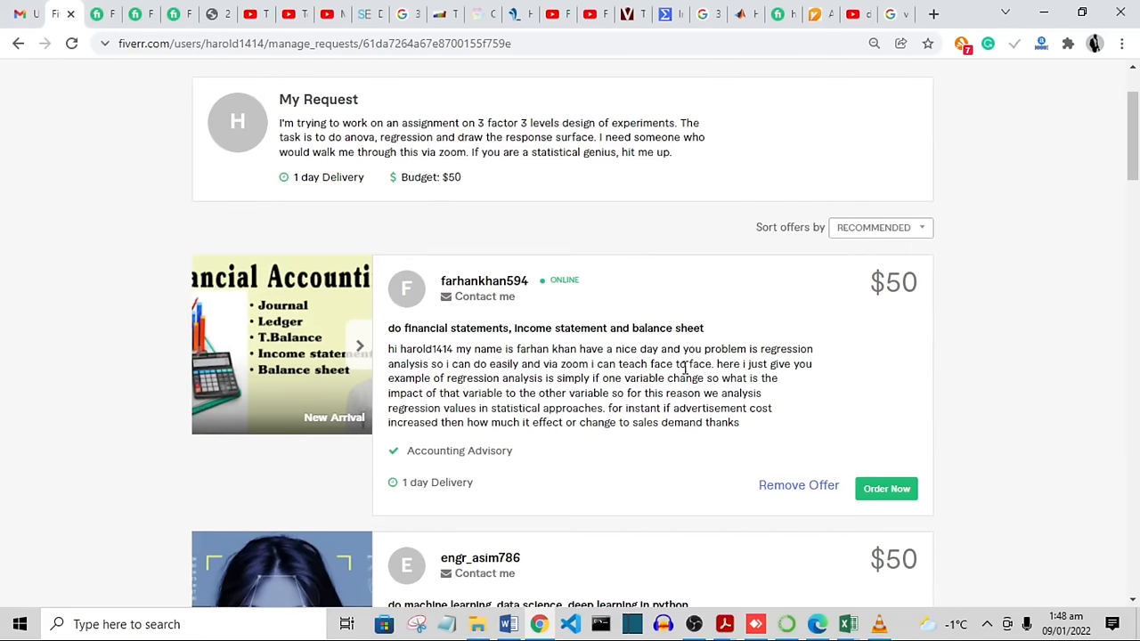
{"action": "mouse_move", "coordinate": [813, 371]}
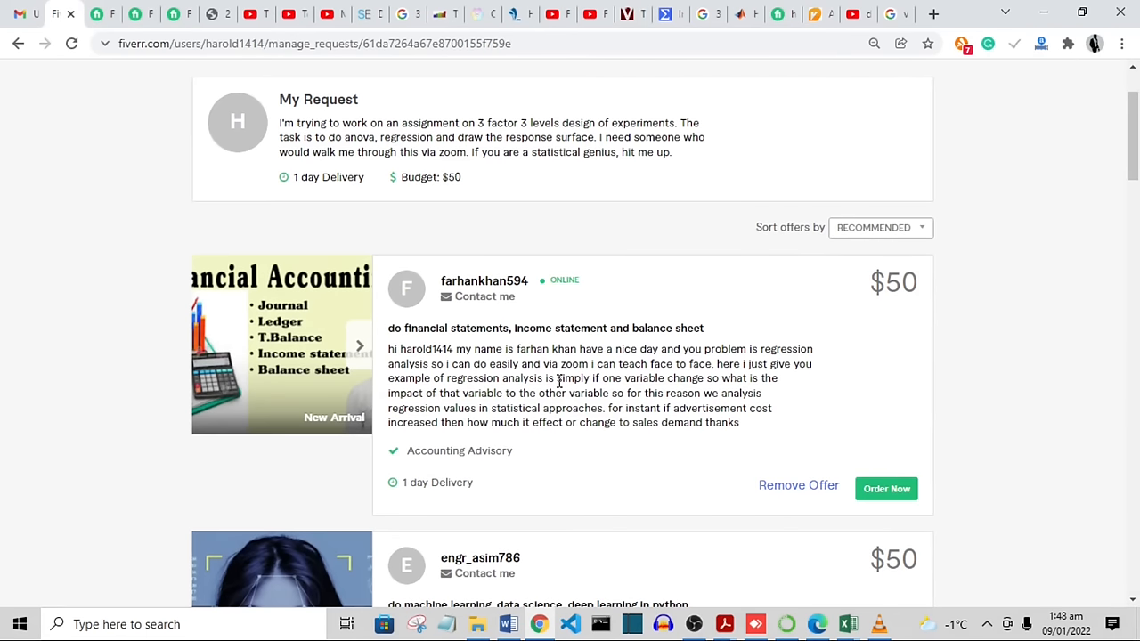
{"action": "mouse_move", "coordinate": [599, 337]}
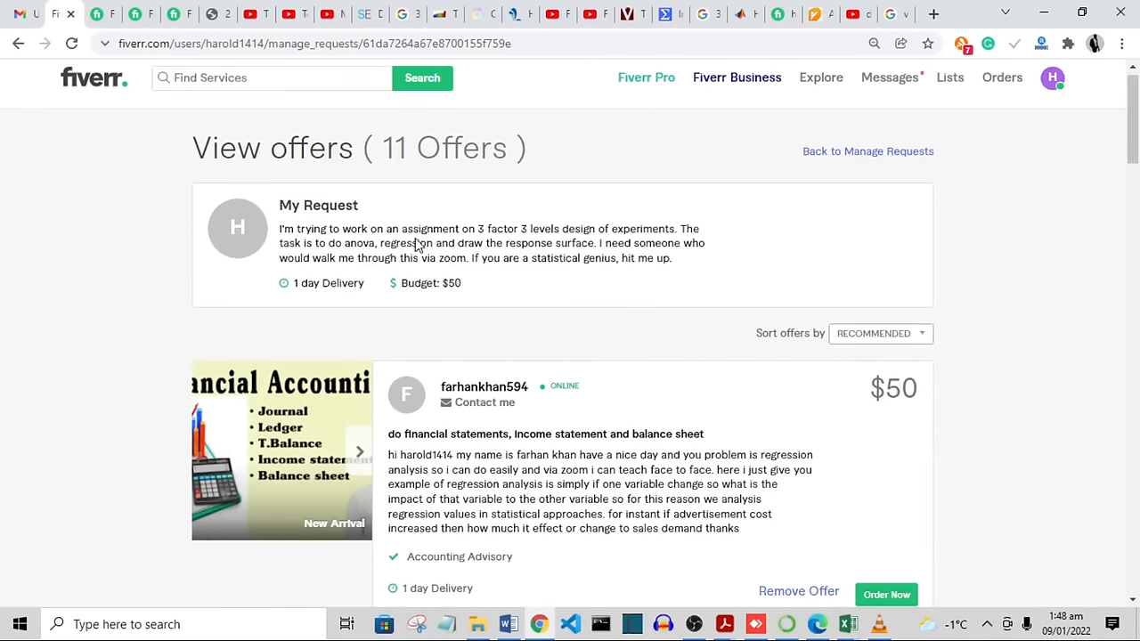
Scroll from engr_asim786's $50 offer through the machine learning and database offers to its_kartik's $60 offer.
{"action": "scroll", "scroll_direction": "down", "scroll_amount": 3}
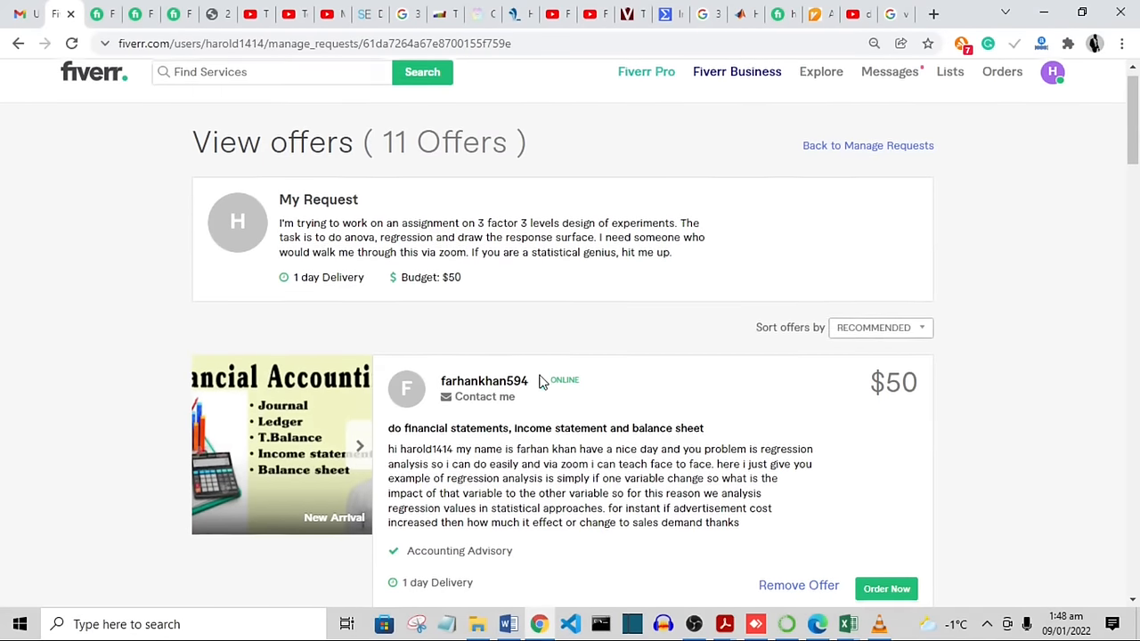
{"action": "scroll", "scroll_direction": "down", "scroll_amount": 3}
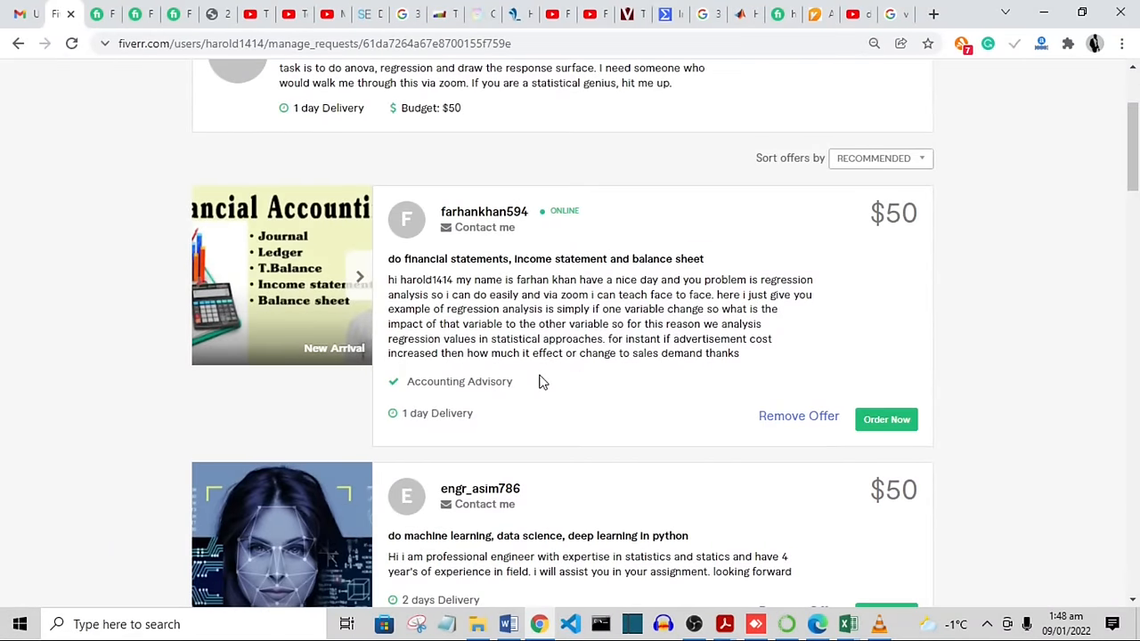
{"action": "scroll", "scroll_direction": "down", "scroll_amount": 3}
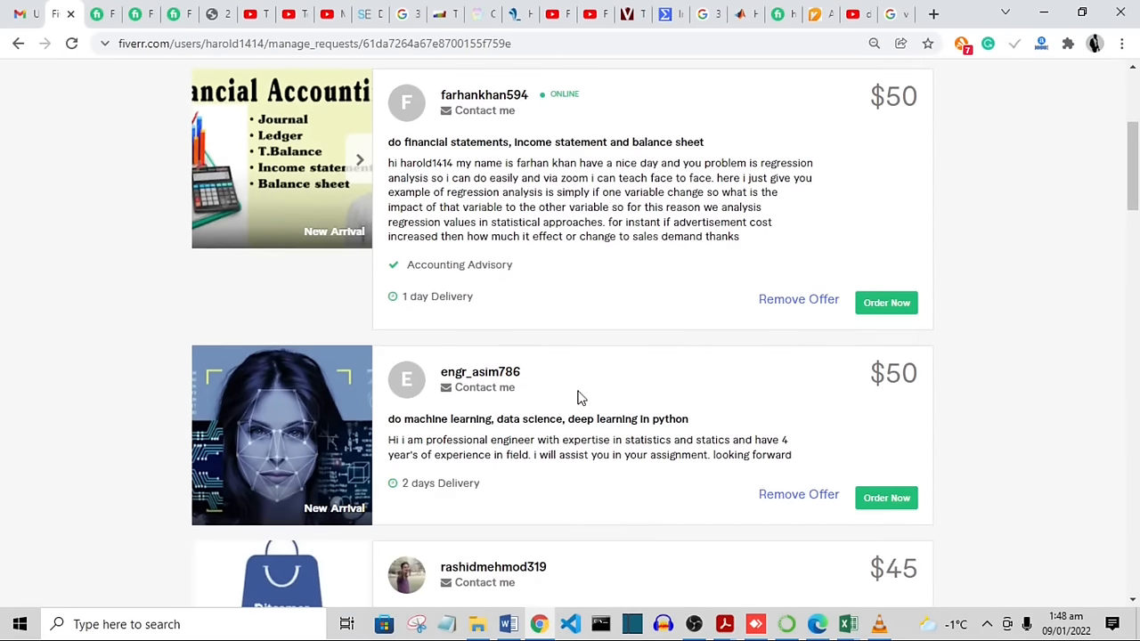
{"action": "scroll", "scroll_direction": "down", "scroll_amount": 3}
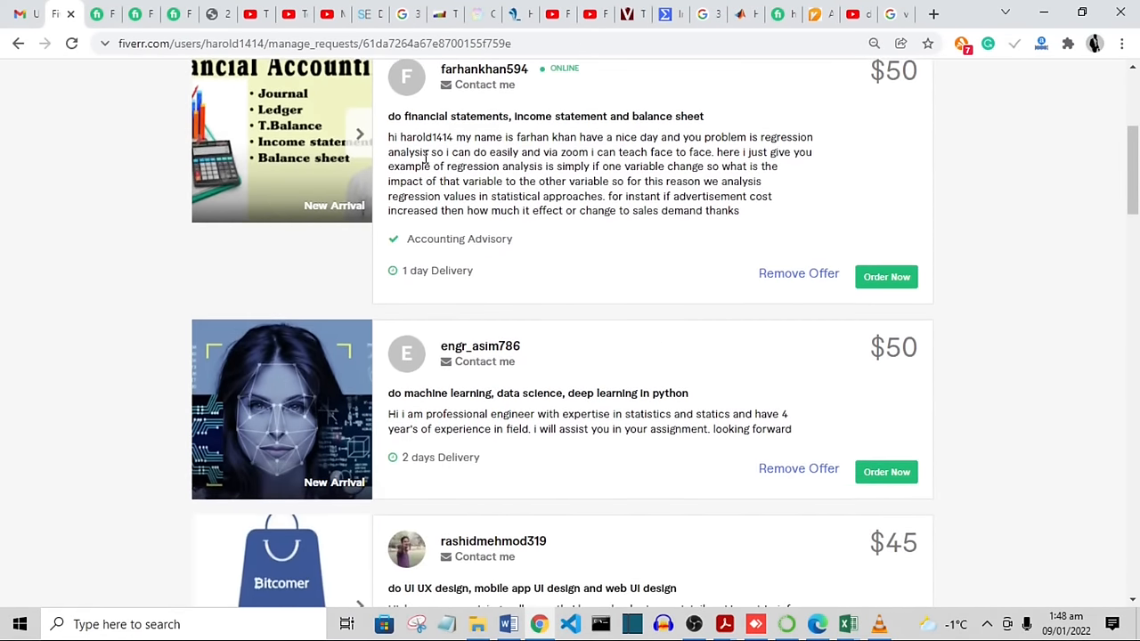
{"action": "mouse_move", "coordinate": [606, 178]}
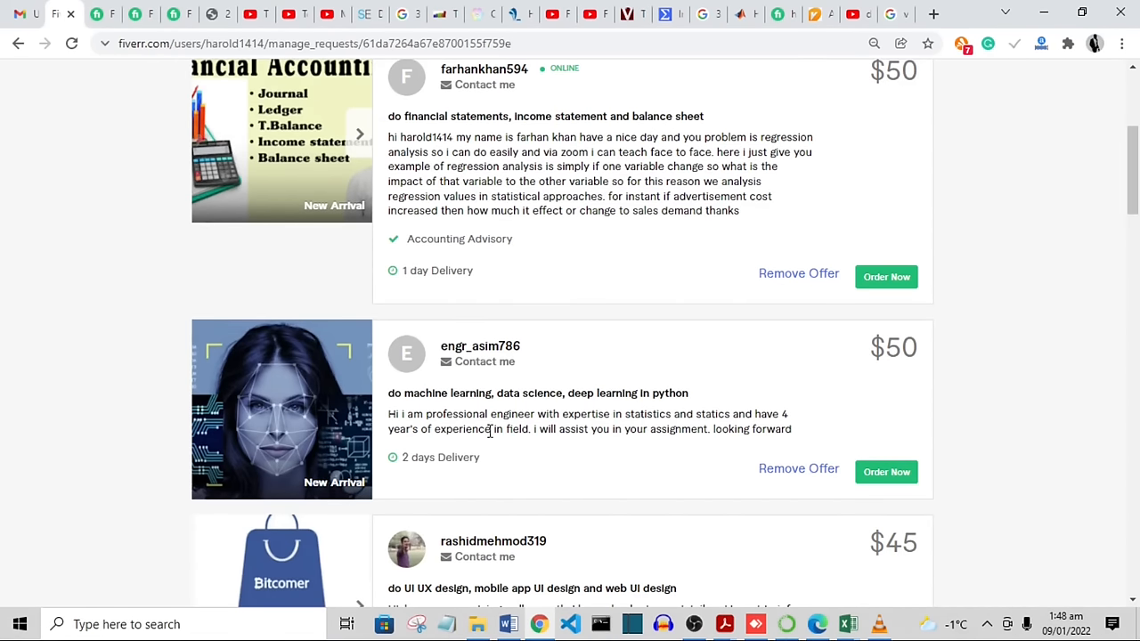
{"action": "scroll", "scroll_direction": "down", "scroll_amount": 3}
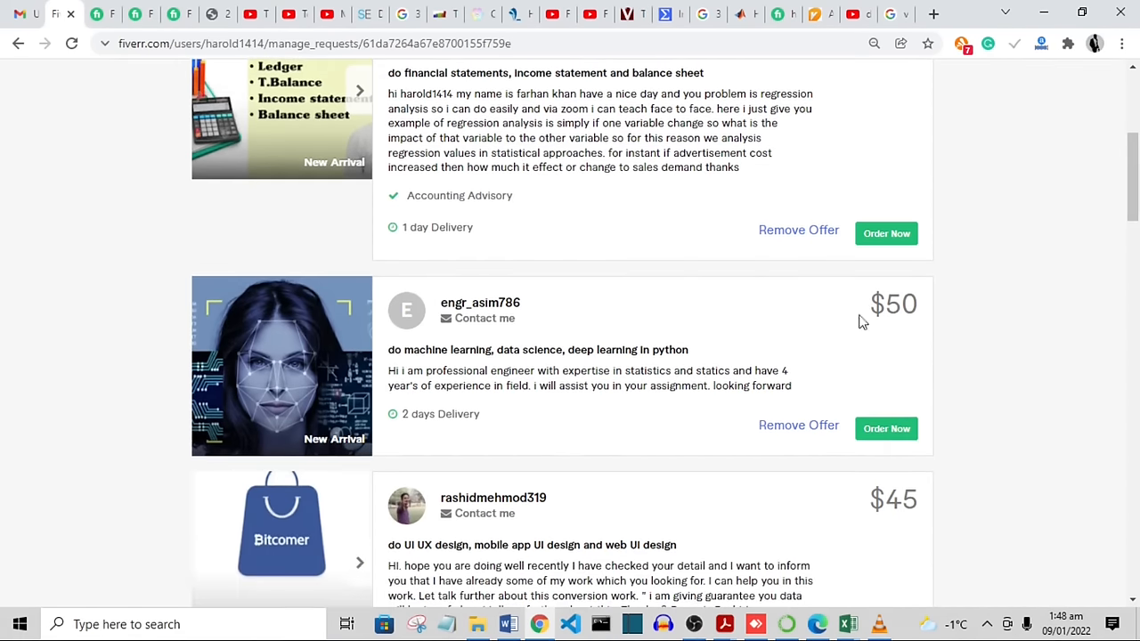
{"action": "mouse_move", "coordinate": [260, 370]}
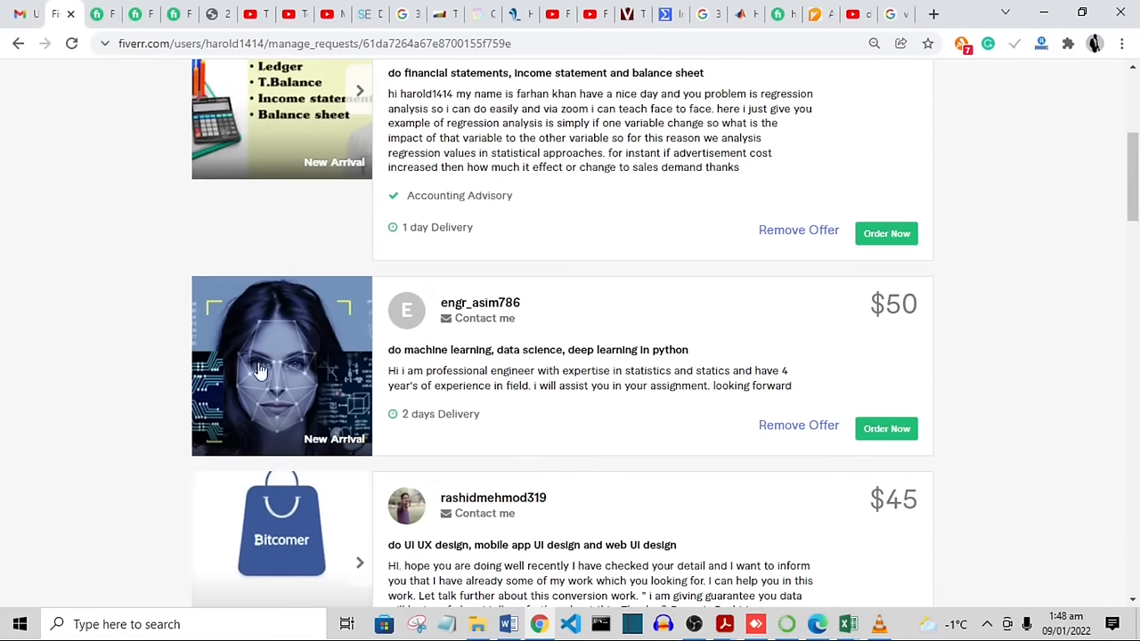
{"action": "mouse_move", "coordinate": [453, 360]}
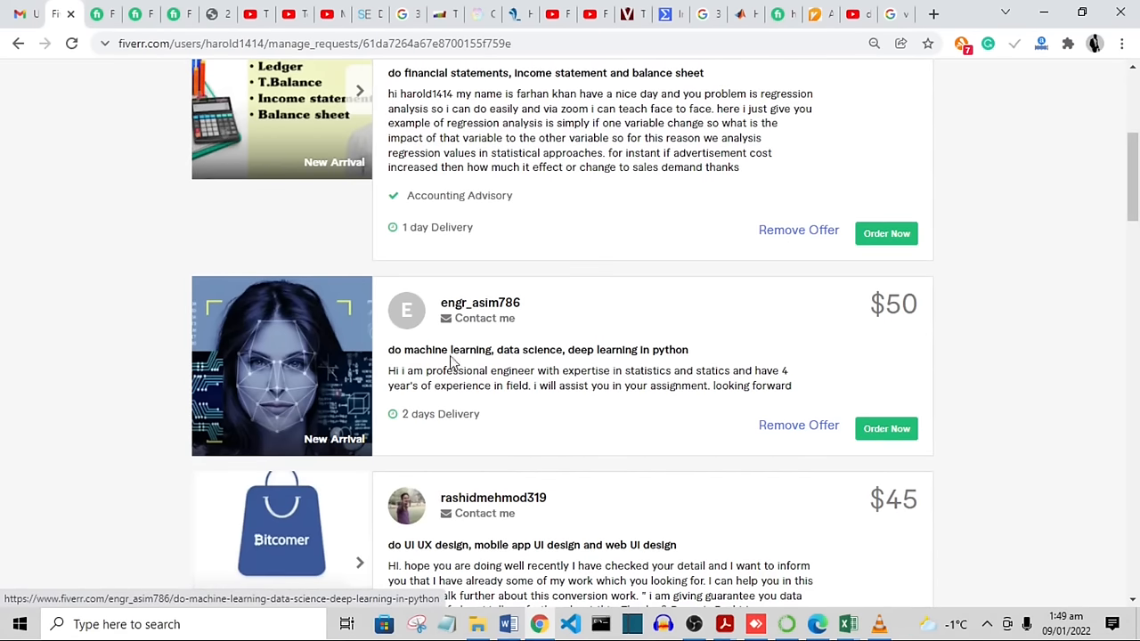
{"action": "mouse_move", "coordinate": [519, 358]}
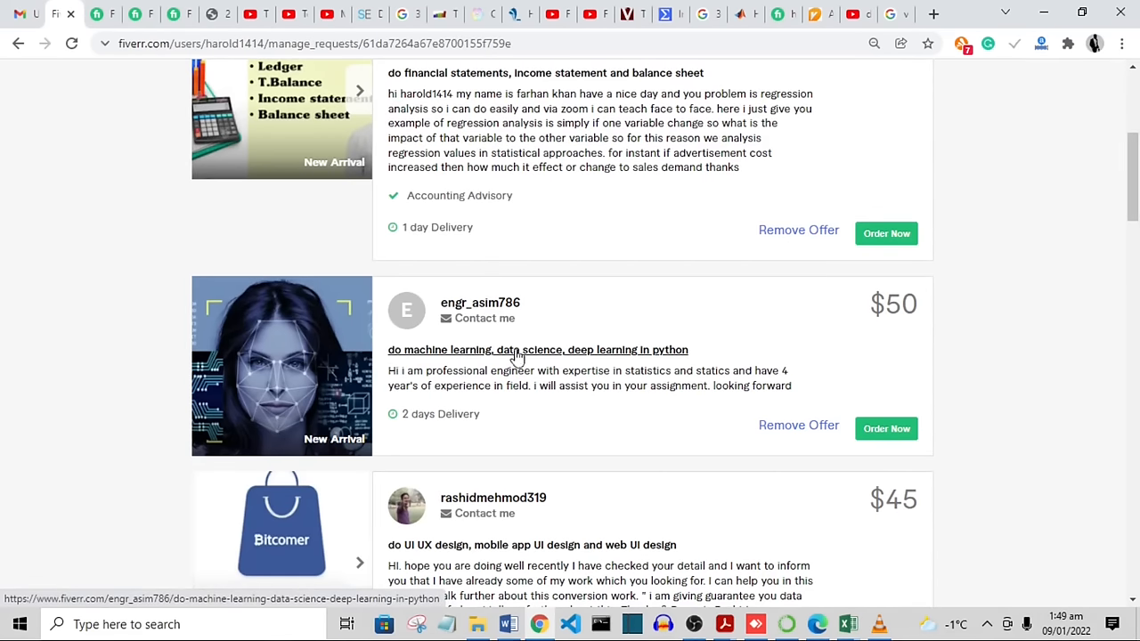
{"action": "mouse_move", "coordinate": [685, 358]}
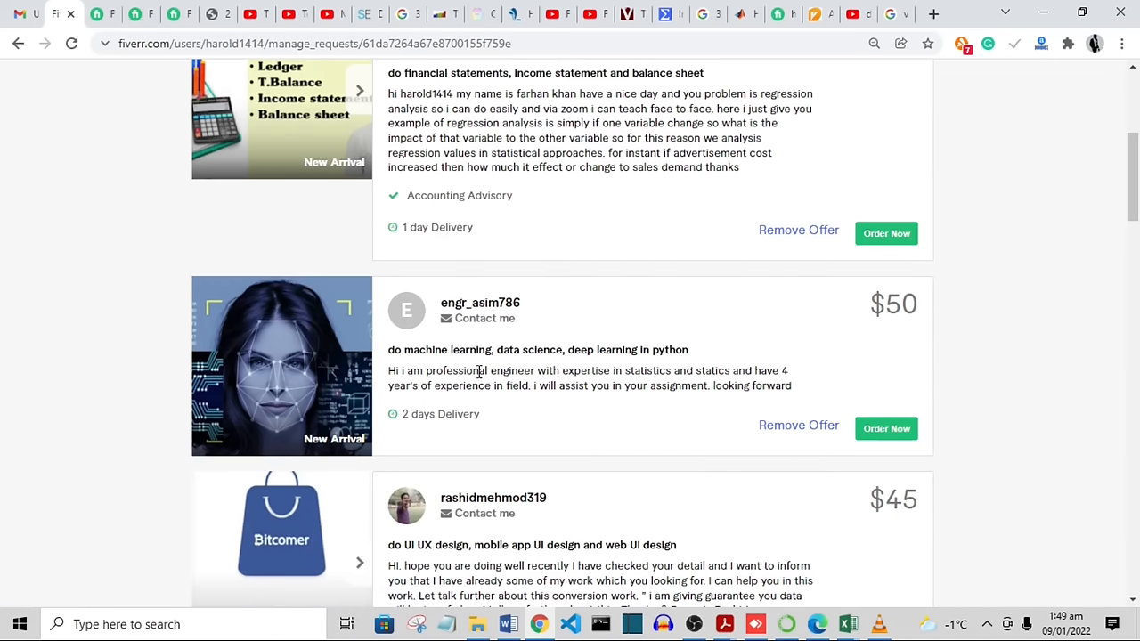
{"action": "mouse_move", "coordinate": [615, 385]}
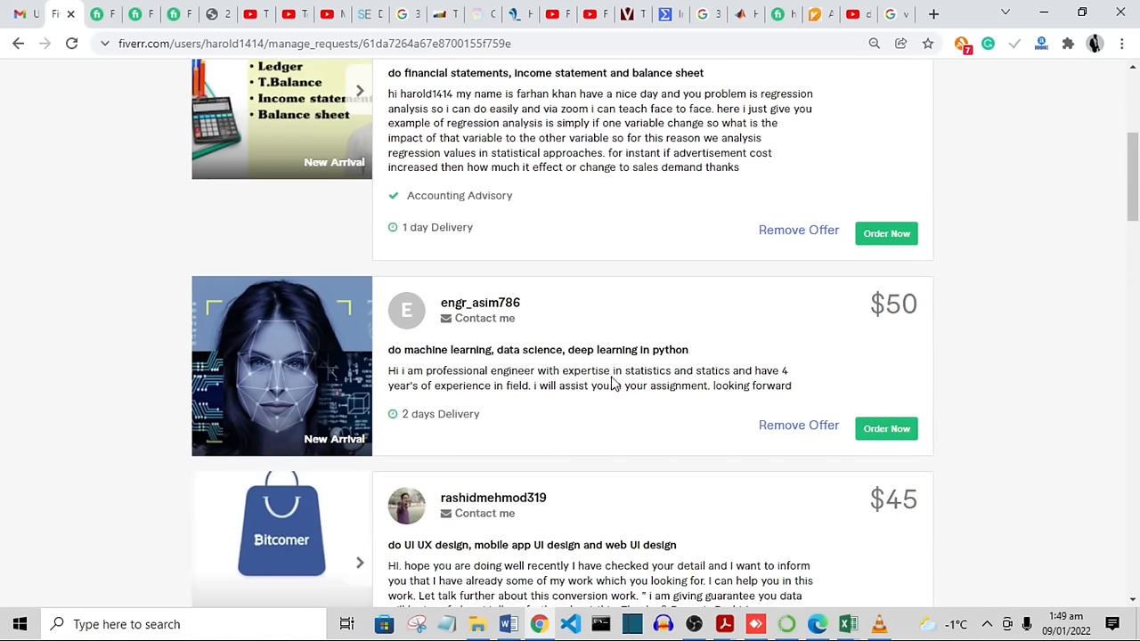
{"action": "mouse_move", "coordinate": [794, 385]}
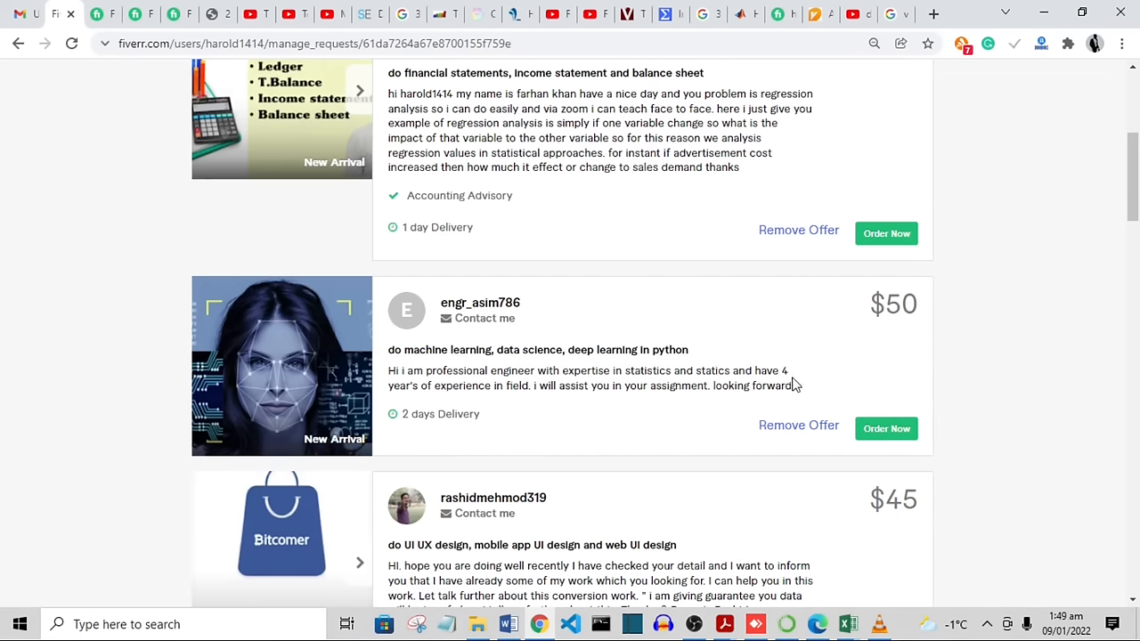
{"action": "mouse_move", "coordinate": [624, 399]}
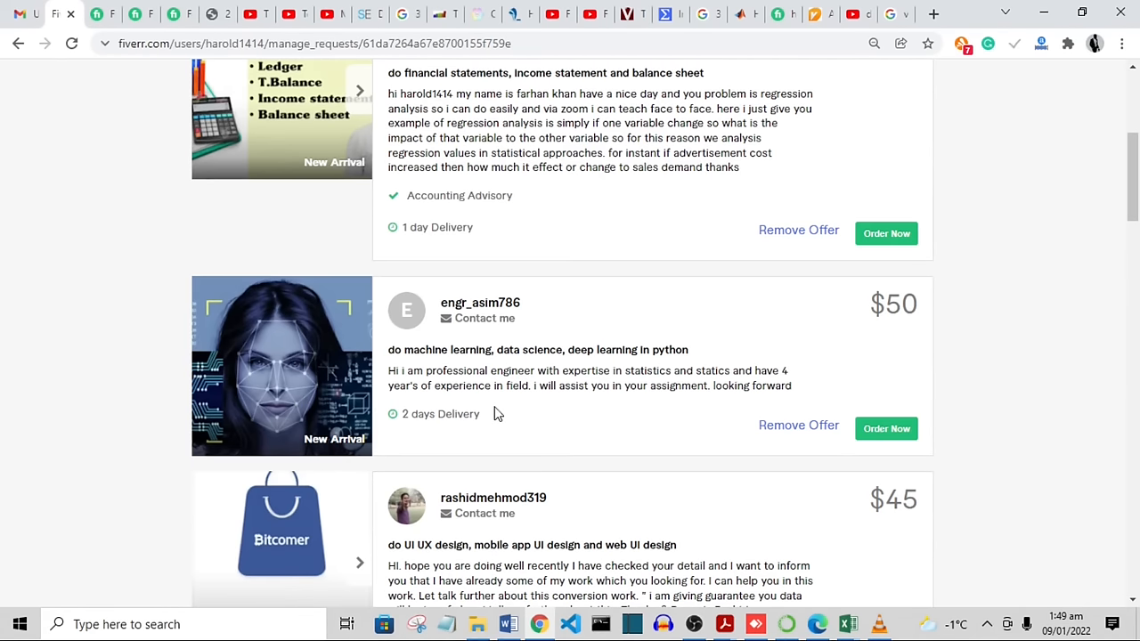
{"action": "mouse_move", "coordinate": [559, 399]}
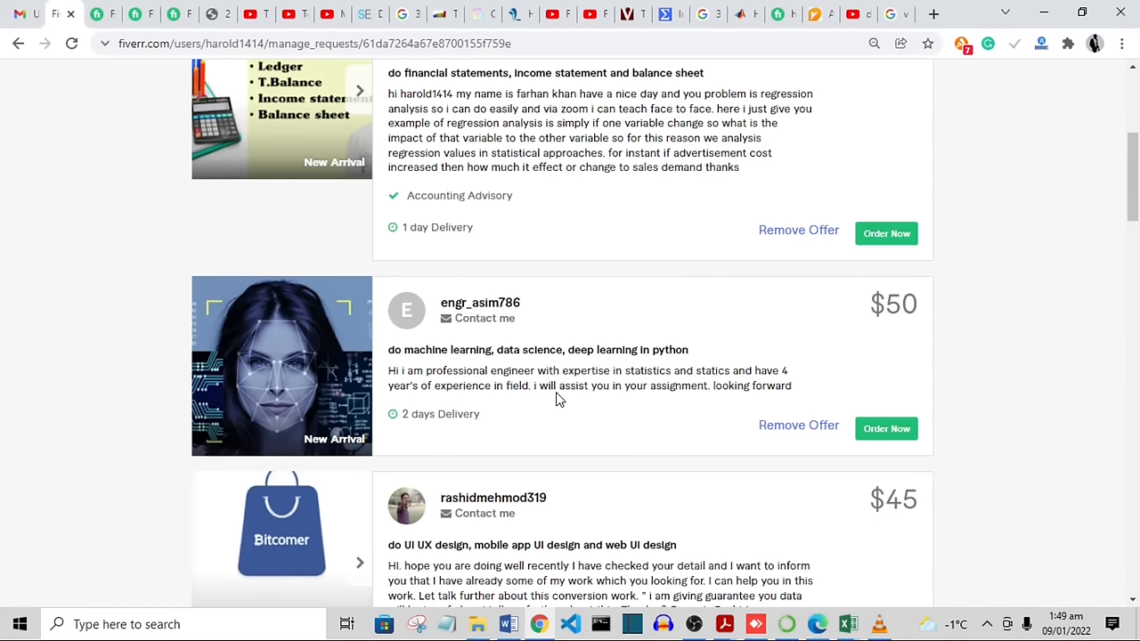
{"action": "scroll", "scroll_direction": "down", "scroll_amount": 3}
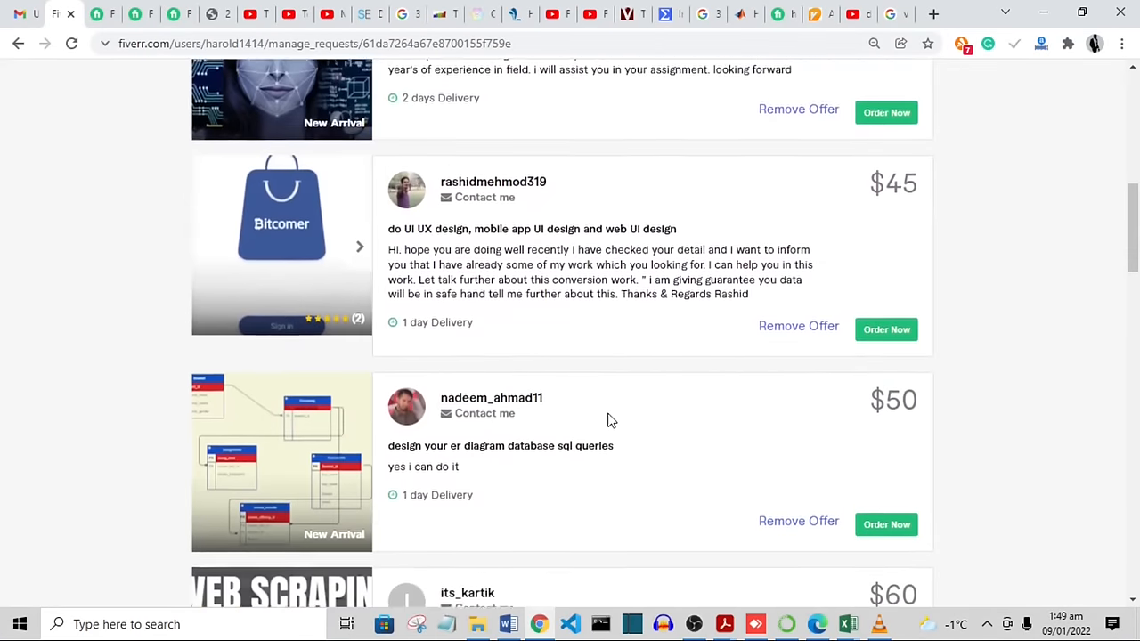
{"action": "scroll", "scroll_direction": "down", "scroll_amount": 3}
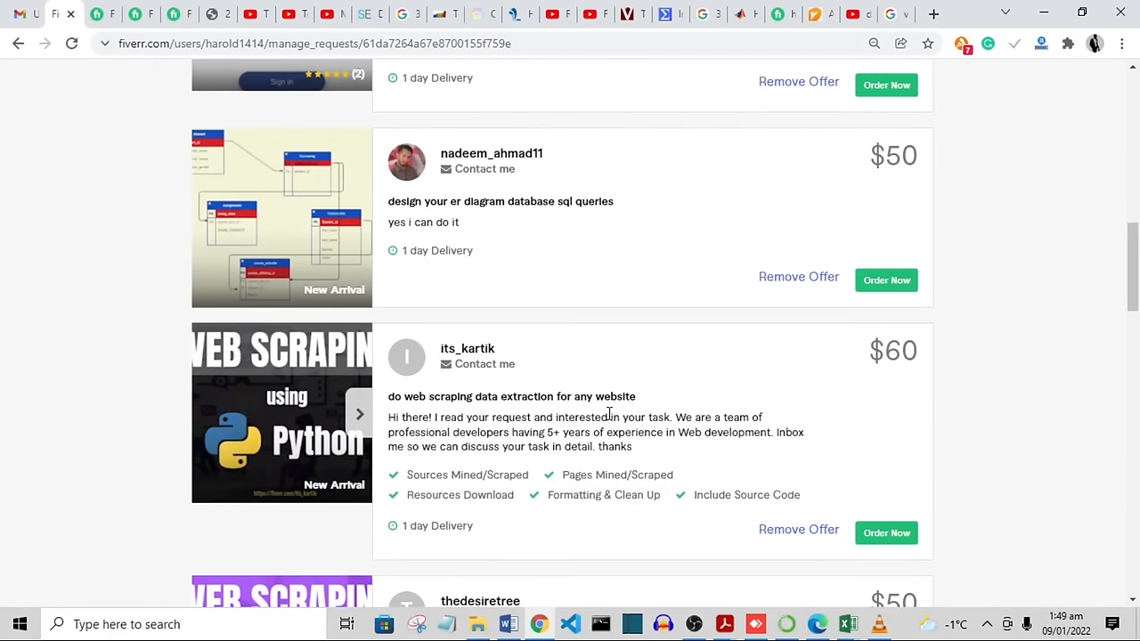